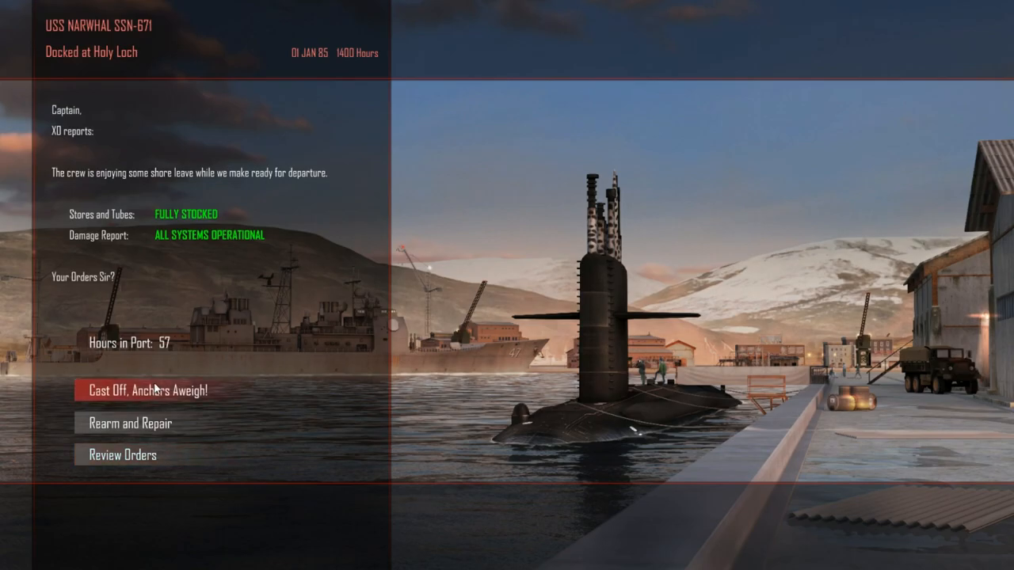
Cast off from Holy Loch and let Narwhal sail until Sierra 1 is reported off the Soviet coast.
{"action": "left_click", "coordinate": [145, 390]}
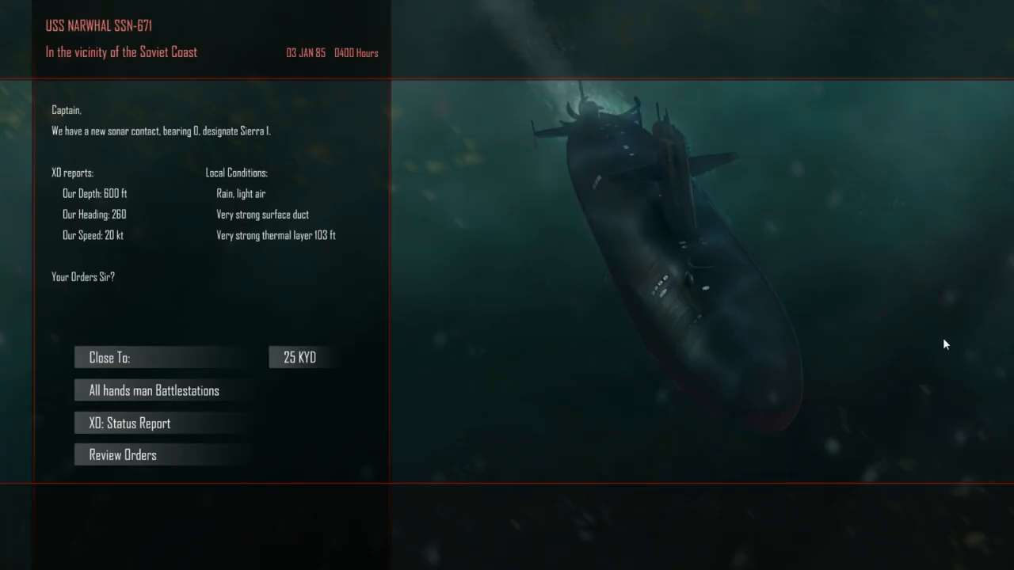
{"action": "mouse_move", "coordinate": [663, 279]}
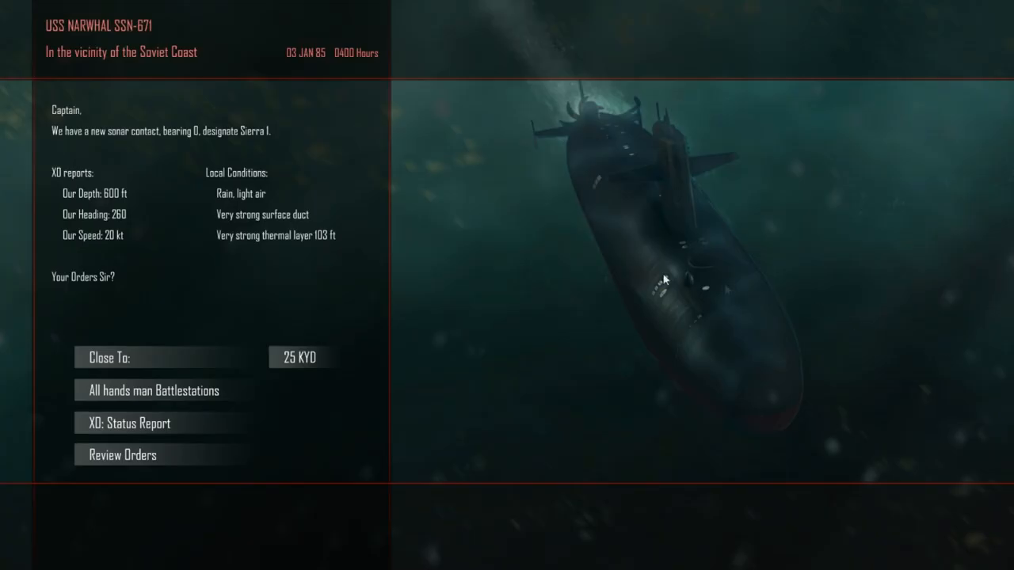
{"action": "mouse_move", "coordinate": [222, 374]}
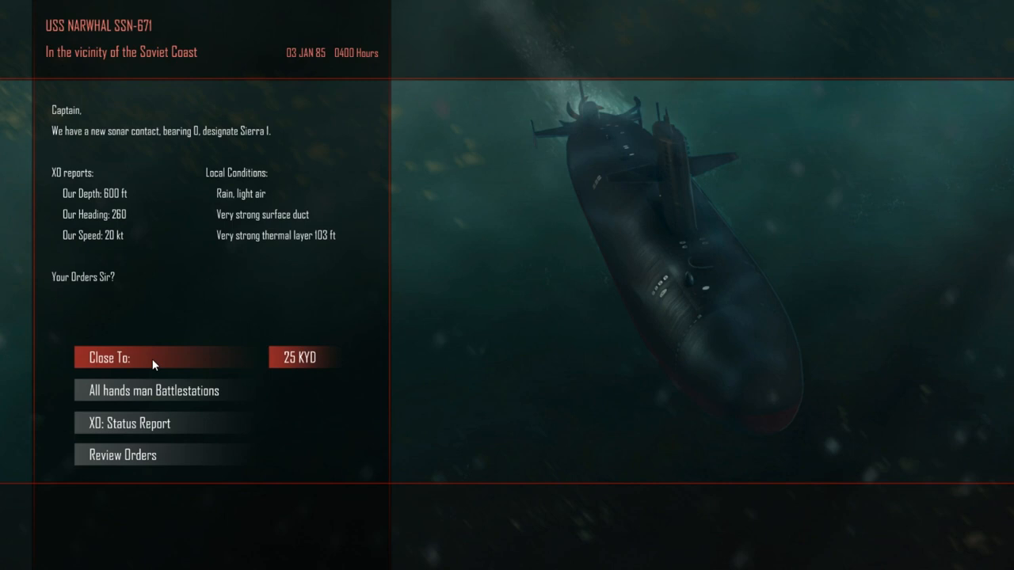
Order Narwhal to close to 25 kyd of Sierra 1 and take command on the tactical map.
{"action": "left_click", "coordinate": [108, 358]}
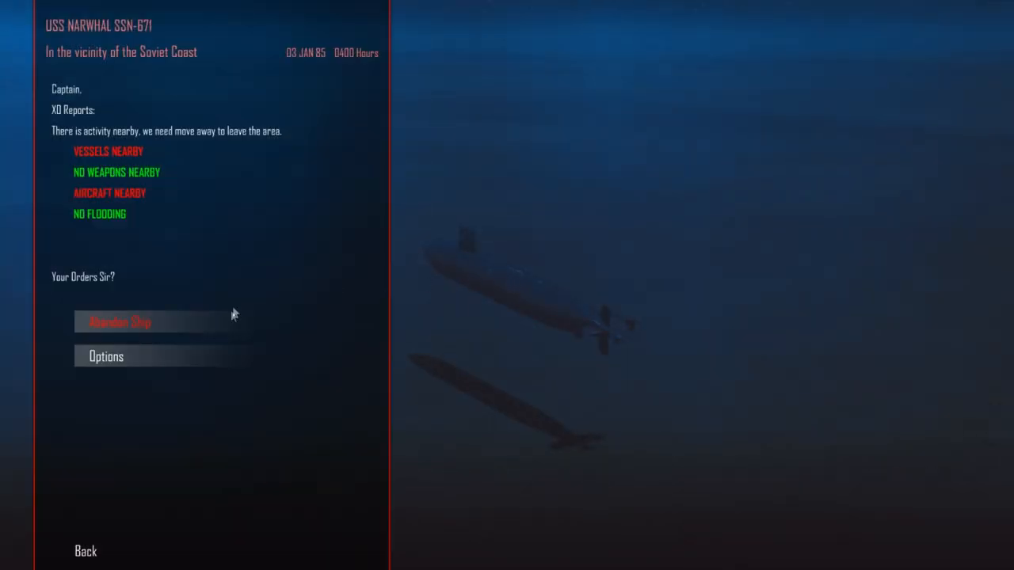
{"action": "mouse_move", "coordinate": [119, 248]}
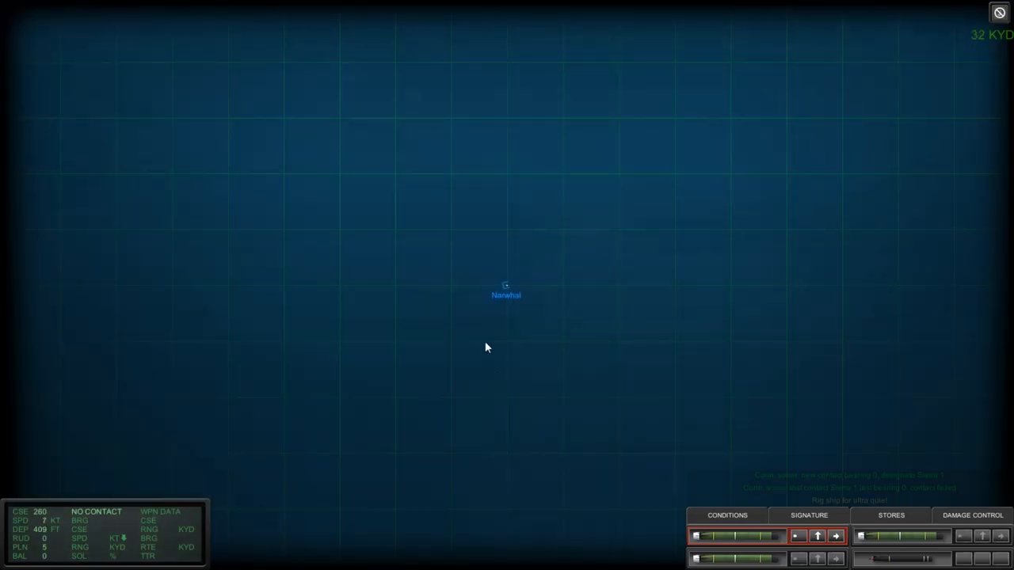
{"action": "mouse_move", "coordinate": [499, 381]}
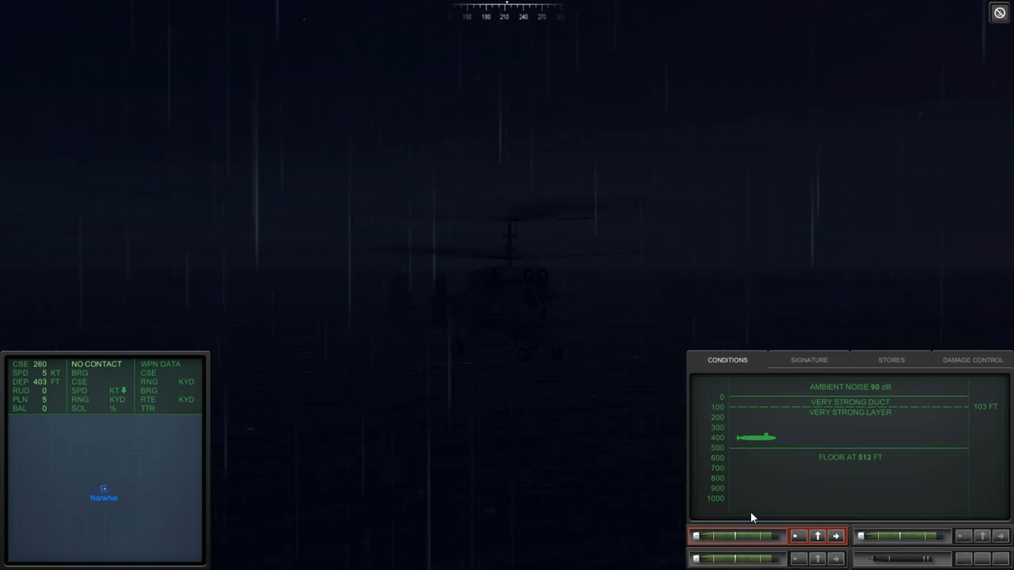
{"action": "mouse_move", "coordinate": [737, 418]}
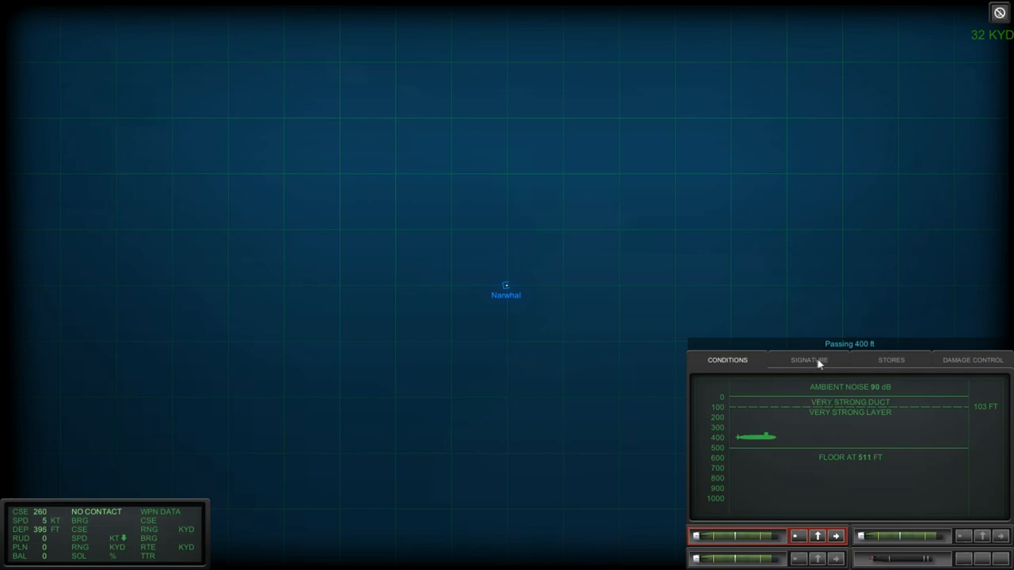
Show the Signature readout, which lists no contact and a humpback bio profile.
{"action": "left_click", "coordinate": [808, 360]}
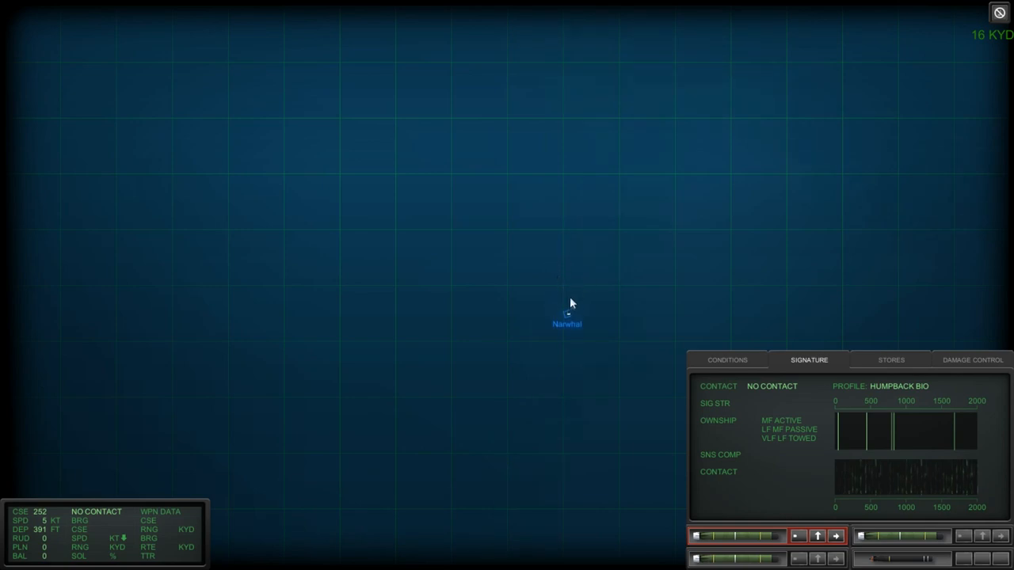
{"action": "mouse_move", "coordinate": [573, 265]}
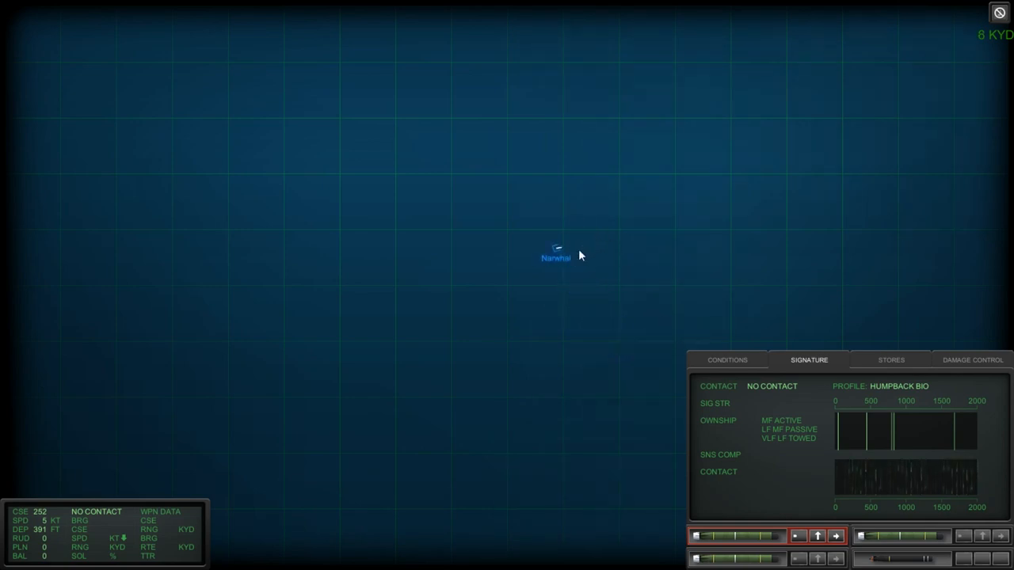
{"action": "mouse_move", "coordinate": [586, 257]}
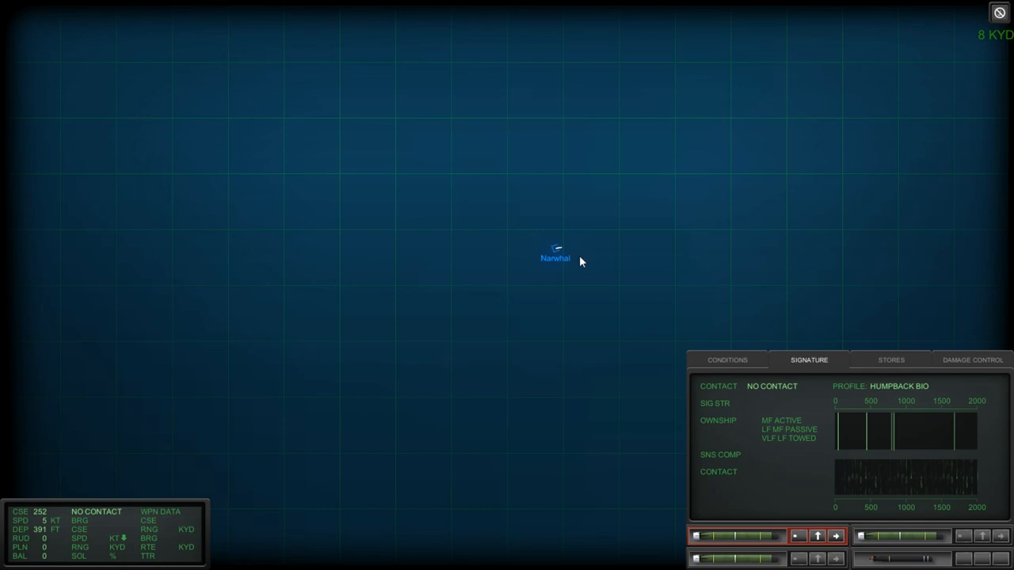
{"action": "mouse_move", "coordinate": [599, 214]}
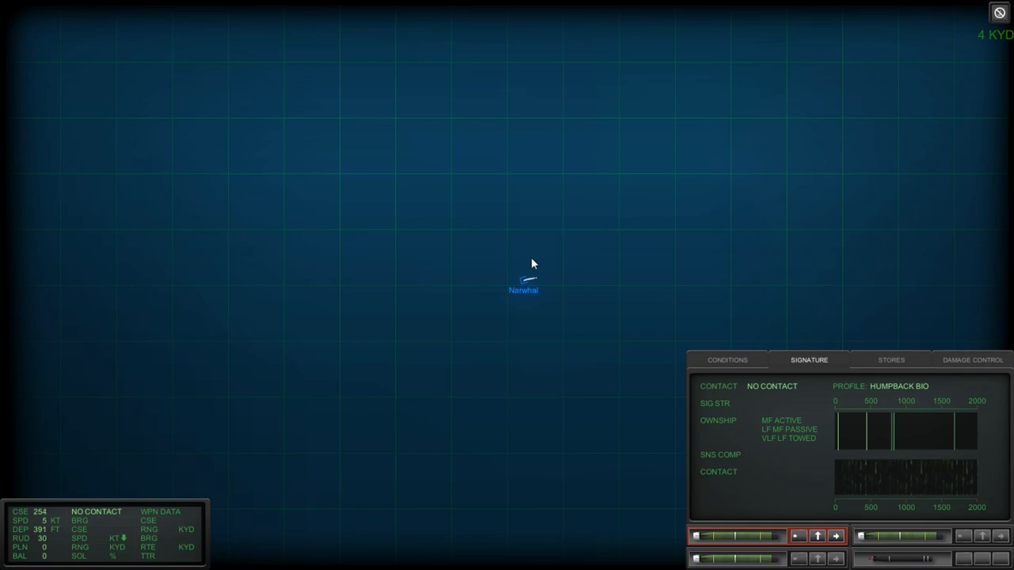
Switch the lower-right panel back to Conditions while sonar reacquires Sierra 1 as a Kresta II.
{"action": "left_click", "coordinate": [726, 359]}
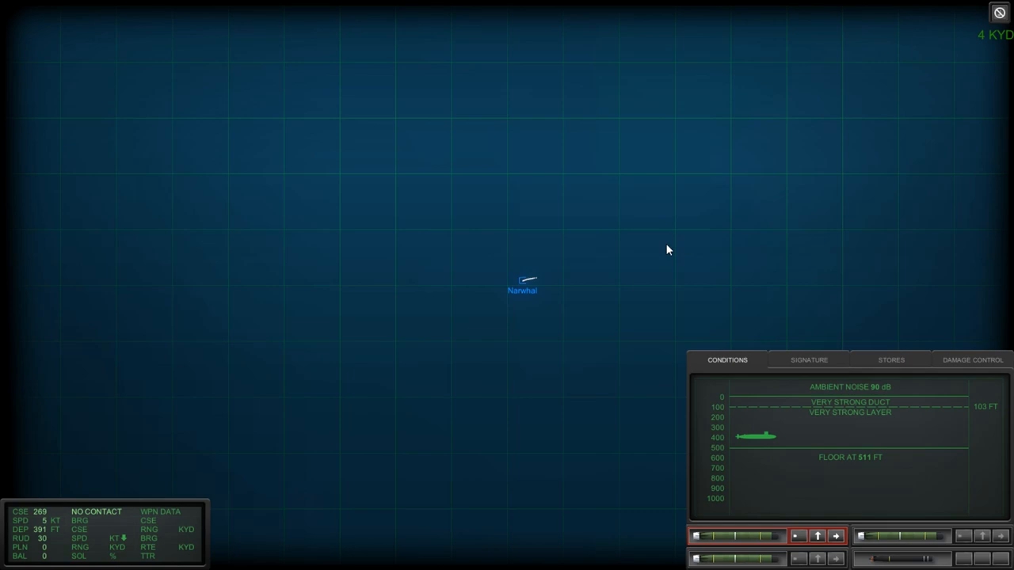
{"action": "mouse_move", "coordinate": [539, 262]}
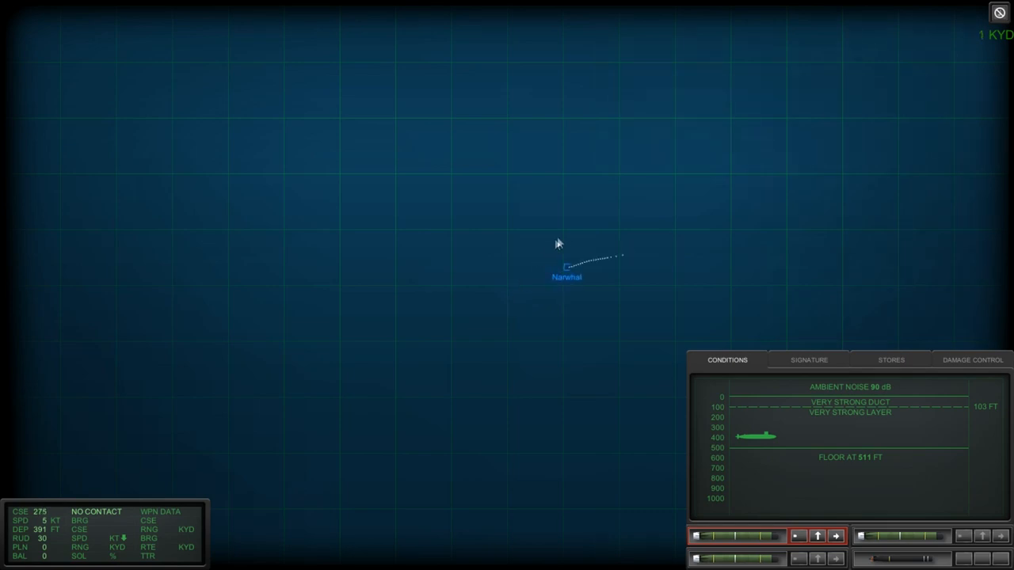
{"action": "mouse_move", "coordinate": [571, 231]}
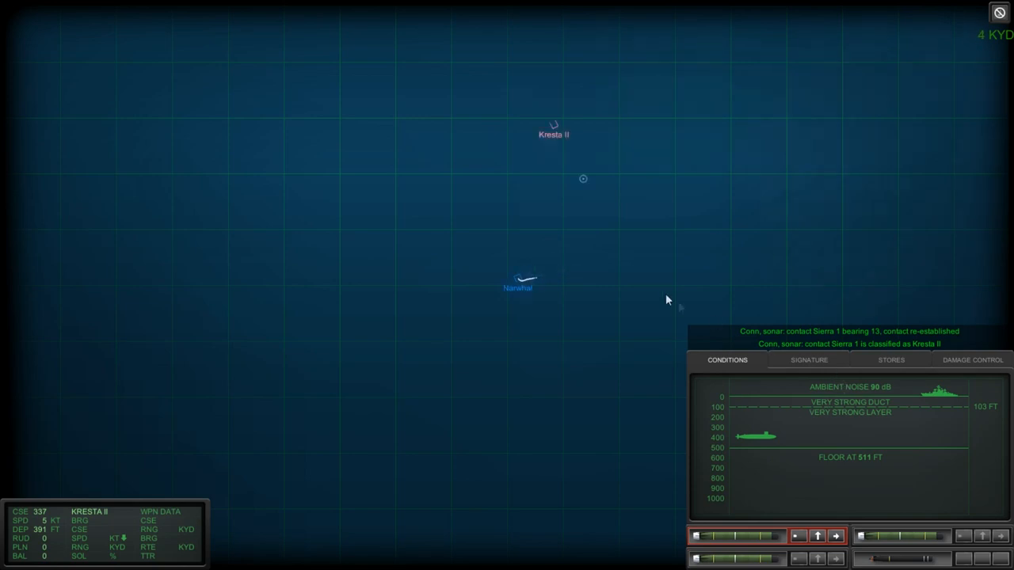
{"action": "mouse_move", "coordinate": [641, 225]}
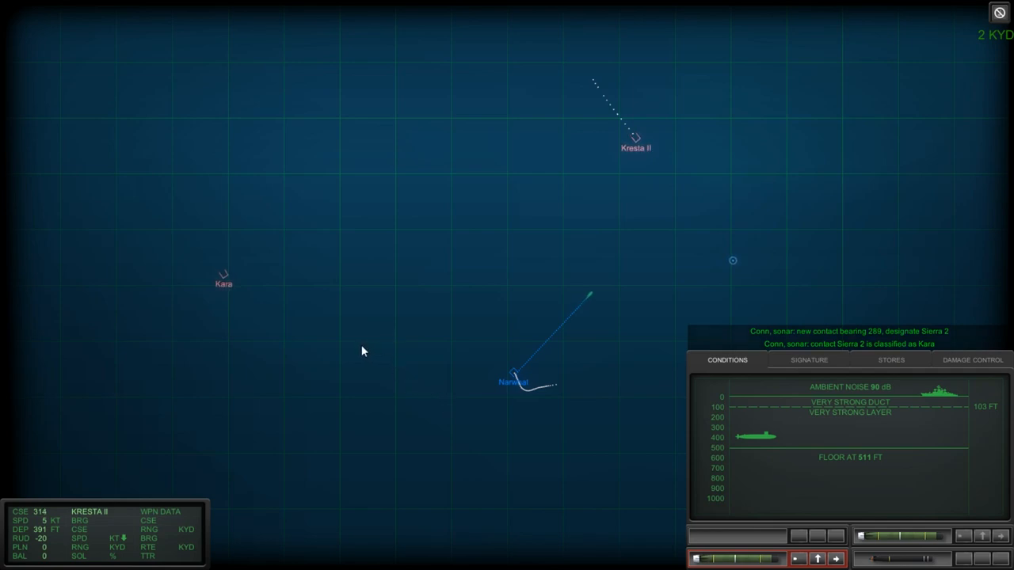
{"action": "mouse_move", "coordinate": [457, 375]}
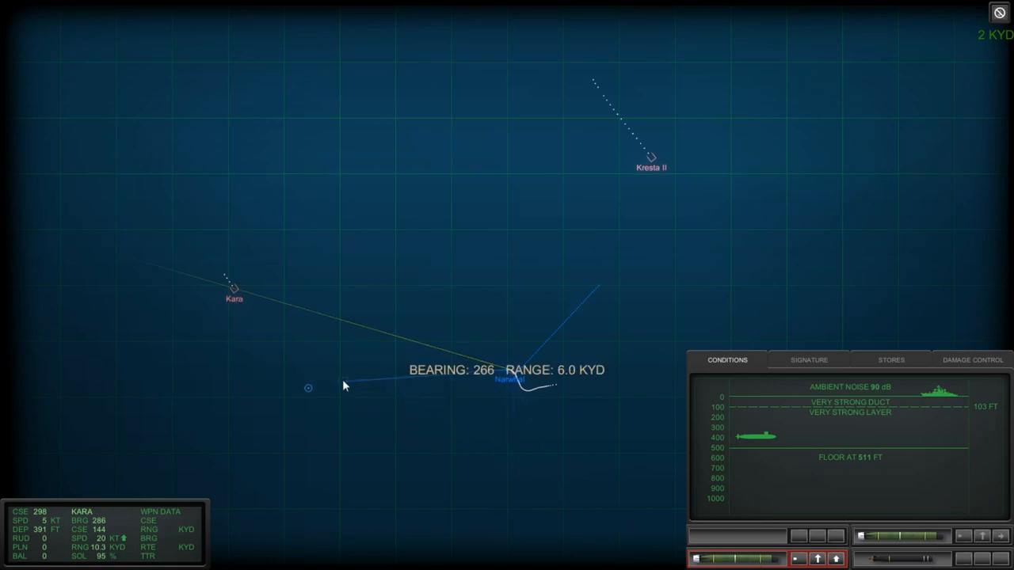
{"action": "mouse_move", "coordinate": [355, 370]}
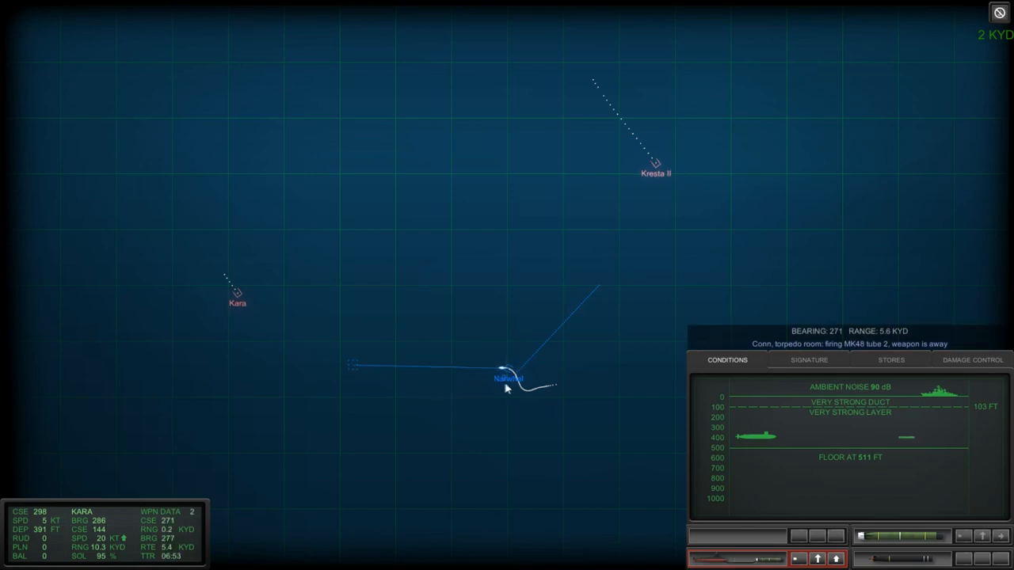
{"action": "mouse_move", "coordinate": [589, 354]}
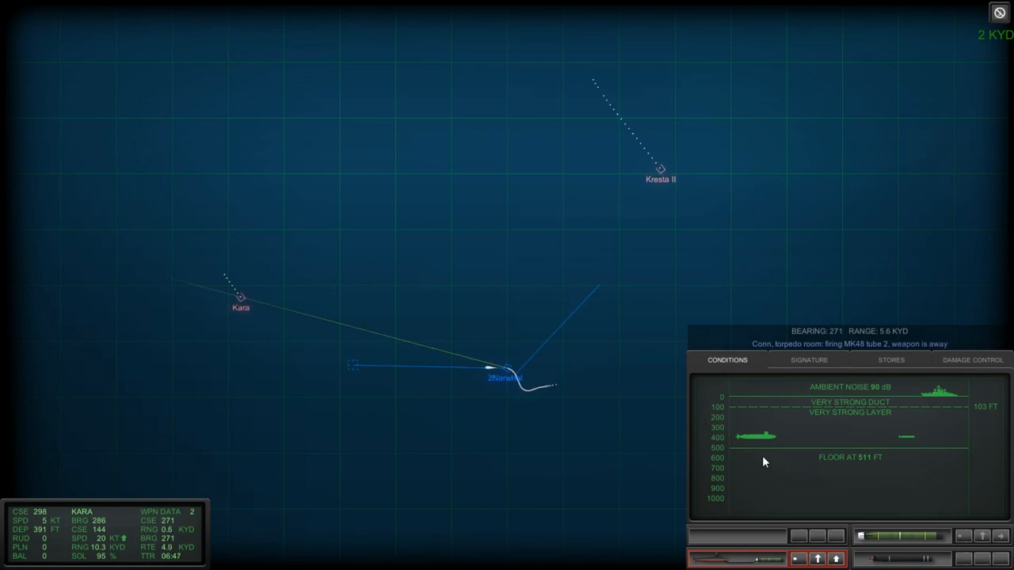
{"action": "mouse_move", "coordinate": [542, 331]}
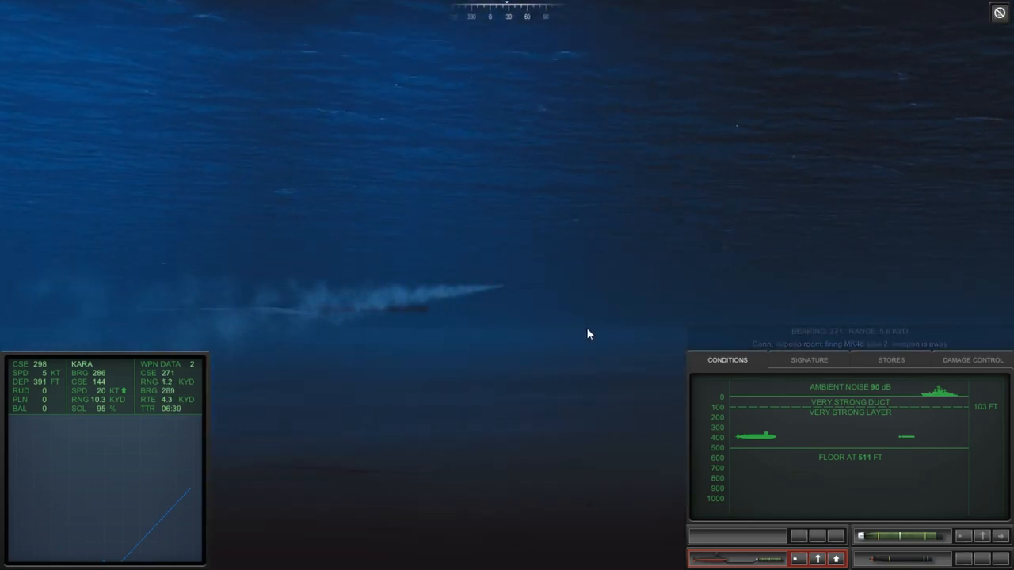
{"action": "mouse_move", "coordinate": [511, 336]}
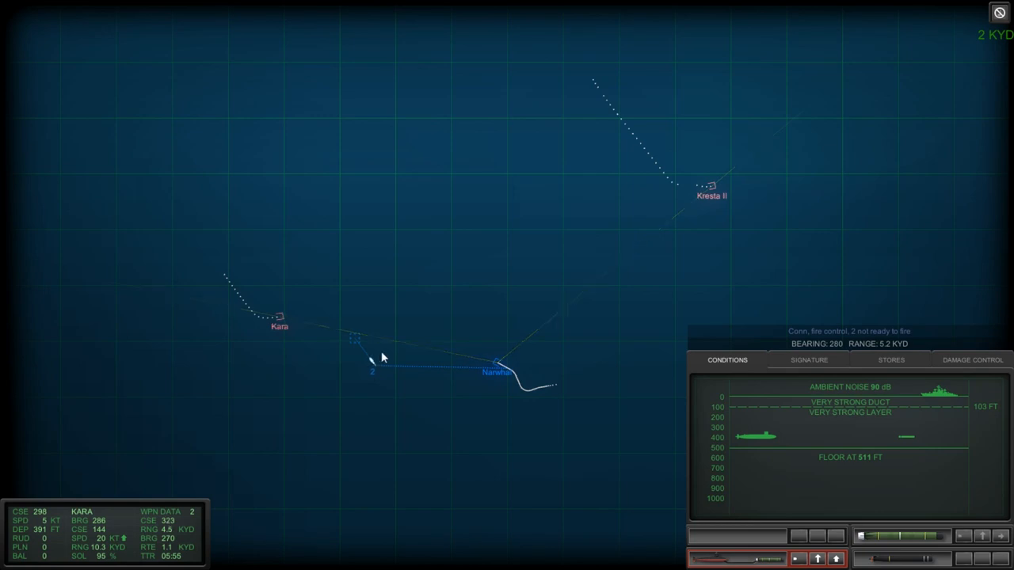
{"action": "mouse_move", "coordinate": [384, 355]}
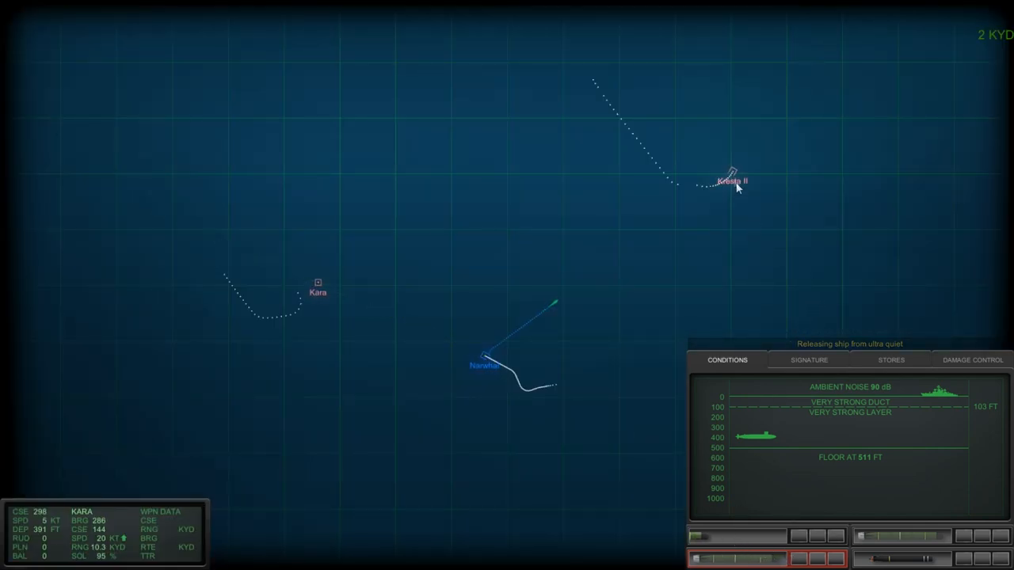
{"action": "left_click", "coordinate": [732, 174]}
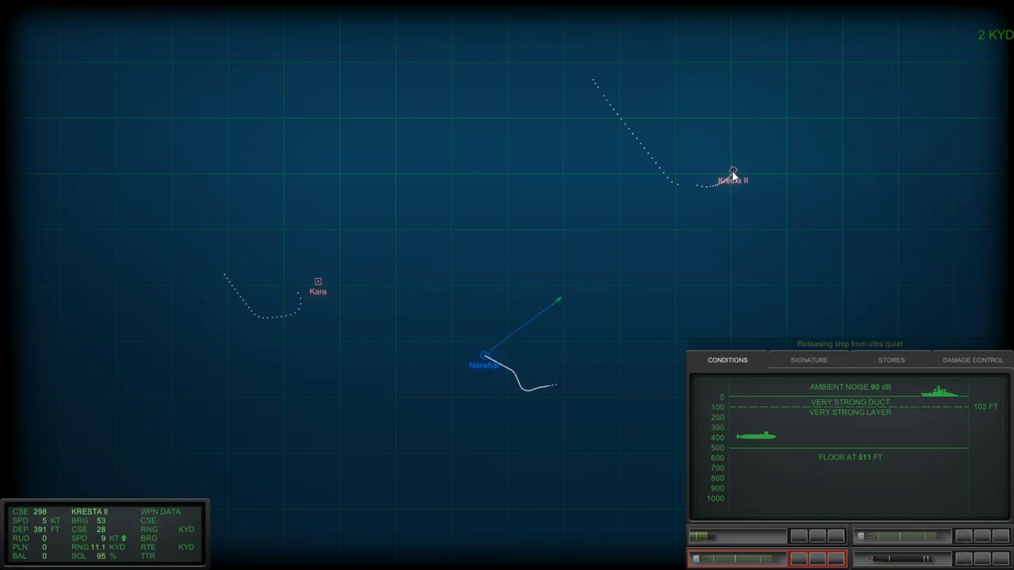
{"action": "mouse_move", "coordinate": [694, 263]}
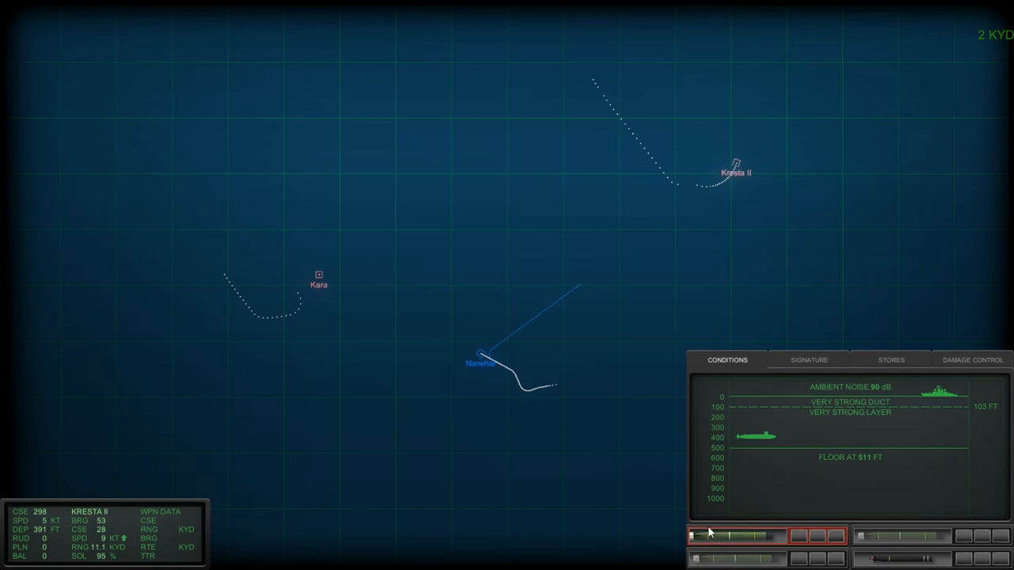
{"action": "left_click", "coordinate": [703, 536]}
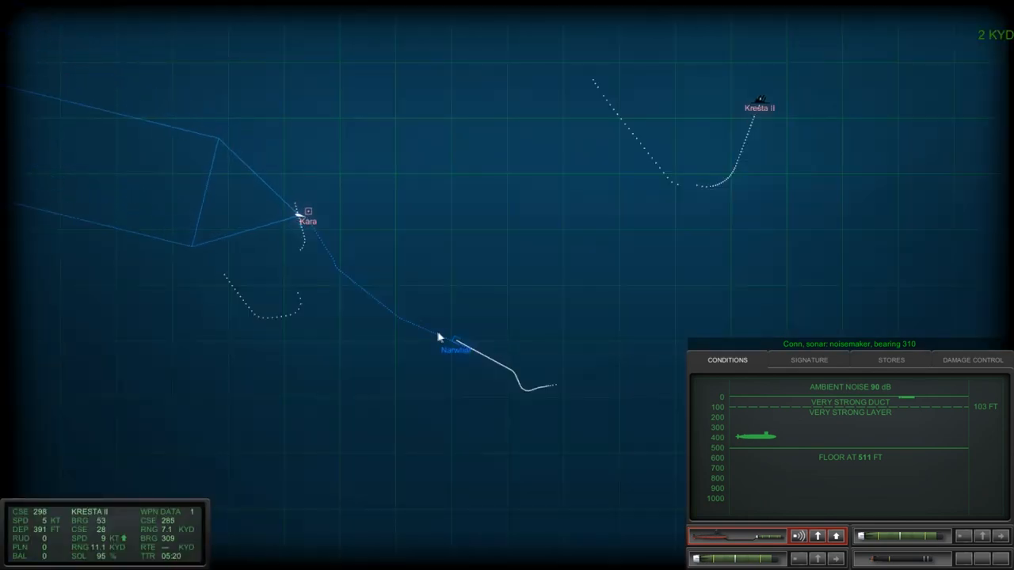
{"action": "mouse_move", "coordinate": [345, 323]}
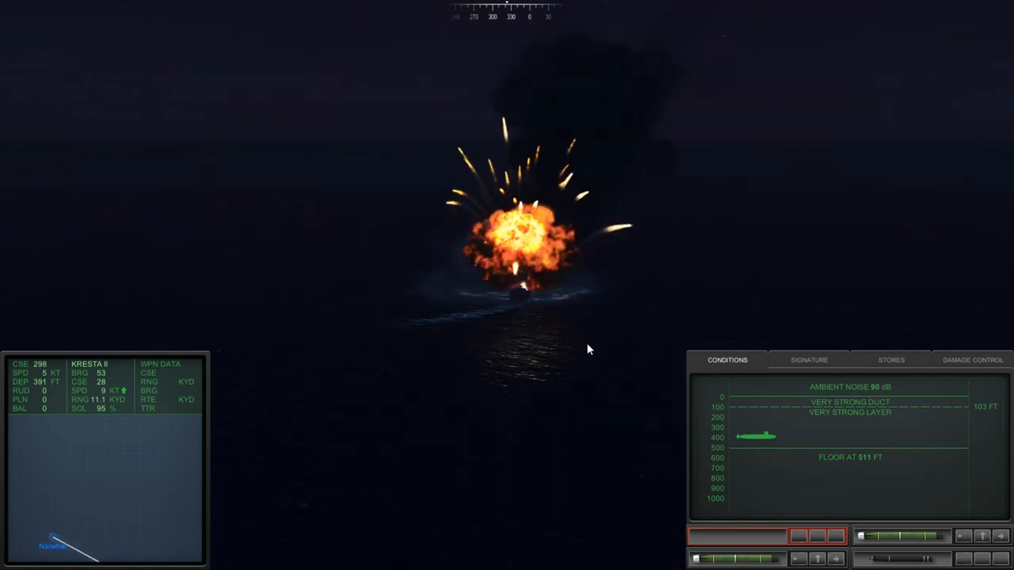
{"action": "mouse_move", "coordinate": [779, 459]}
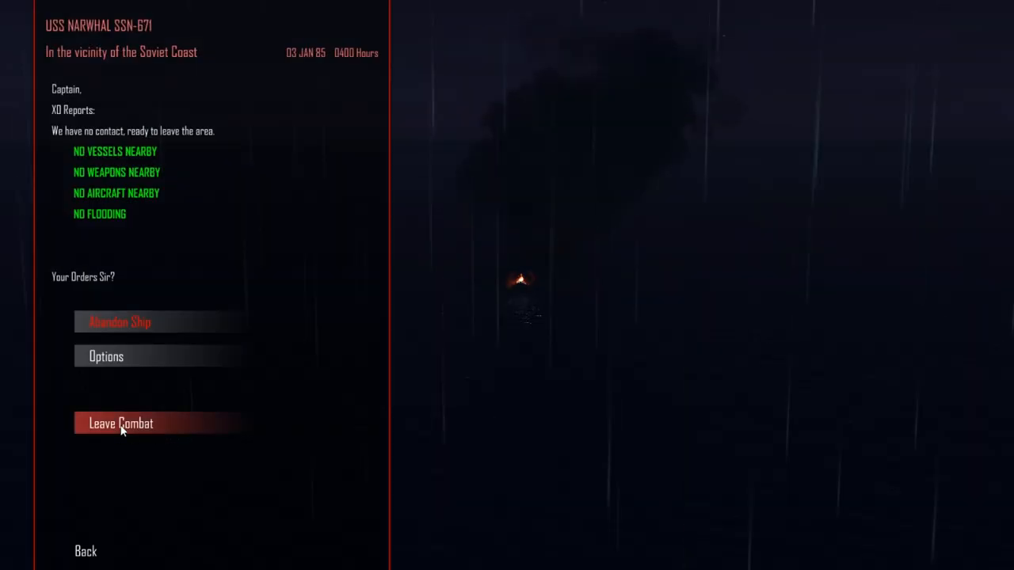
Leave combat, acknowledge the COMSUBLANT mission update and continue to the Sierra 1 report.
{"action": "left_click", "coordinate": [120, 423]}
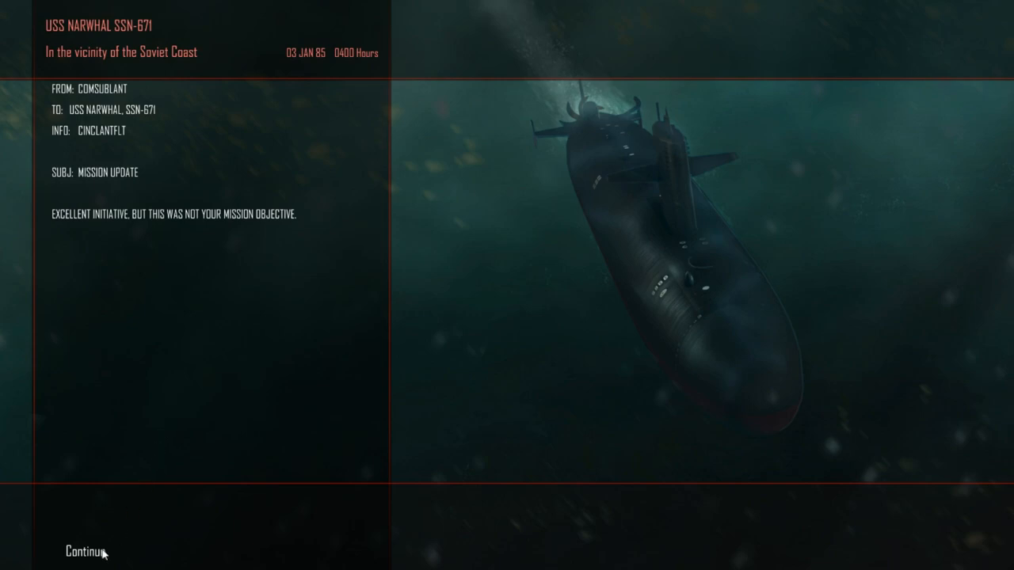
{"action": "left_click", "coordinate": [82, 551]}
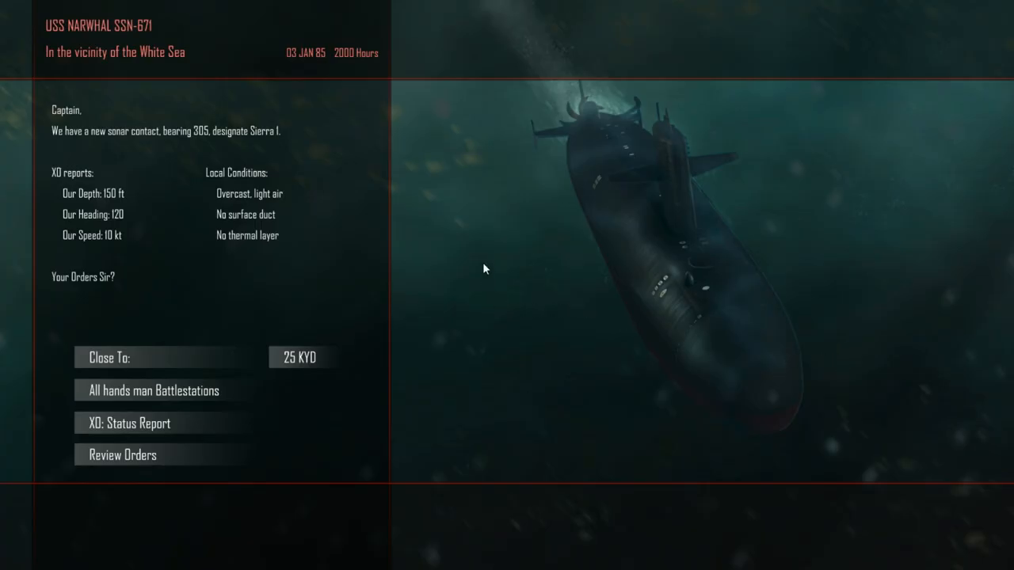
{"action": "mouse_move", "coordinate": [257, 298]}
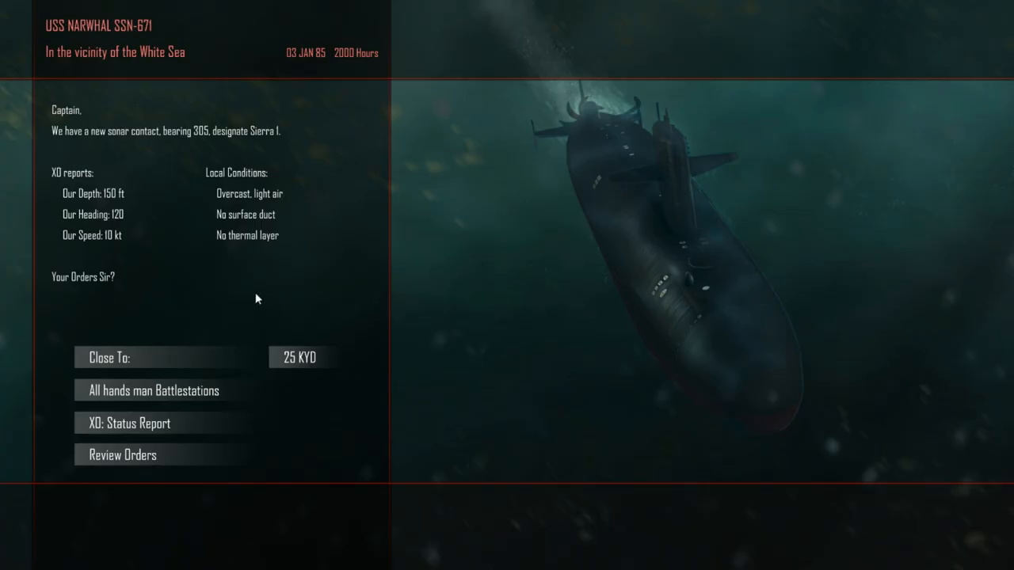
{"action": "mouse_move", "coordinate": [190, 333]}
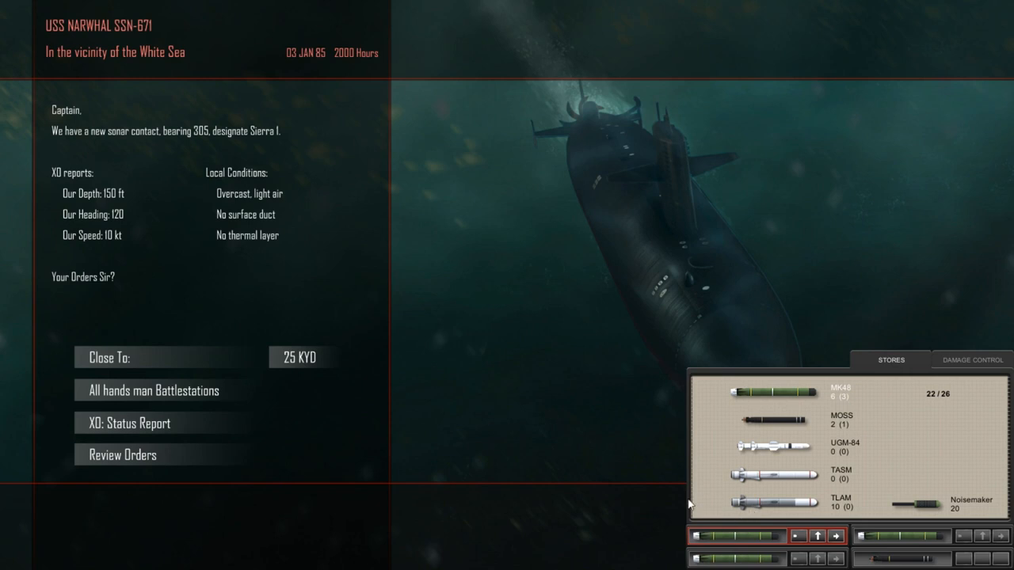
{"action": "mouse_move", "coordinate": [669, 504]}
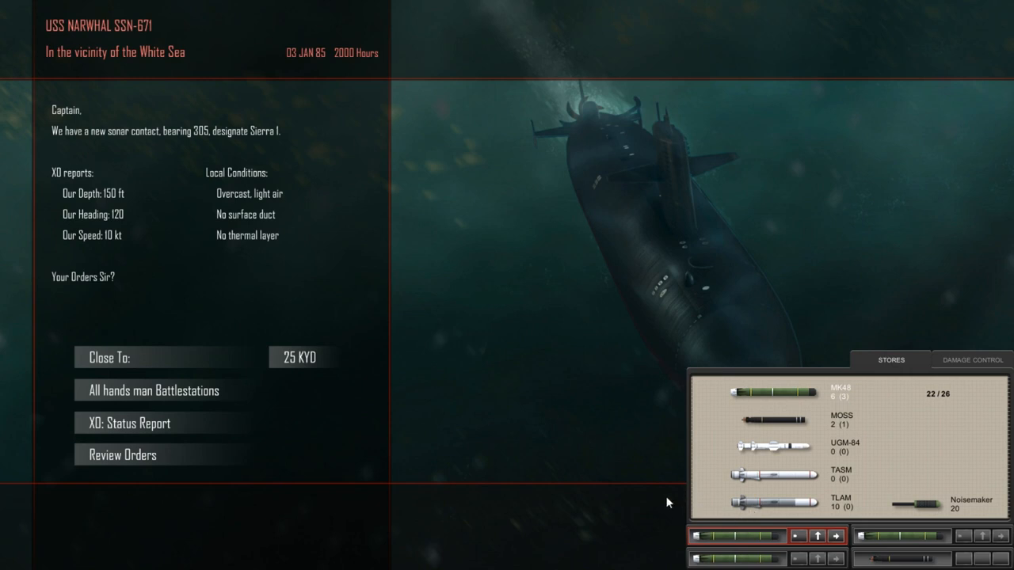
{"action": "mouse_move", "coordinate": [641, 494]}
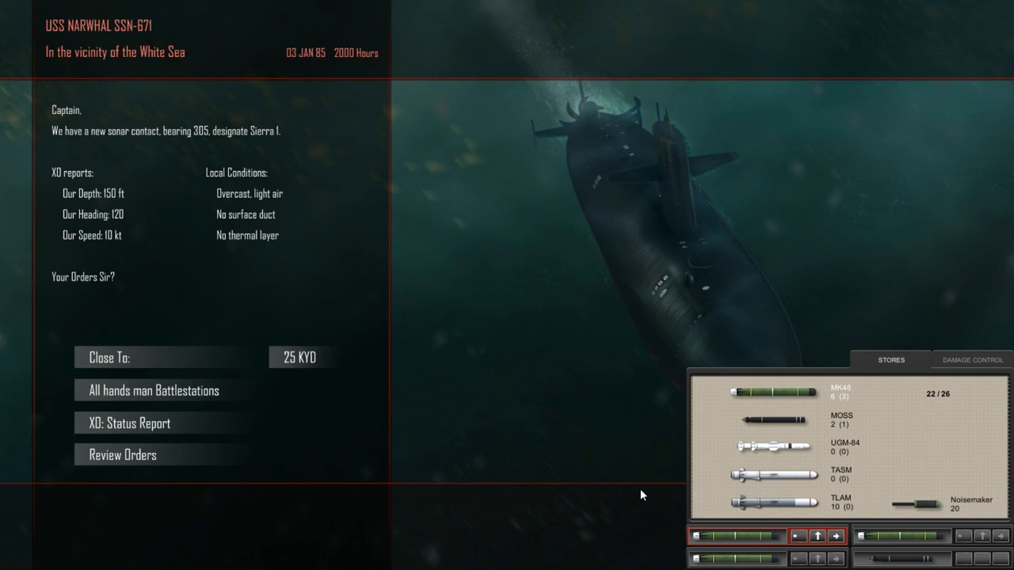
{"action": "mouse_move", "coordinate": [445, 355]}
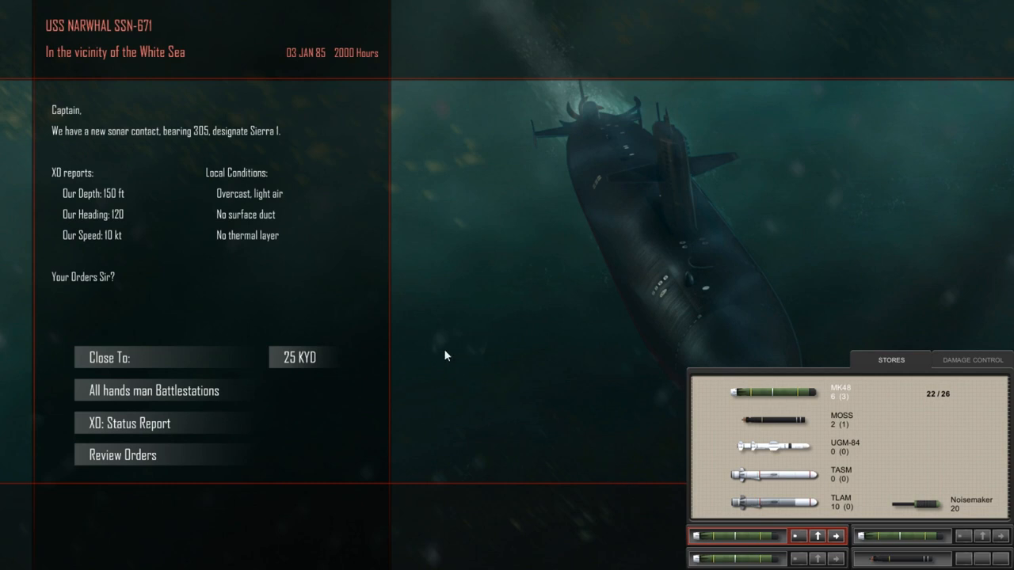
{"action": "mouse_move", "coordinate": [273, 266]}
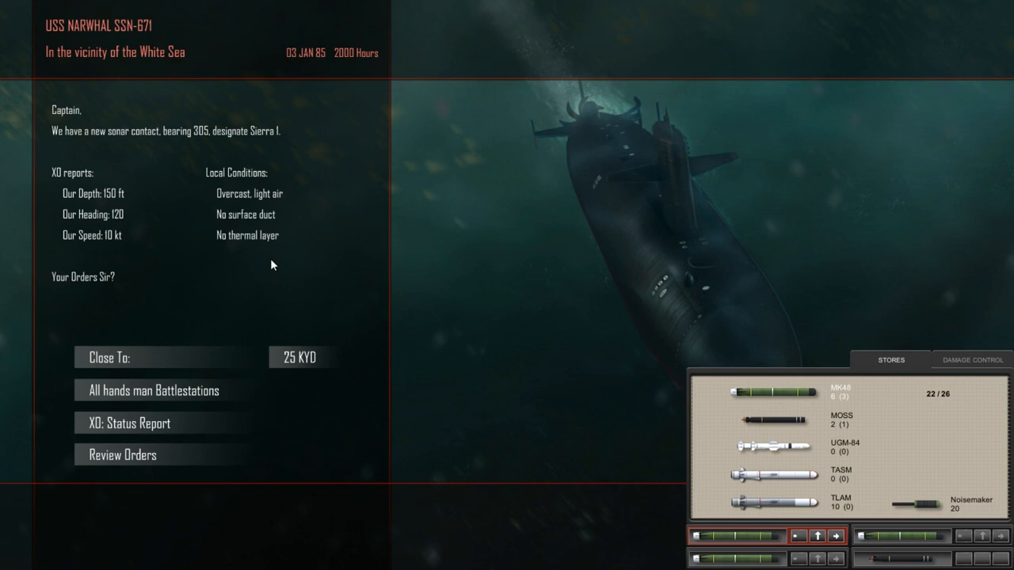
{"action": "mouse_move", "coordinate": [938, 361]}
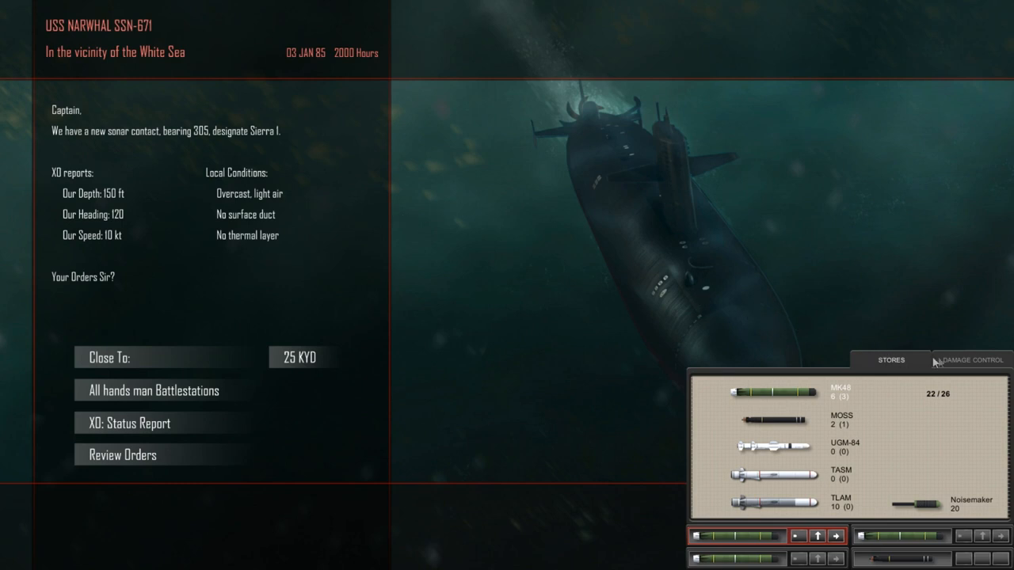
Check Damage Control (hull 100%) and return to Stores listing 22 of 26 weapons.
{"action": "left_click", "coordinate": [972, 359]}
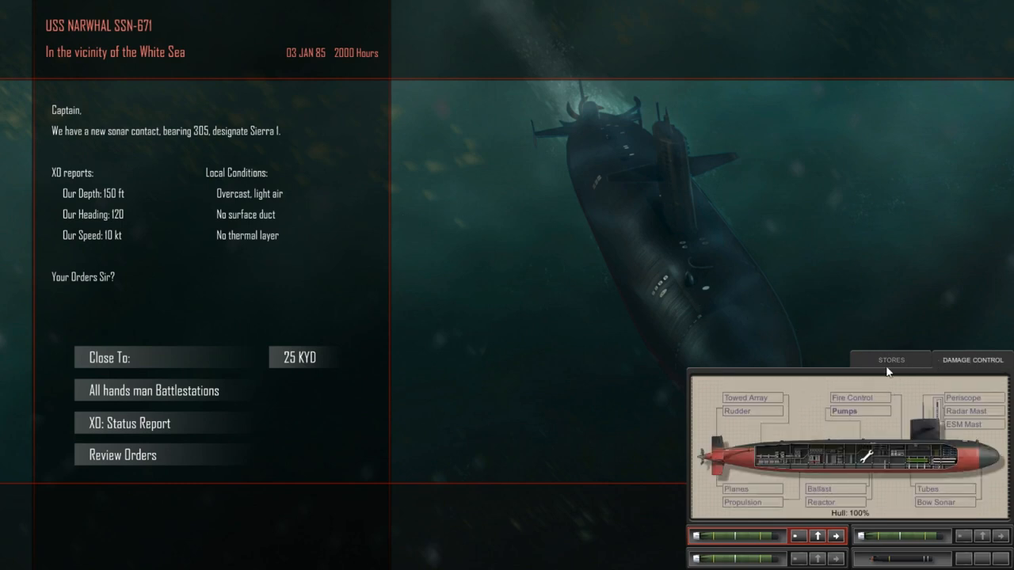
{"action": "left_click", "coordinate": [891, 359]}
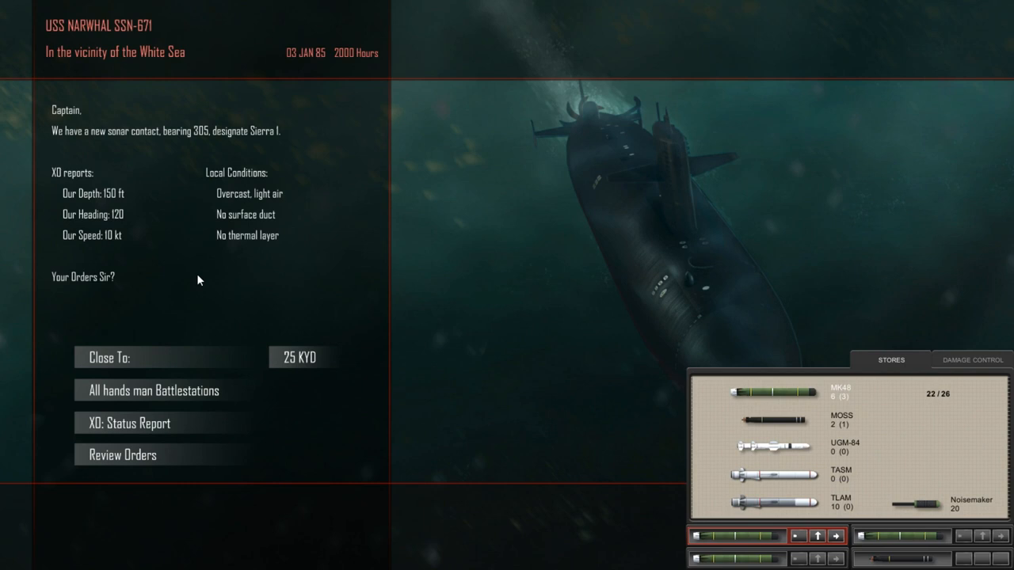
{"action": "mouse_move", "coordinate": [111, 288]}
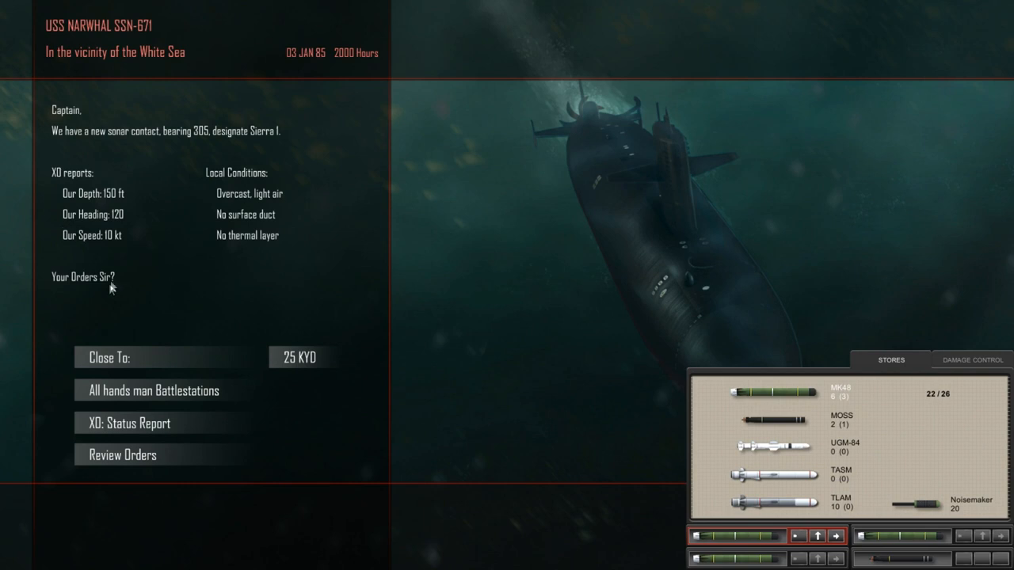
{"action": "mouse_move", "coordinate": [125, 268]}
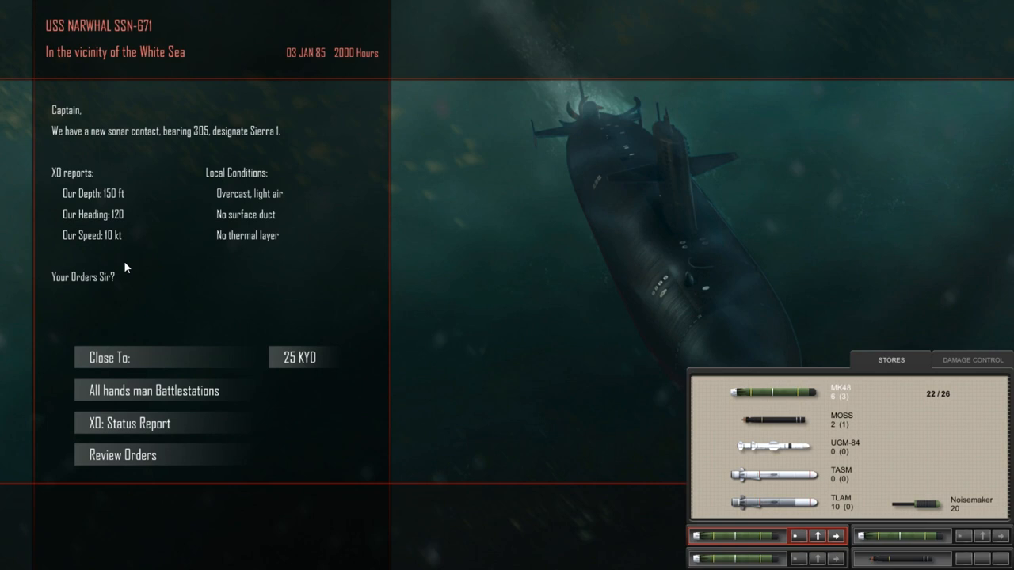
{"action": "mouse_move", "coordinate": [285, 273]}
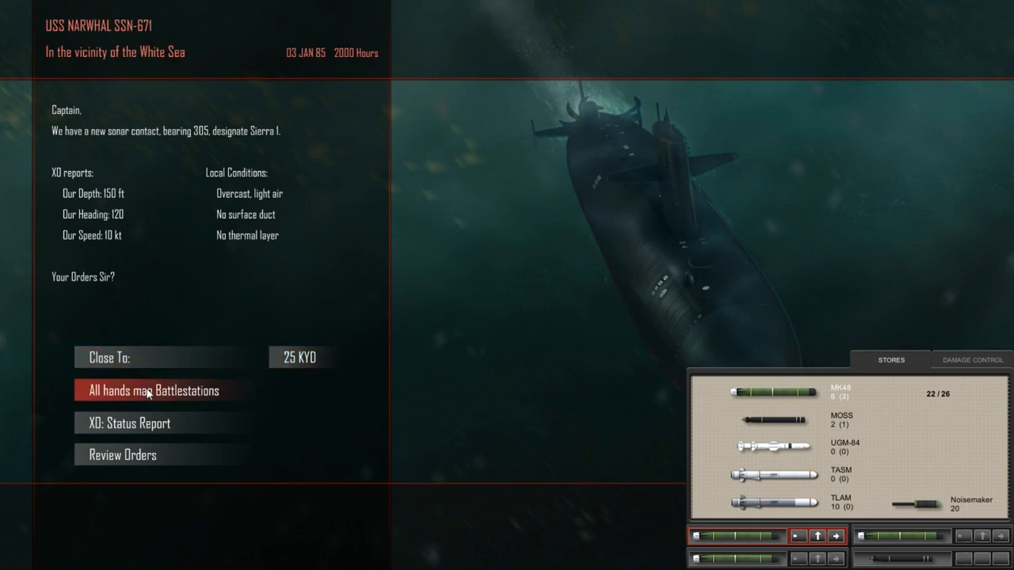
Order all hands to battle stations, bringing up the White Sea tactical map.
{"action": "left_click", "coordinate": [153, 390]}
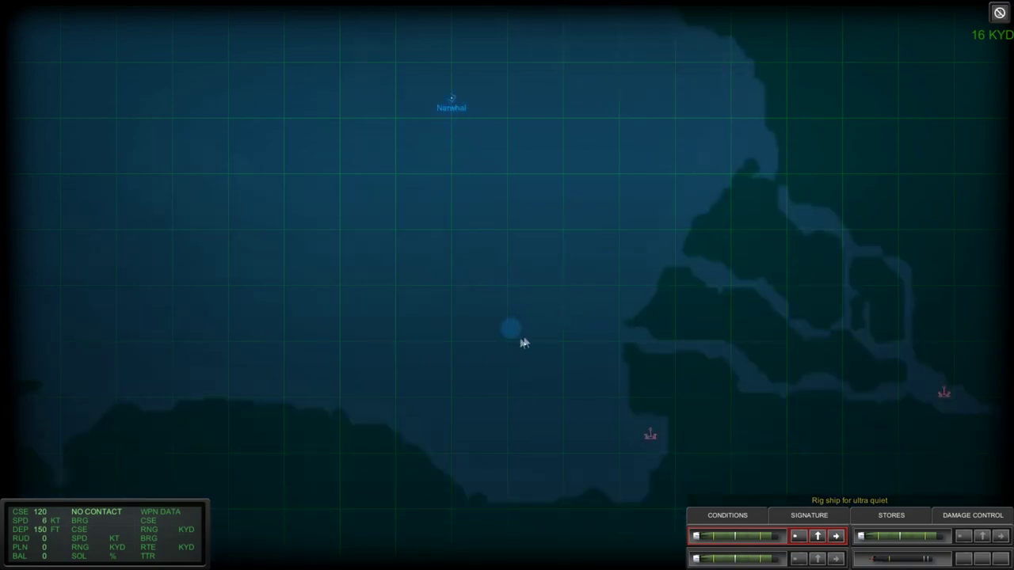
{"action": "mouse_move", "coordinate": [646, 441]}
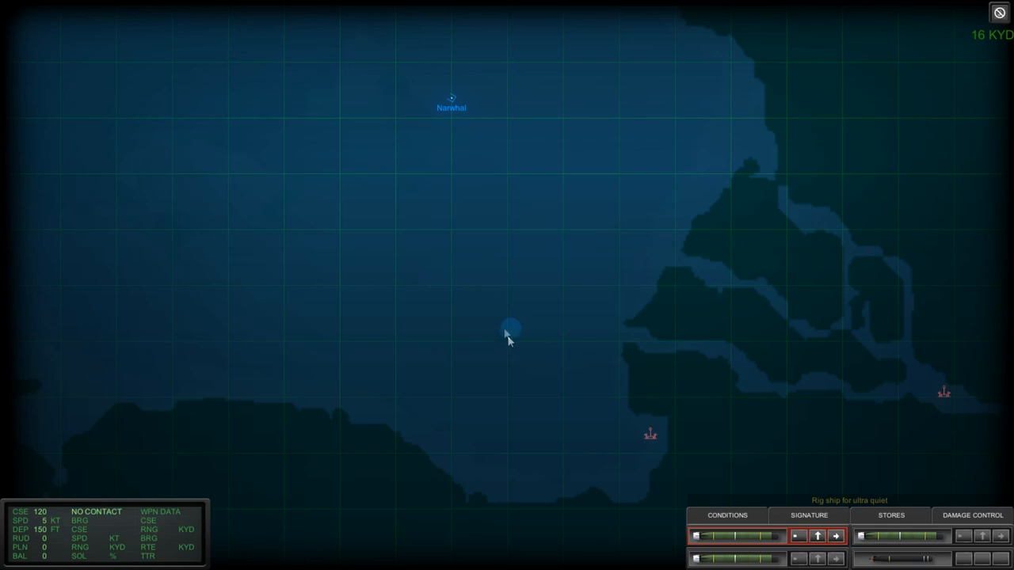
{"action": "mouse_move", "coordinate": [515, 328]}
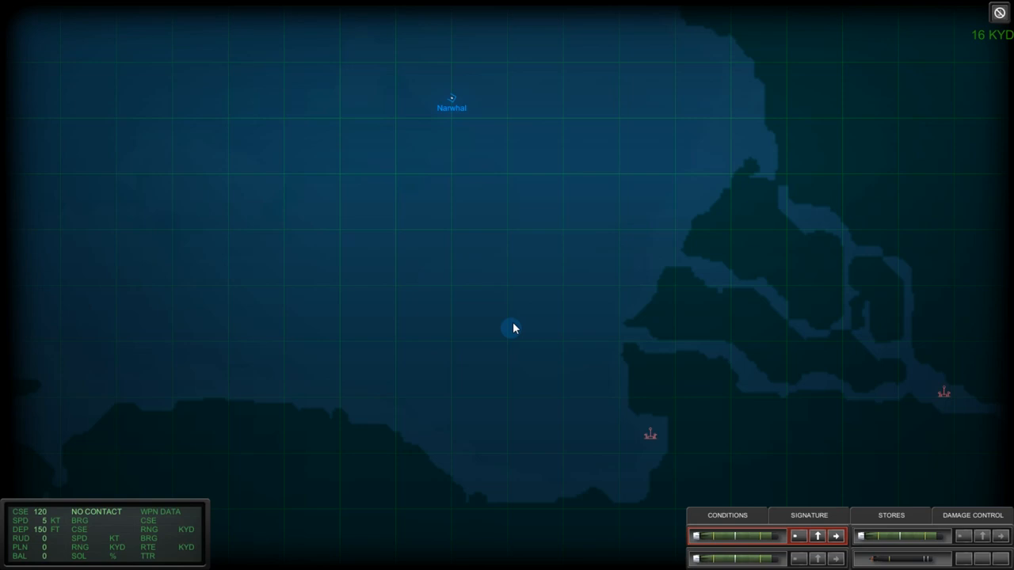
Zoom the tactical map out and back in while Narwhal runs on with tube 2 loading.
{"action": "scroll", "scroll_direction": "down", "scroll_amount": 3}
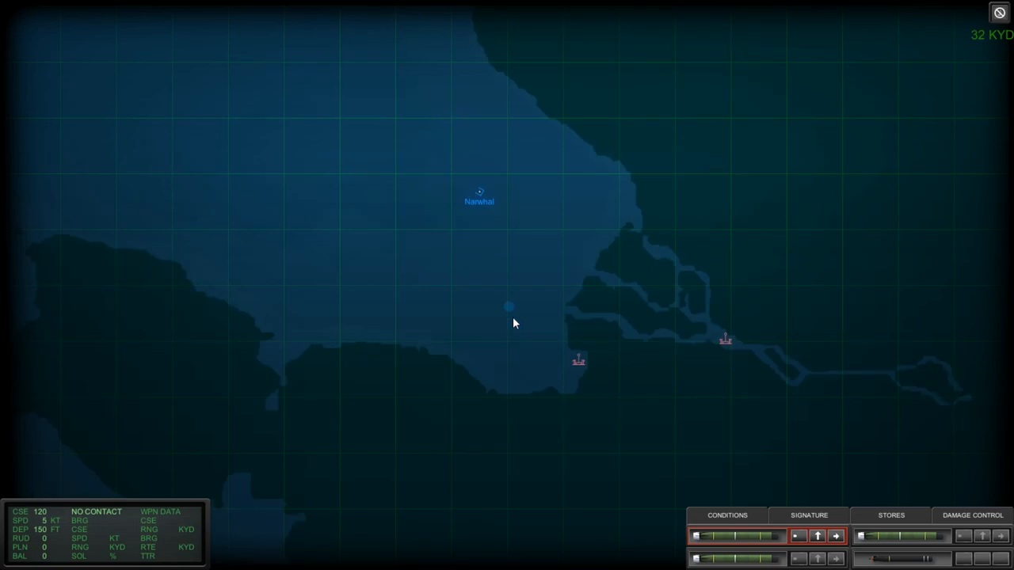
{"action": "scroll", "scroll_direction": "up", "scroll_amount": 3}
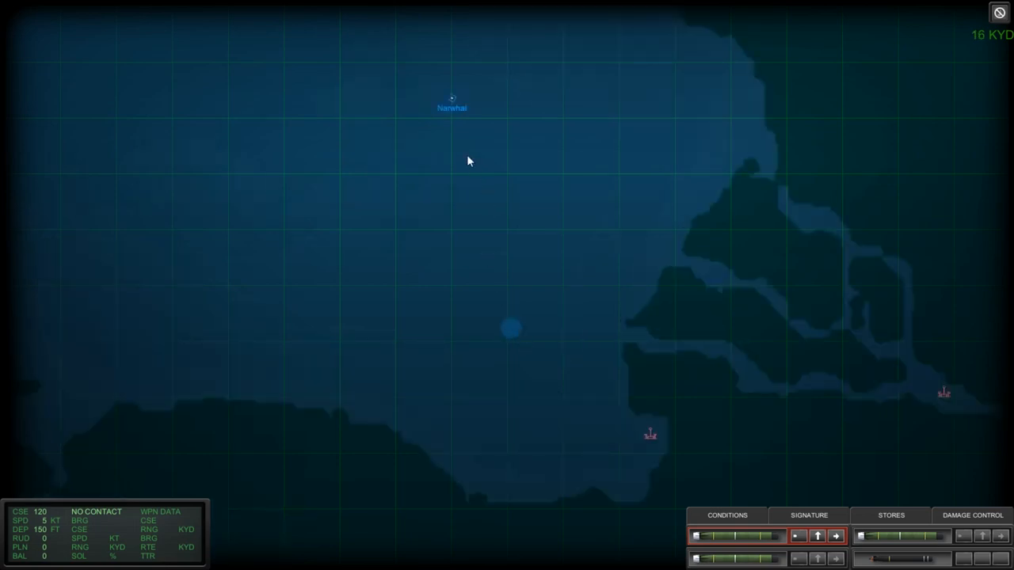
{"action": "mouse_move", "coordinate": [457, 108]}
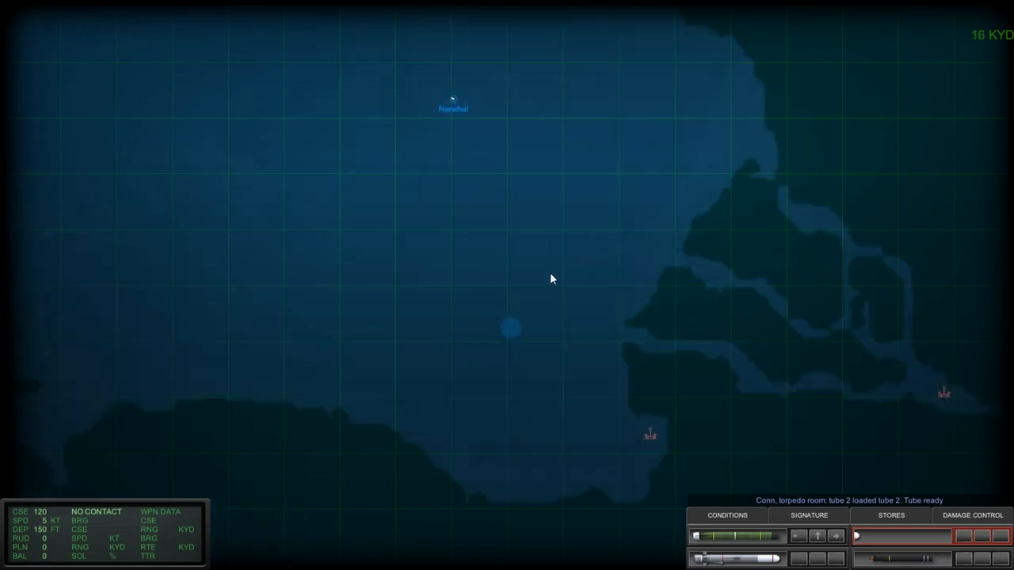
{"action": "mouse_move", "coordinate": [579, 293]}
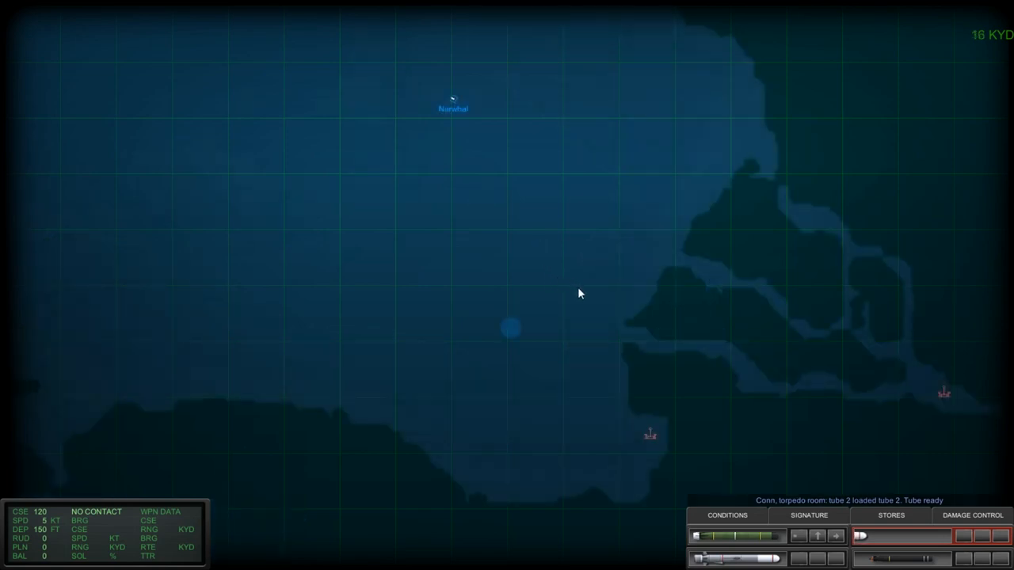
{"action": "mouse_move", "coordinate": [585, 358]}
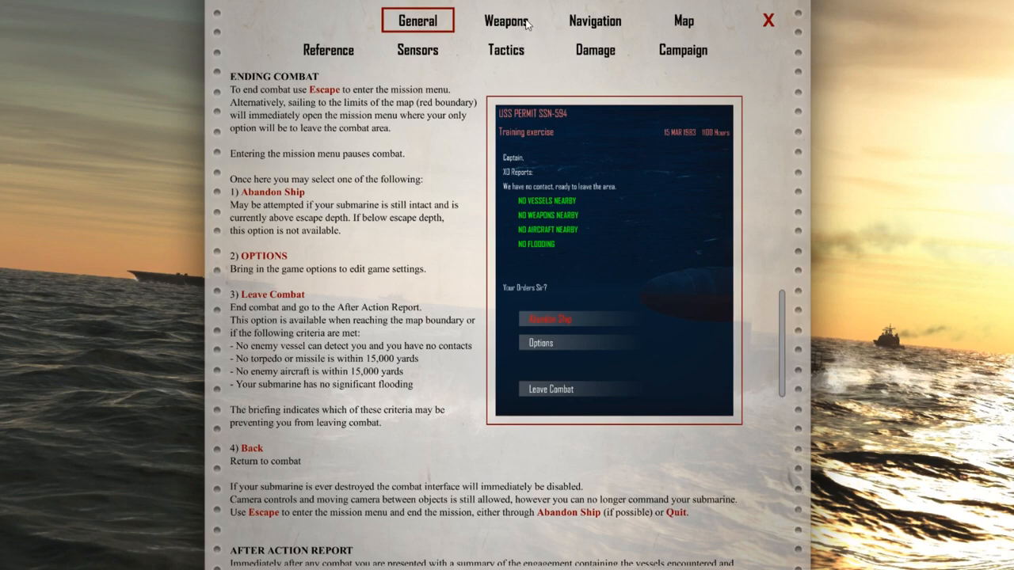
Read the manual's Weapons section through guided missiles, stores and torpedo tubes pages.
{"action": "left_click", "coordinate": [507, 19]}
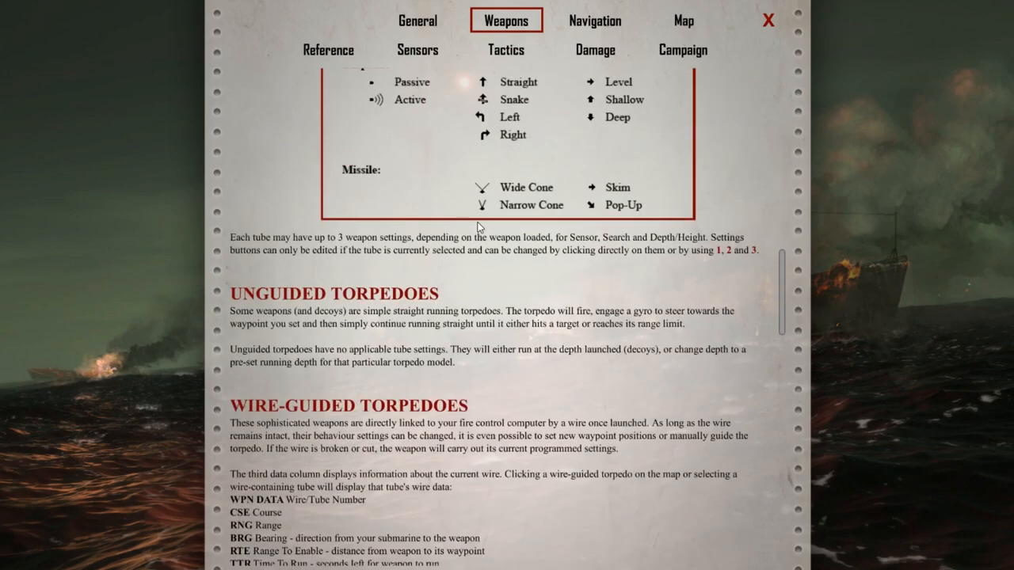
{"action": "scroll", "scroll_direction": "down", "scroll_amount": 3}
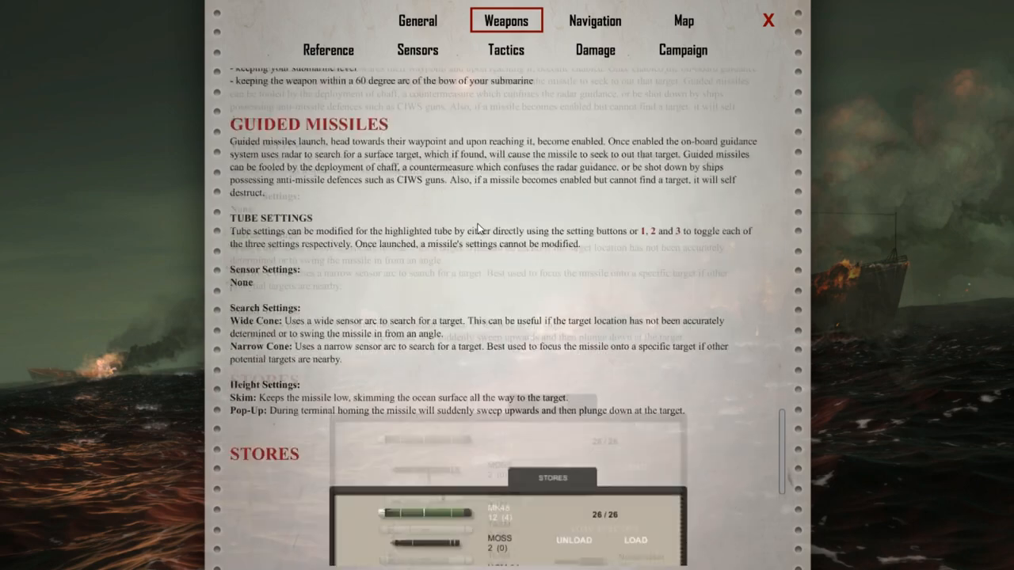
{"action": "scroll", "scroll_direction": "down", "scroll_amount": 3}
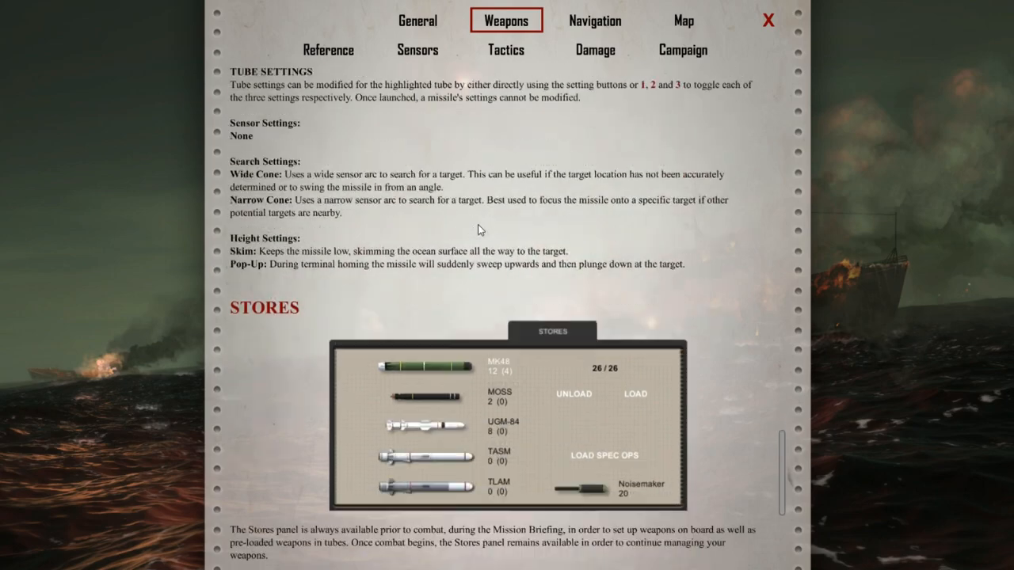
{"action": "scroll", "scroll_direction": "up", "scroll_amount": 3}
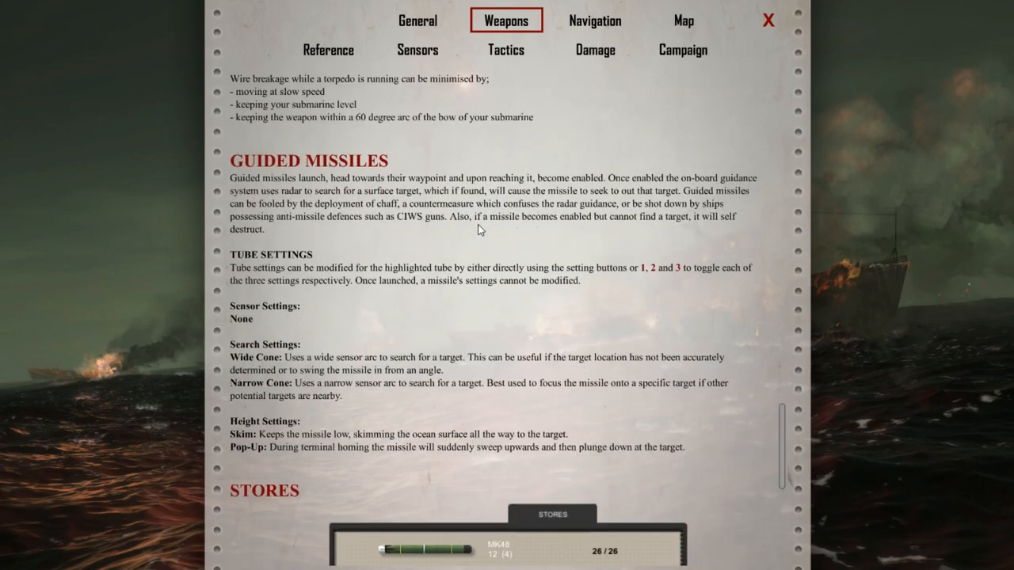
{"action": "scroll", "scroll_direction": "down", "scroll_amount": 3}
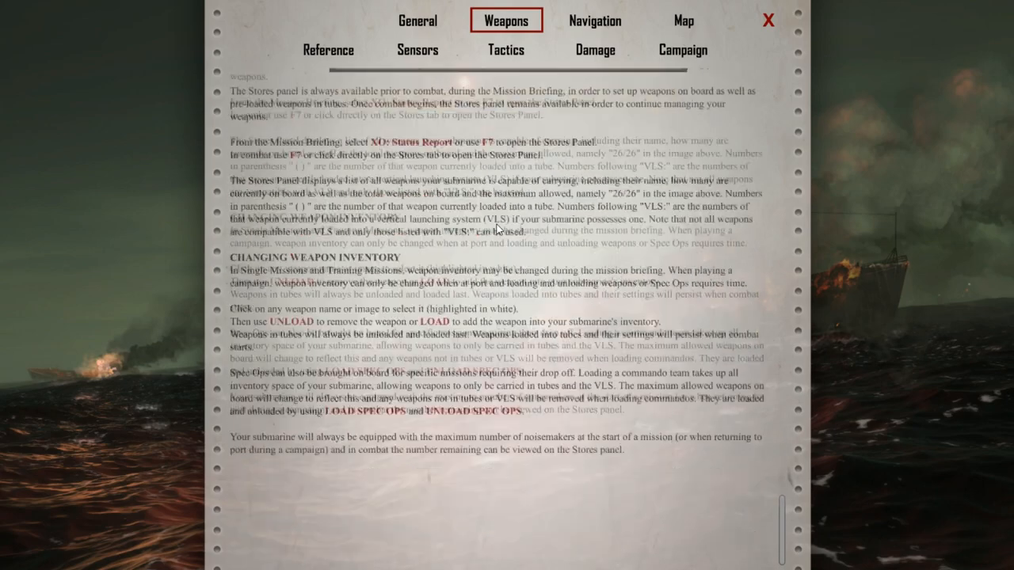
{"action": "scroll", "scroll_direction": "up", "scroll_amount": 3}
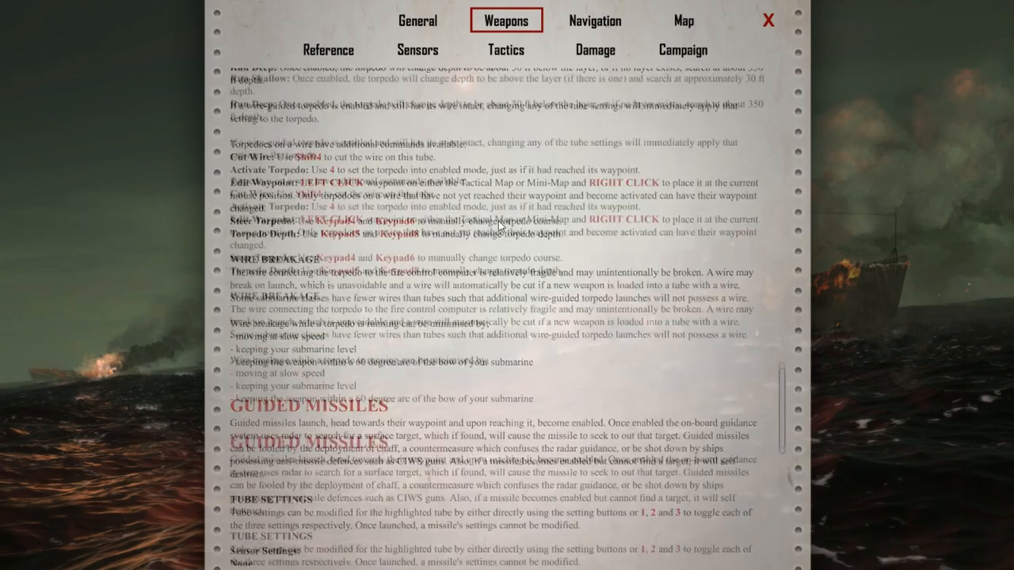
{"action": "scroll", "scroll_direction": "up", "scroll_amount": 3}
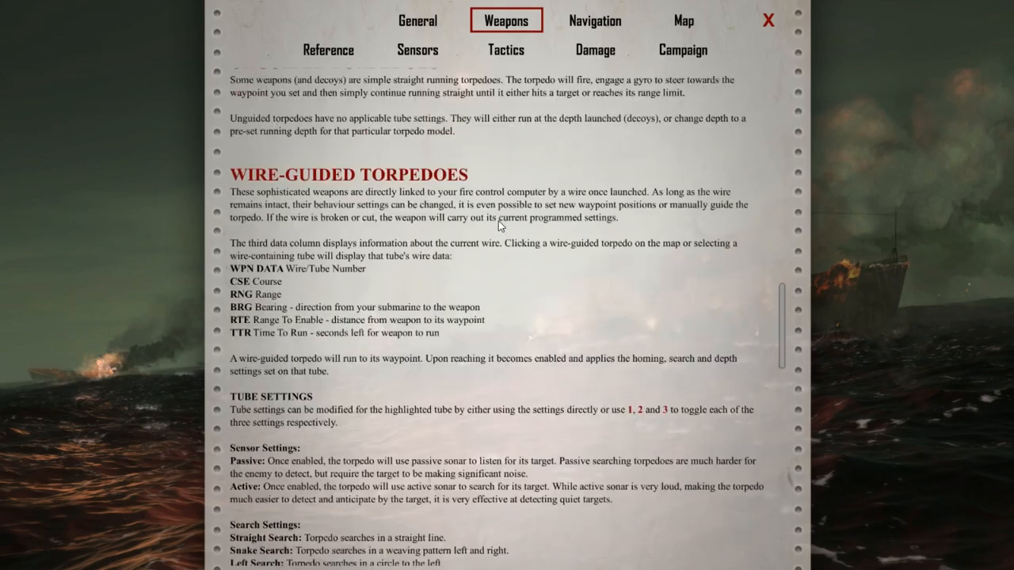
{"action": "scroll", "scroll_direction": "up", "scroll_amount": 3}
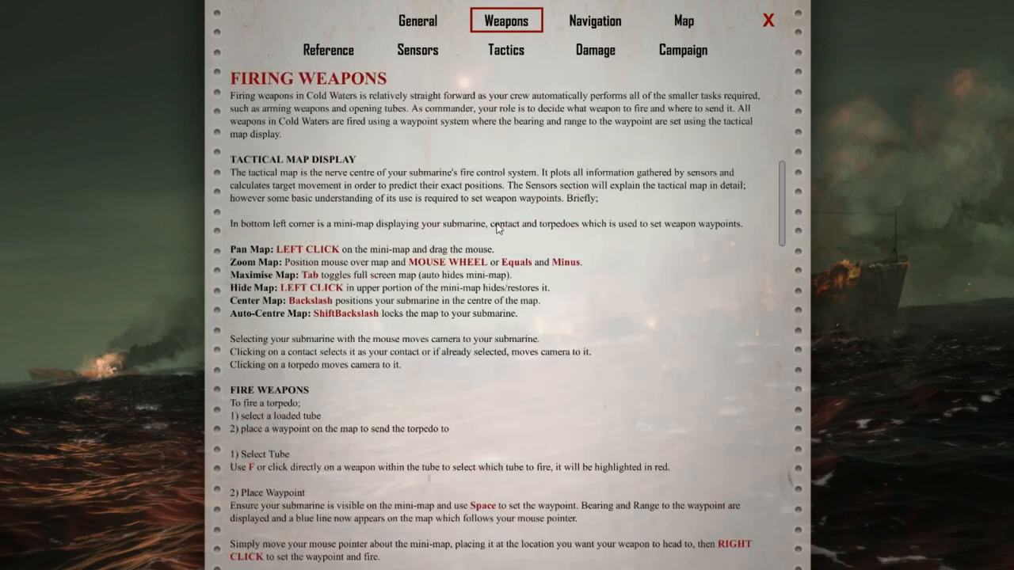
{"action": "scroll", "scroll_direction": "up", "scroll_amount": 3}
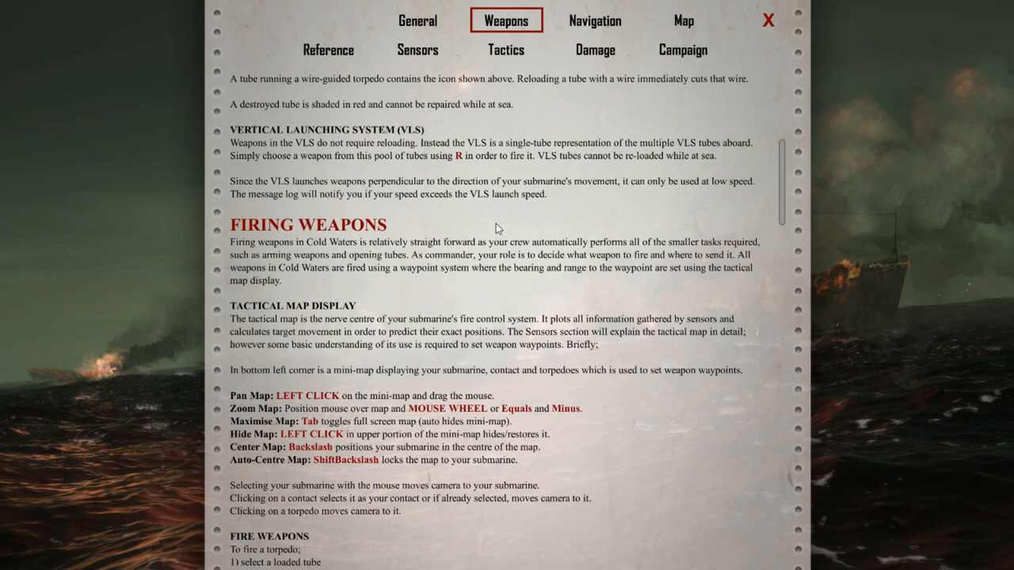
{"action": "scroll", "scroll_direction": "up", "scroll_amount": 3}
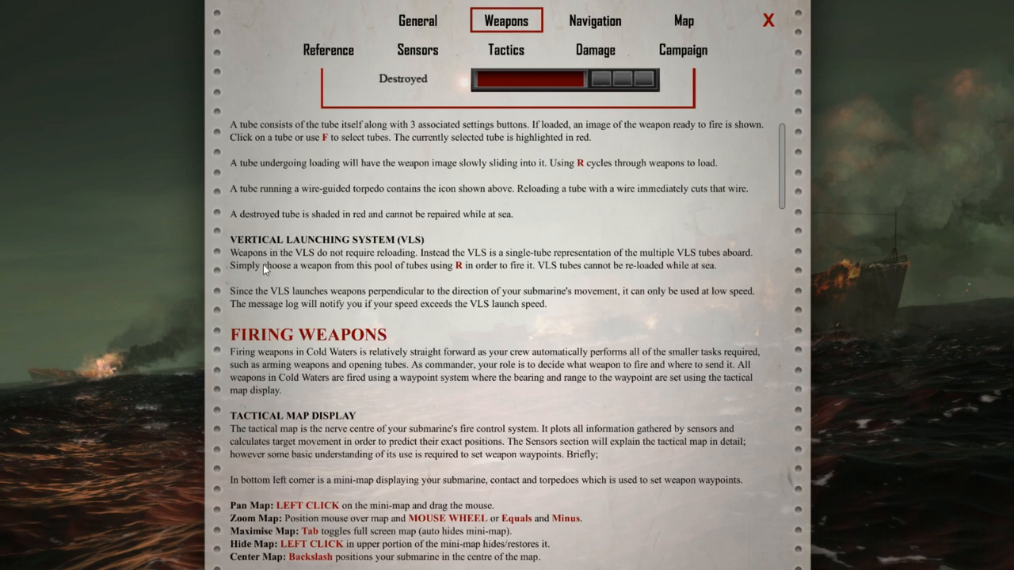
{"action": "mouse_move", "coordinate": [404, 265]}
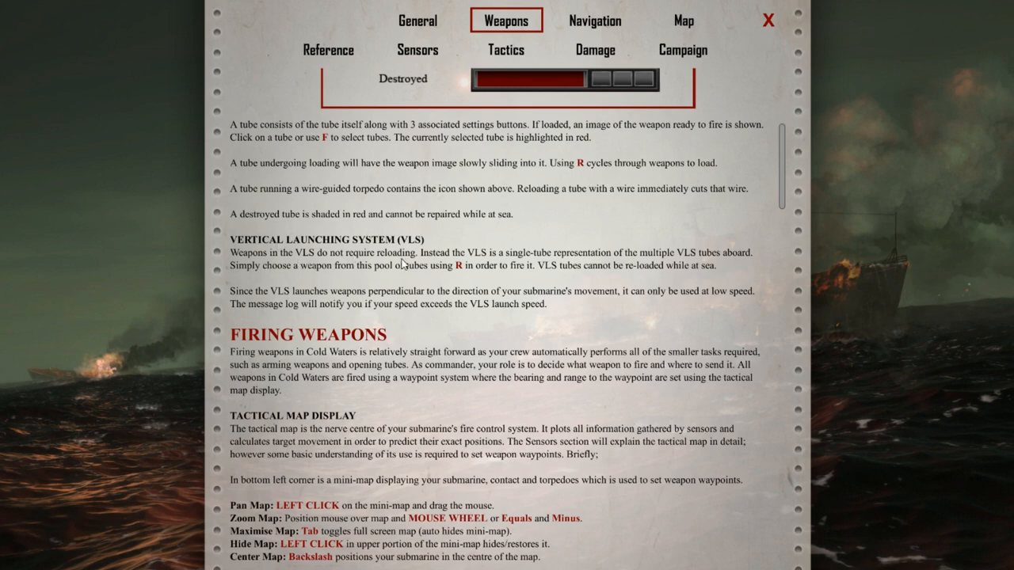
{"action": "scroll", "scroll_direction": "up", "scroll_amount": 3}
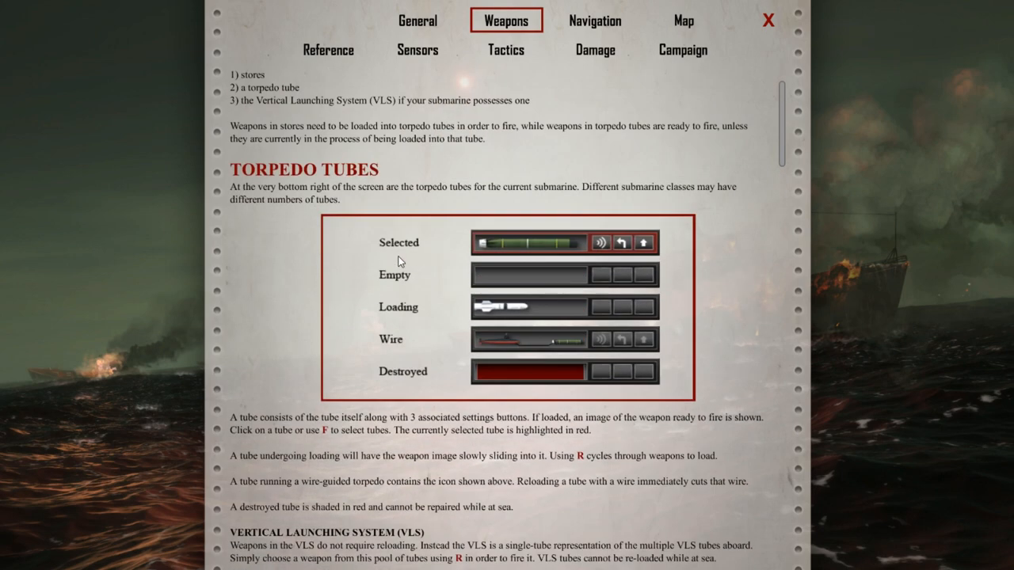
{"action": "scroll", "scroll_direction": "up", "scroll_amount": 3}
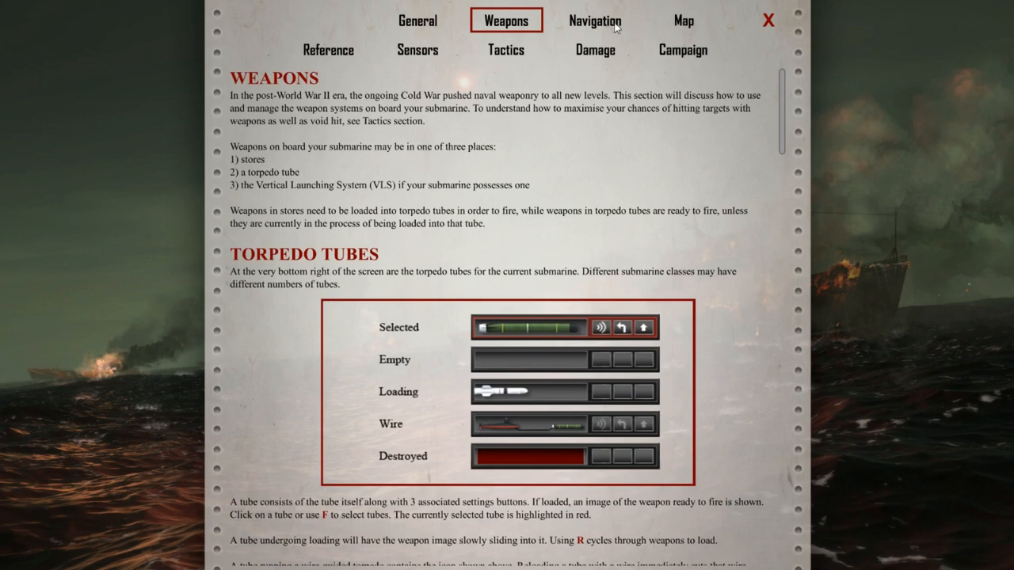
Read the manual's Map section down past Contacts to Target Motion Analysis and signature analysis.
{"action": "left_click", "coordinate": [683, 19]}
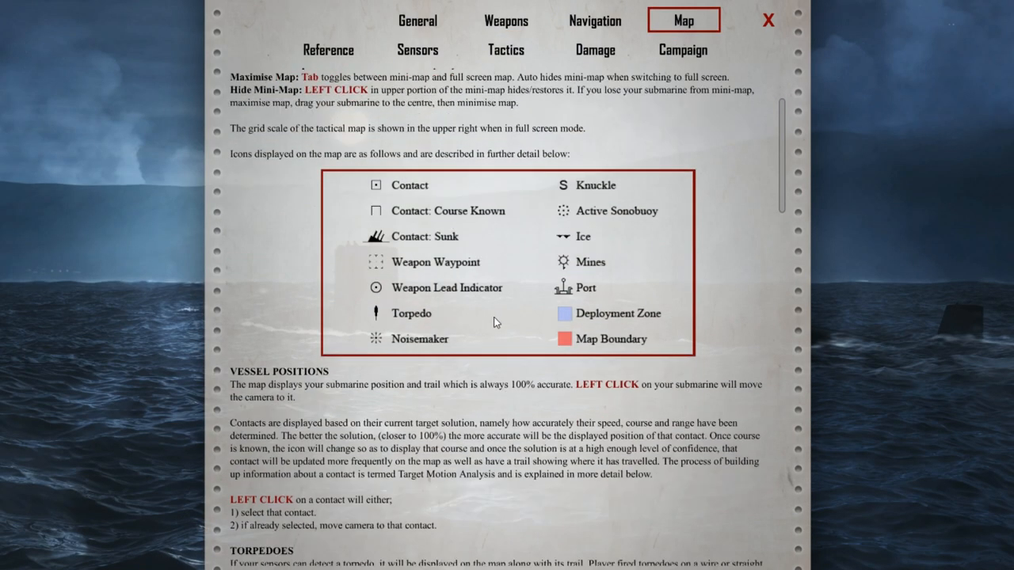
{"action": "mouse_move", "coordinate": [640, 323]}
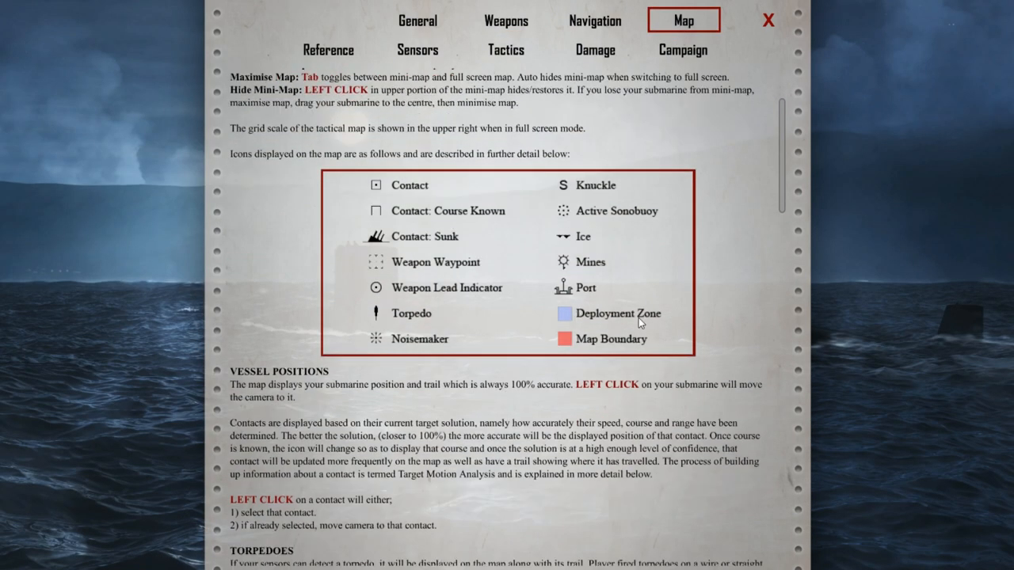
{"action": "scroll", "scroll_direction": "down", "scroll_amount": 3}
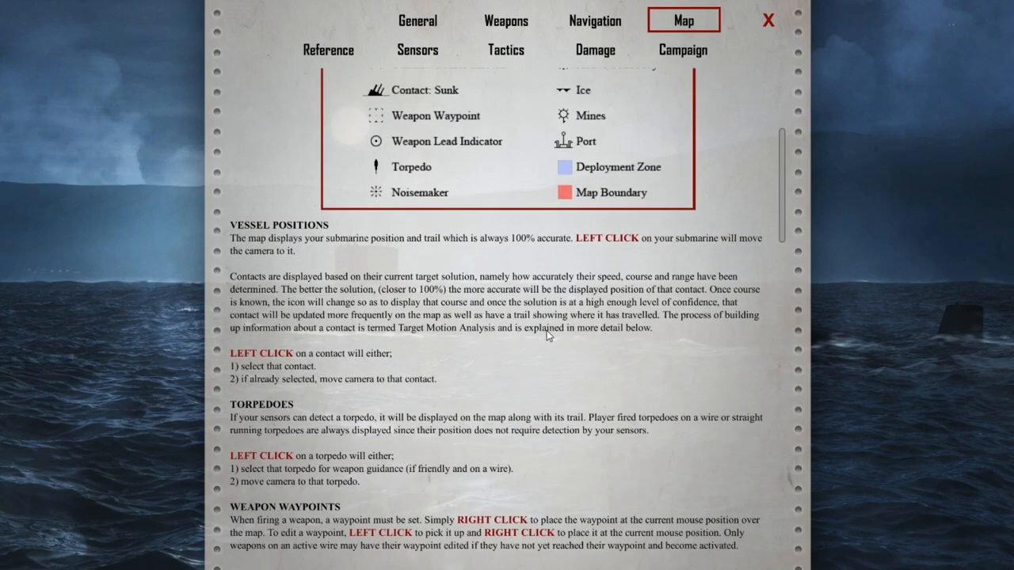
{"action": "scroll", "scroll_direction": "down", "scroll_amount": 3}
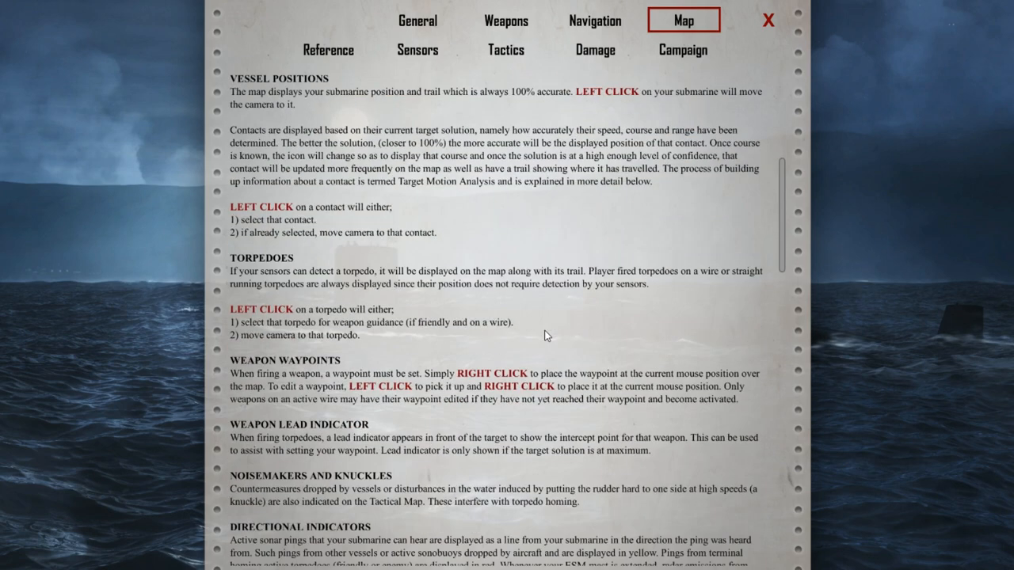
{"action": "scroll", "scroll_direction": "down", "scroll_amount": 3}
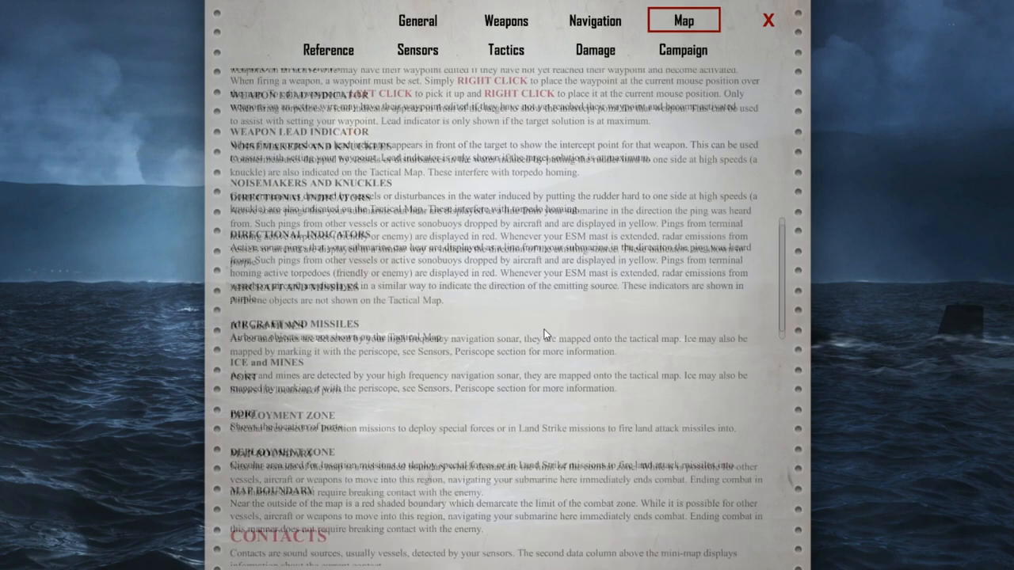
{"action": "scroll", "scroll_direction": "down", "scroll_amount": 3}
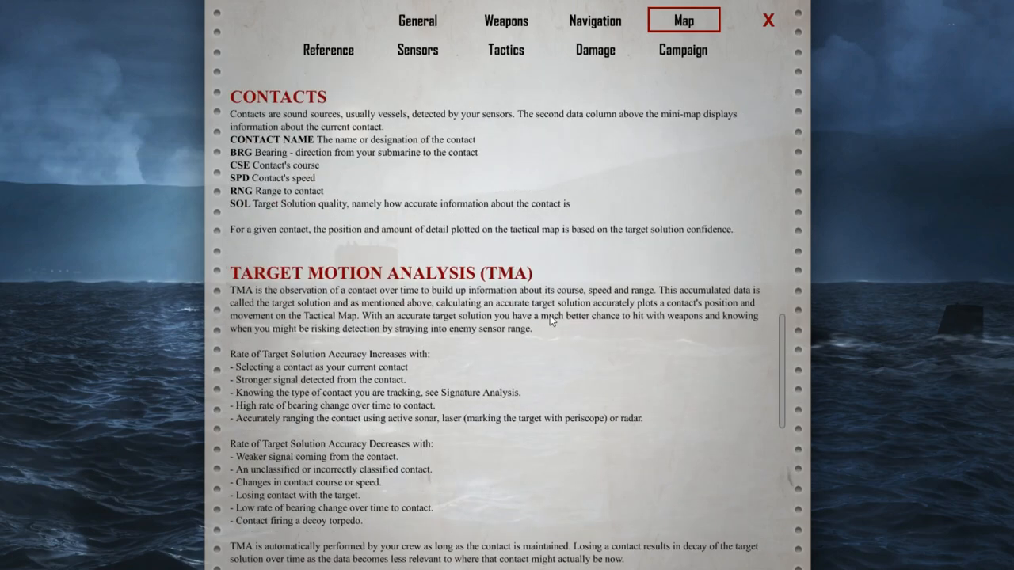
{"action": "scroll", "scroll_direction": "down", "scroll_amount": 3}
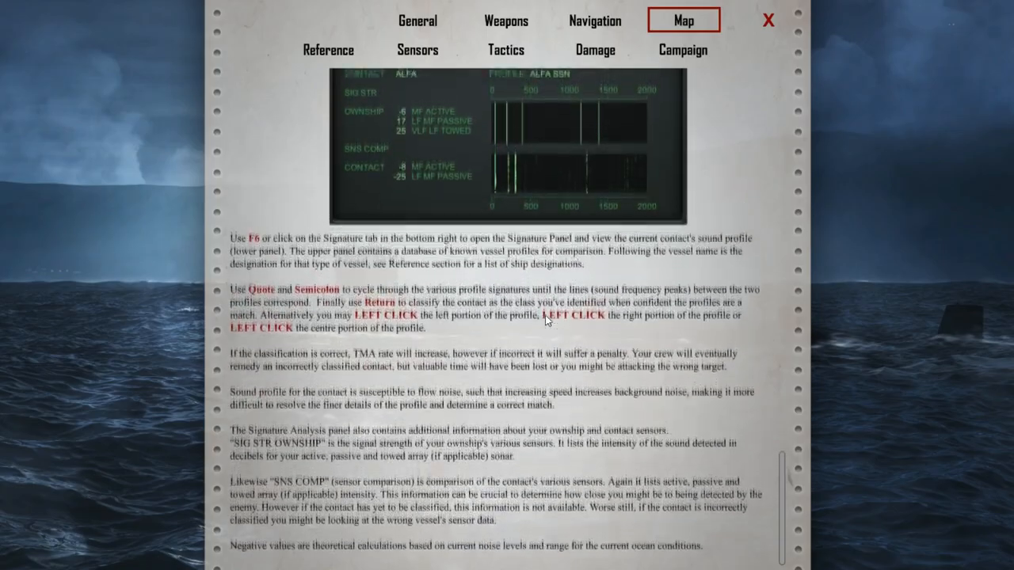
Switch the manual to its Campaign section and read down to Insertion and Land Strike Missions.
{"action": "scroll", "scroll_direction": "up", "scroll_amount": 3}
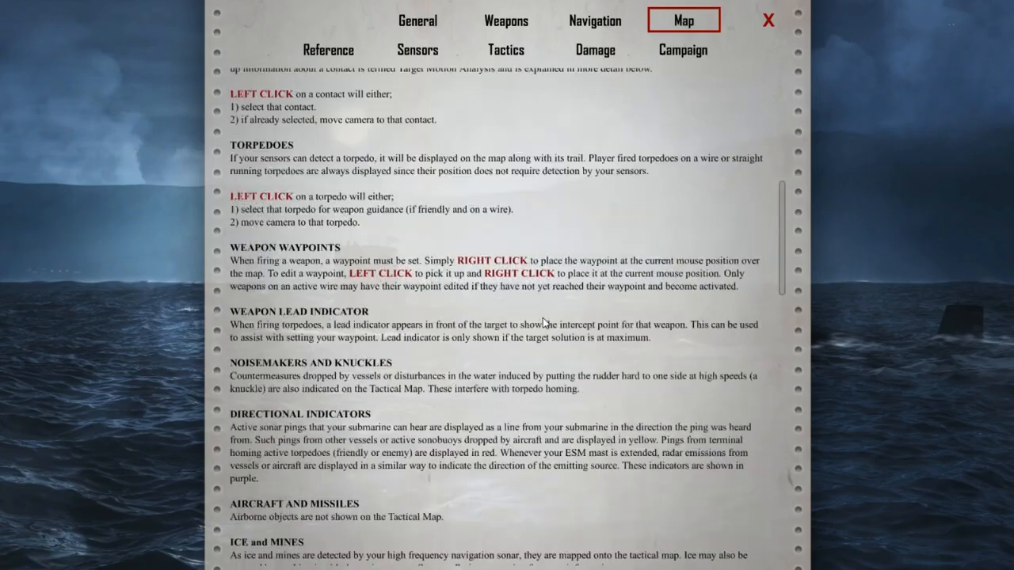
{"action": "scroll", "scroll_direction": "up", "scroll_amount": 3}
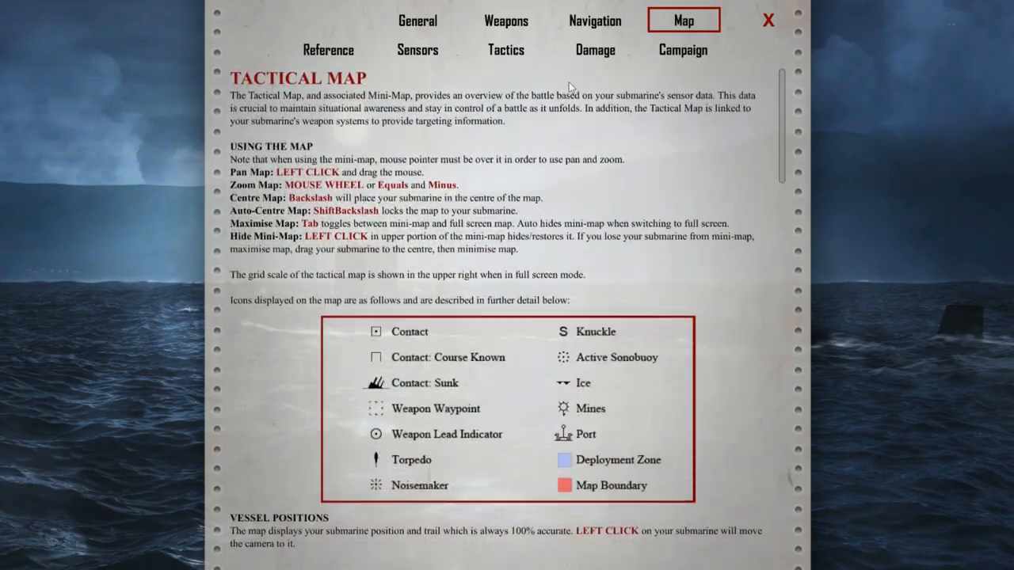
{"action": "left_click", "coordinate": [681, 49]}
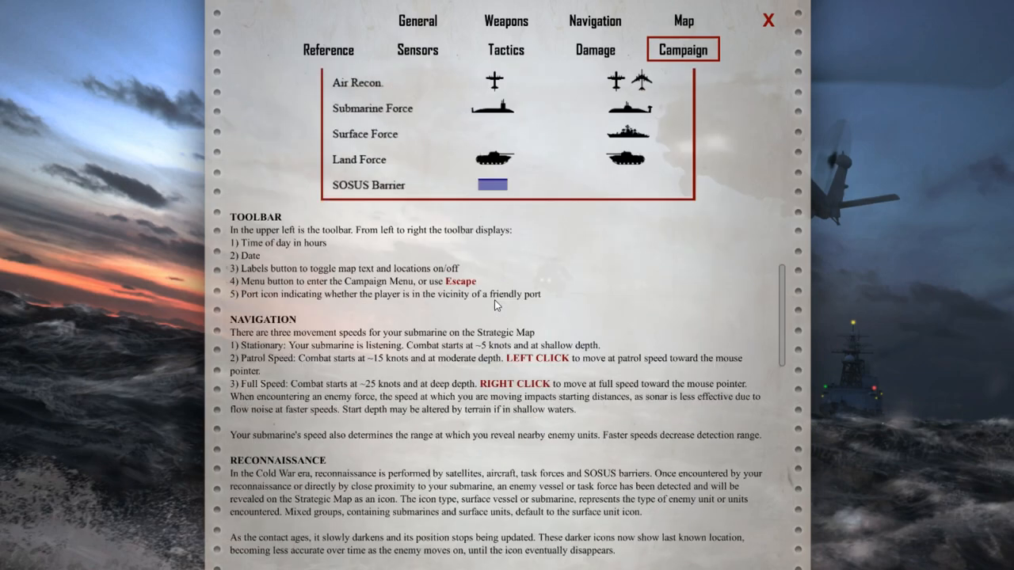
{"action": "scroll", "scroll_direction": "down", "scroll_amount": 3}
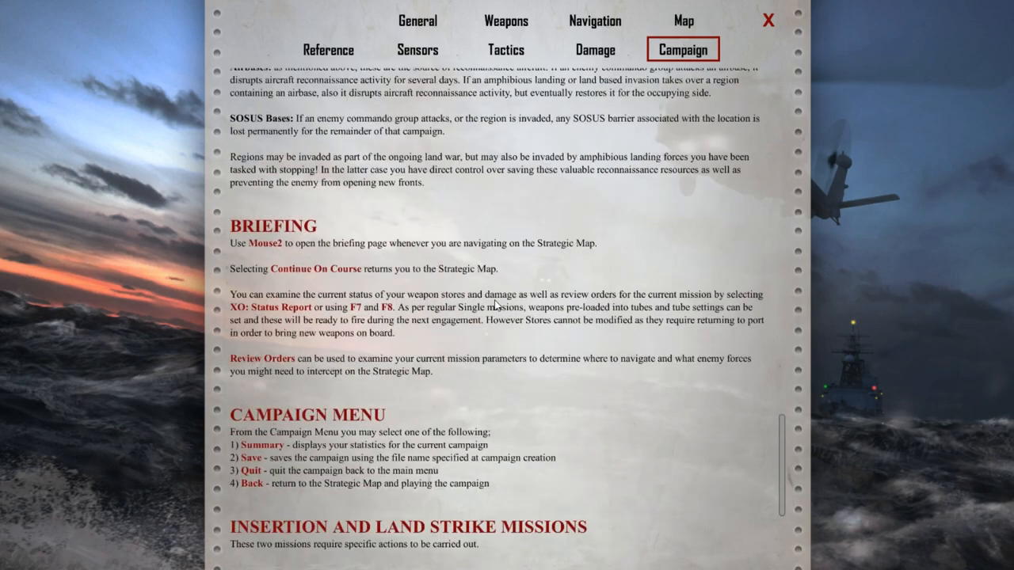
{"action": "scroll", "scroll_direction": "down", "scroll_amount": 3}
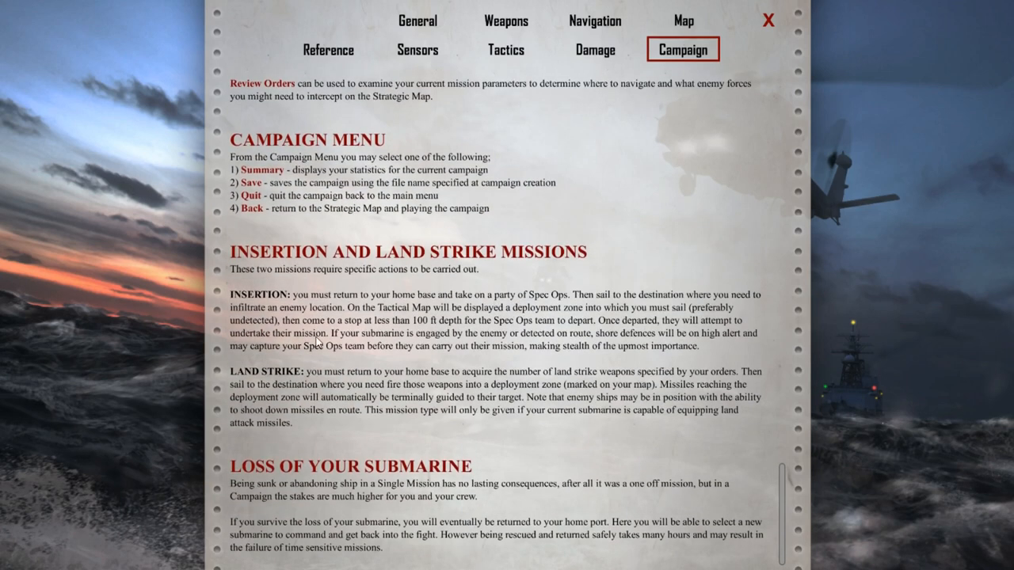
{"action": "mouse_move", "coordinate": [444, 382]}
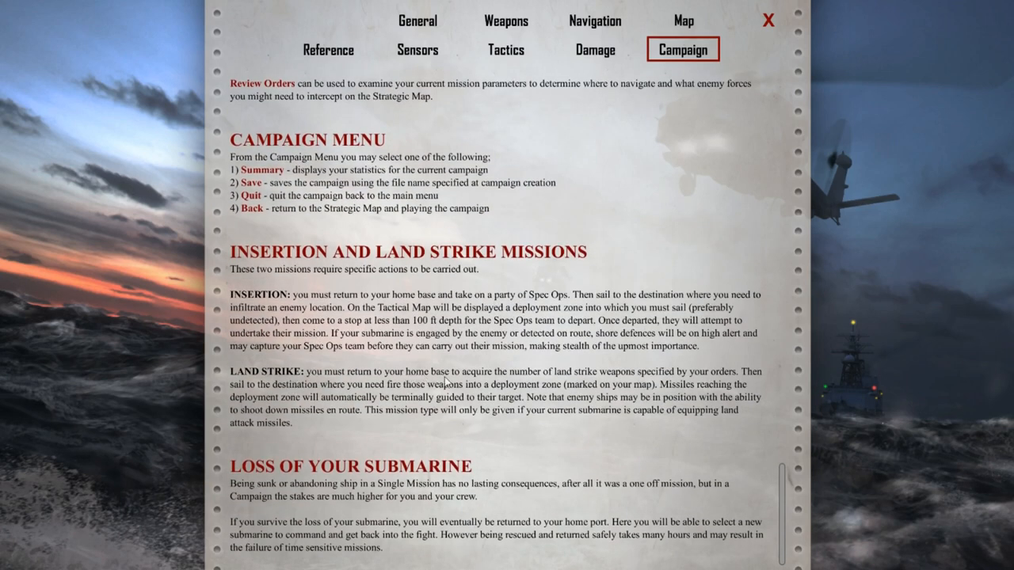
{"action": "mouse_move", "coordinate": [764, 377]}
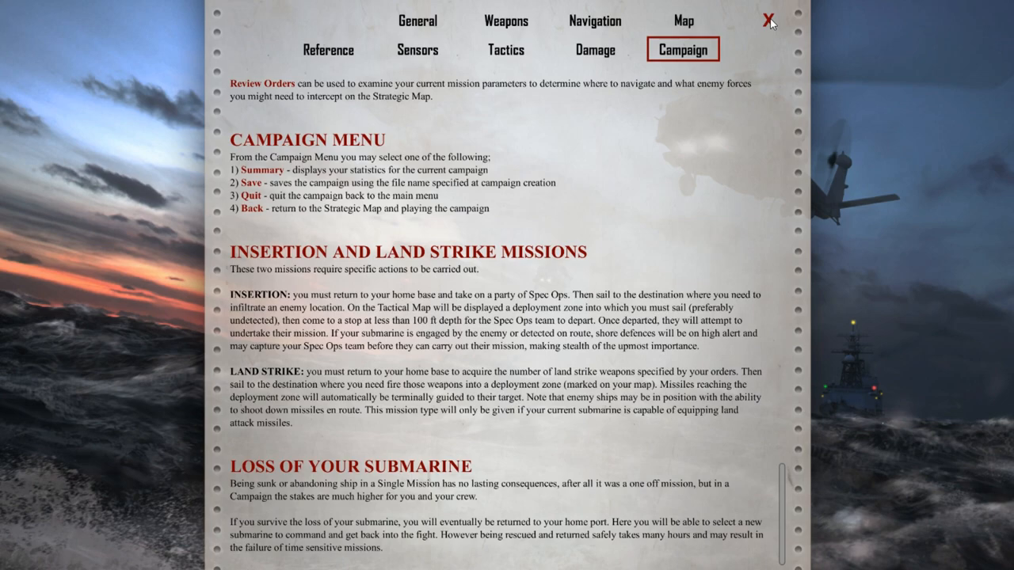
Close the manual and return to the submerged Narwhal with no sonar contact.
{"action": "left_click", "coordinate": [767, 19]}
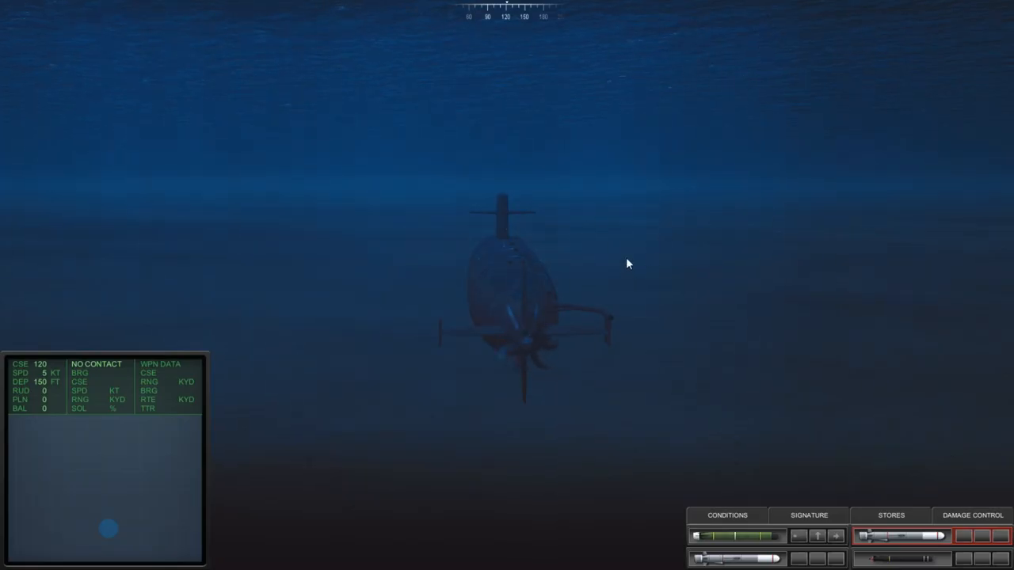
{"action": "mouse_move", "coordinate": [295, 441]}
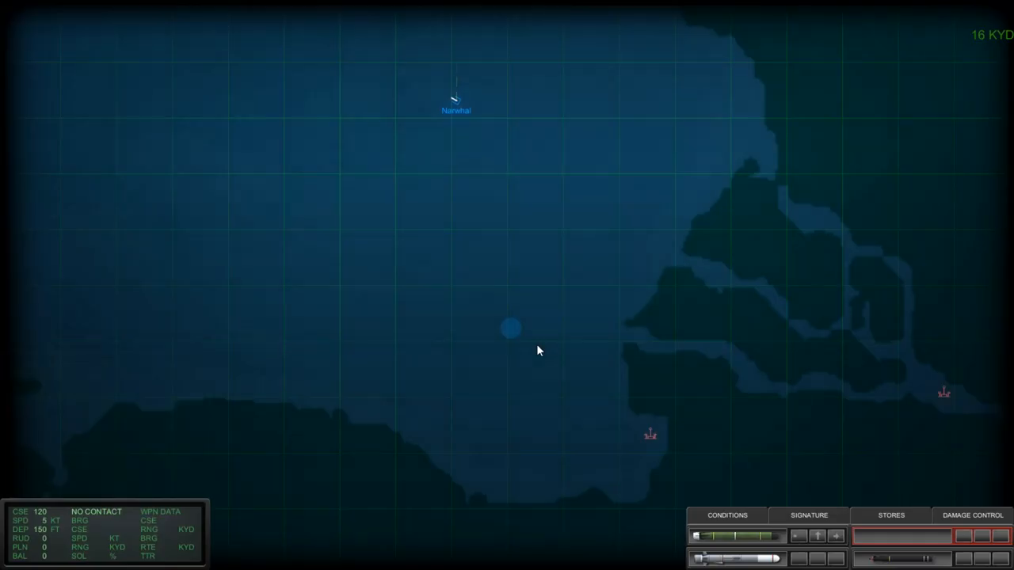
{"action": "mouse_move", "coordinate": [446, 185]}
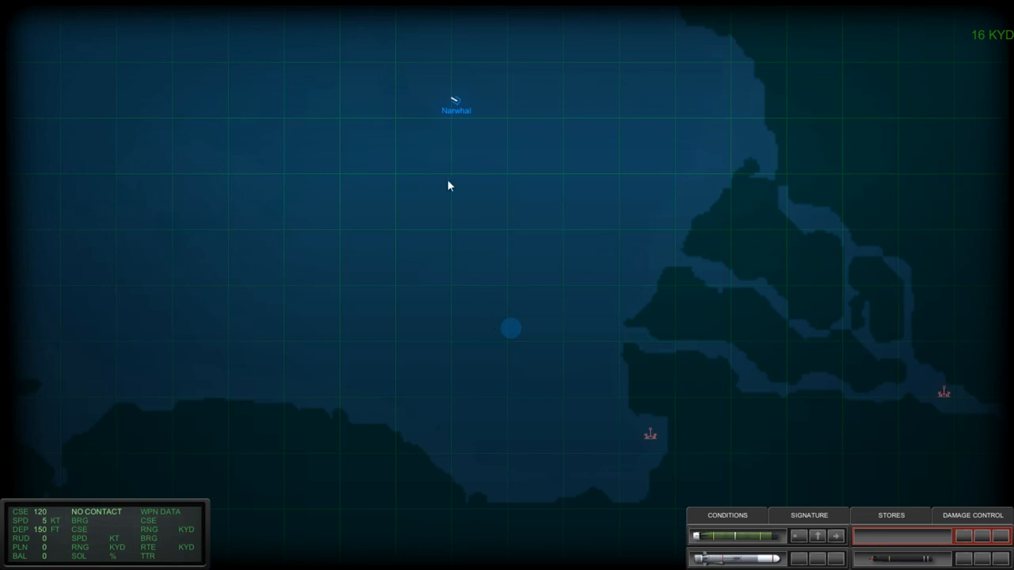
{"action": "mouse_move", "coordinate": [489, 168]}
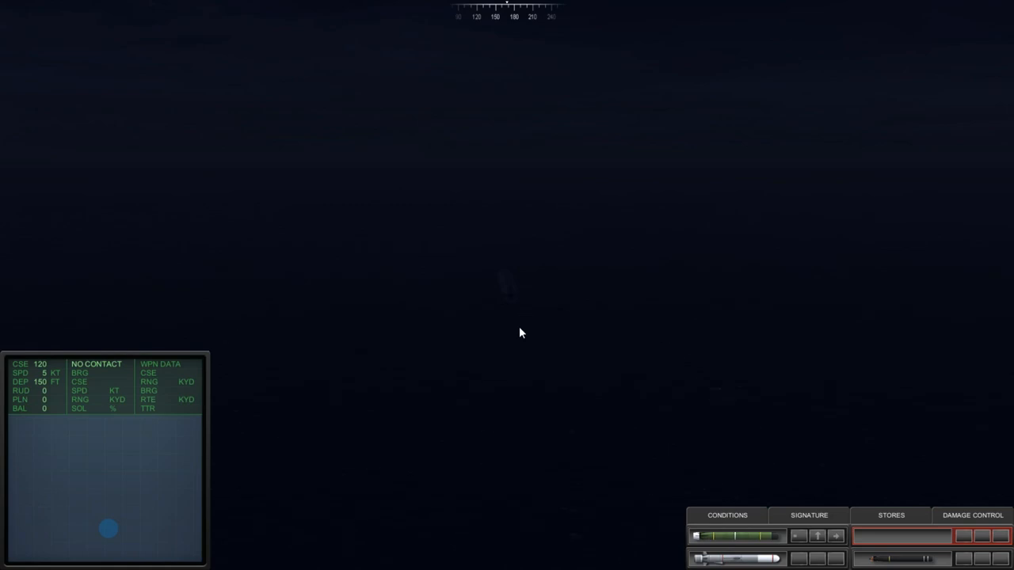
{"action": "mouse_move", "coordinate": [551, 331]}
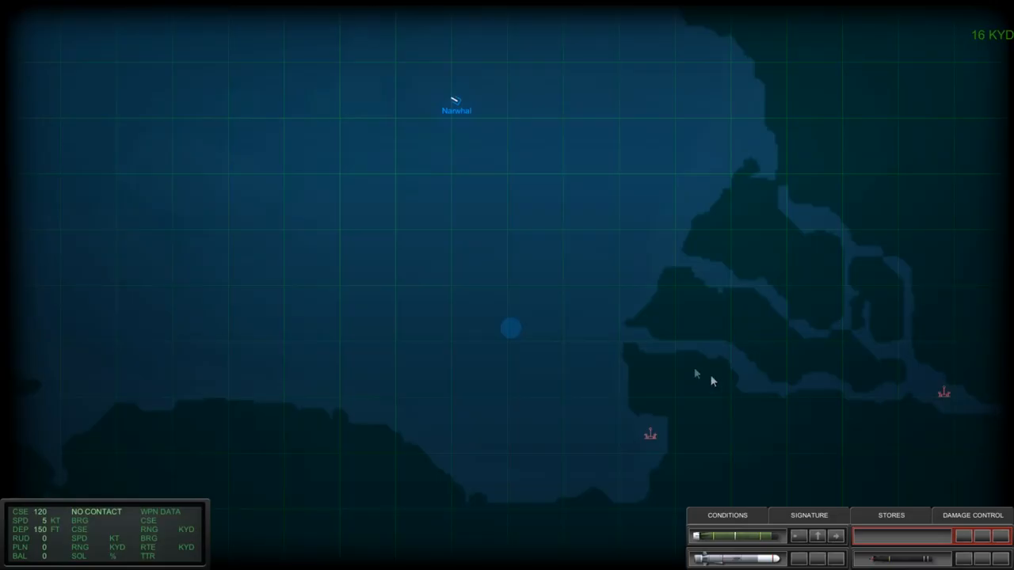
{"action": "mouse_move", "coordinate": [509, 188]}
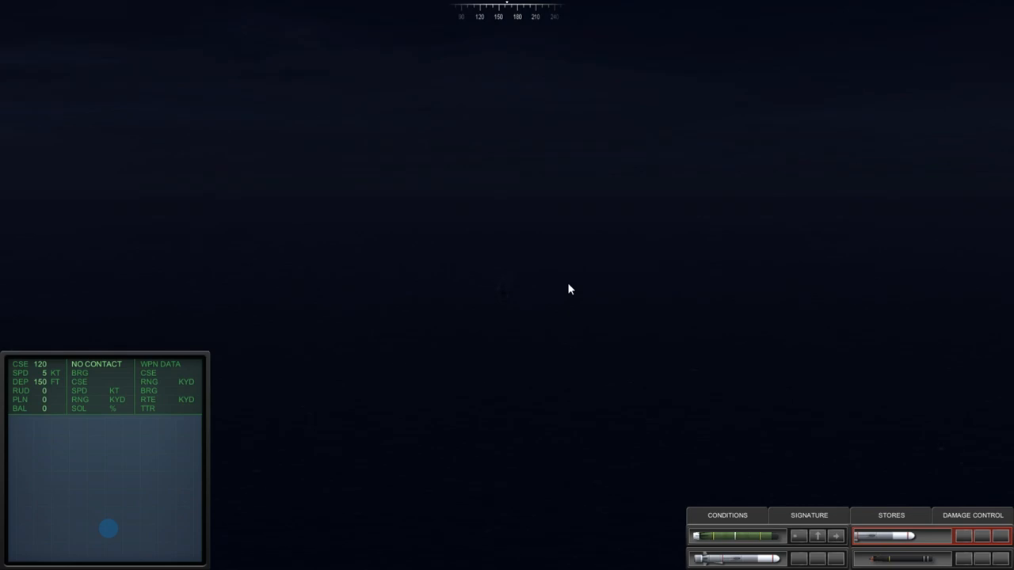
{"action": "mouse_move", "coordinate": [578, 276]}
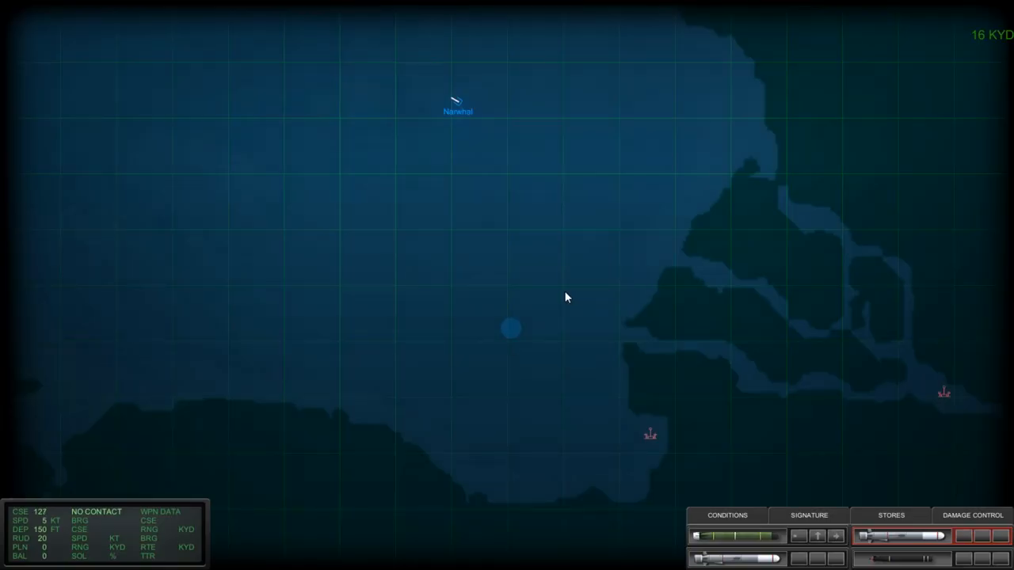
Zoom the view while Narwhal turns through to heading 238 at 150 ft and 5 knots.
{"action": "scroll", "scroll_direction": "down", "scroll_amount": 3}
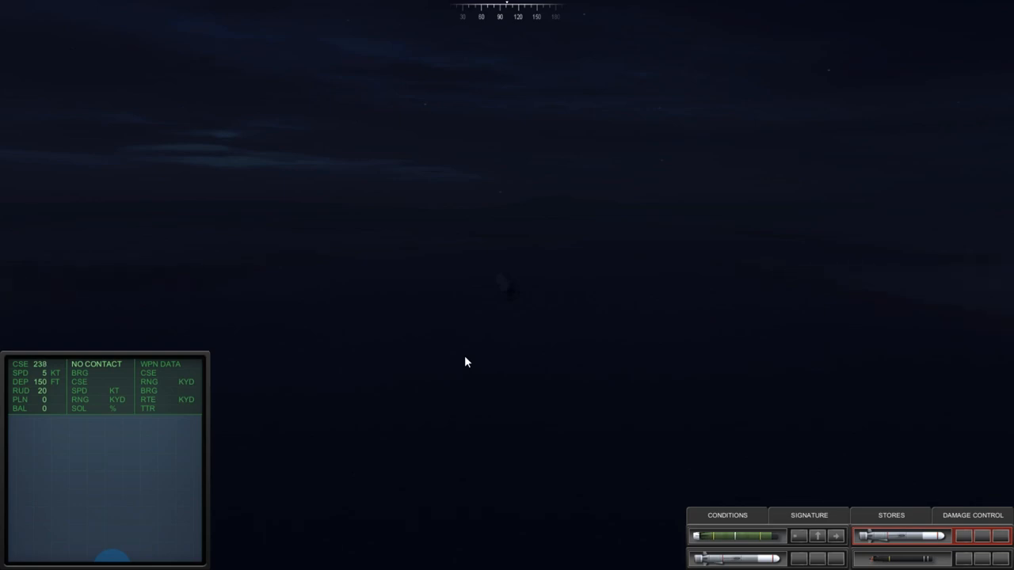
{"action": "mouse_move", "coordinate": [513, 357]}
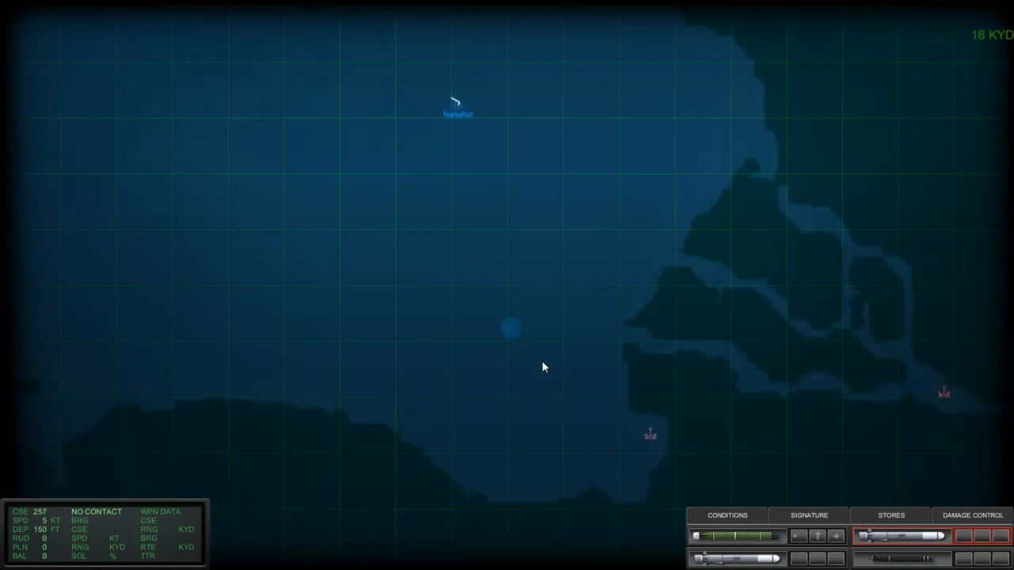
{"action": "mouse_move", "coordinate": [434, 130]}
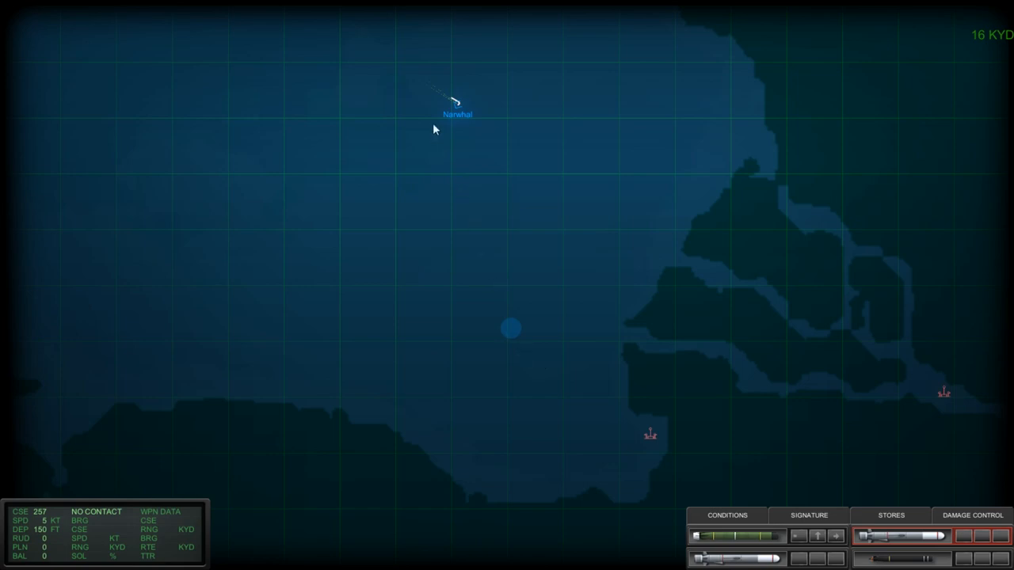
{"action": "mouse_move", "coordinate": [543, 342]}
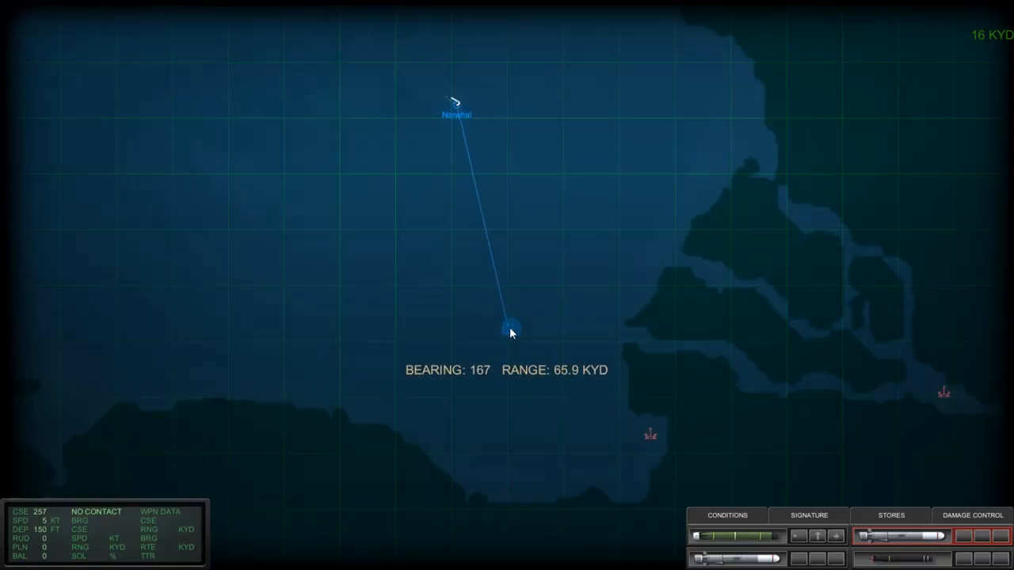
Launch from tube 4 so the Tomahawk breaks the surface and the land strike begins.
{"action": "left_click", "coordinate": [510, 328]}
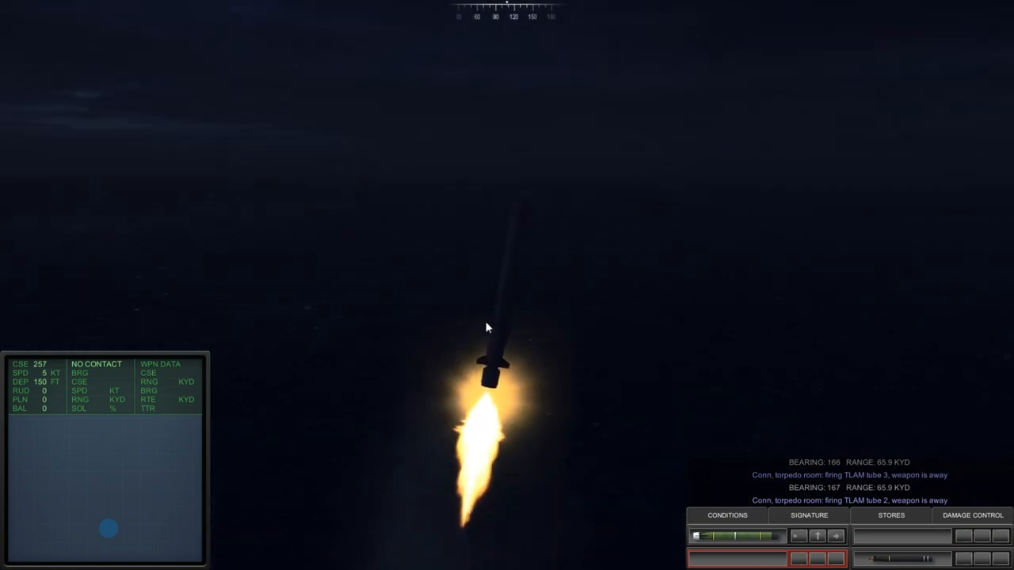
{"action": "mouse_move", "coordinate": [567, 324]}
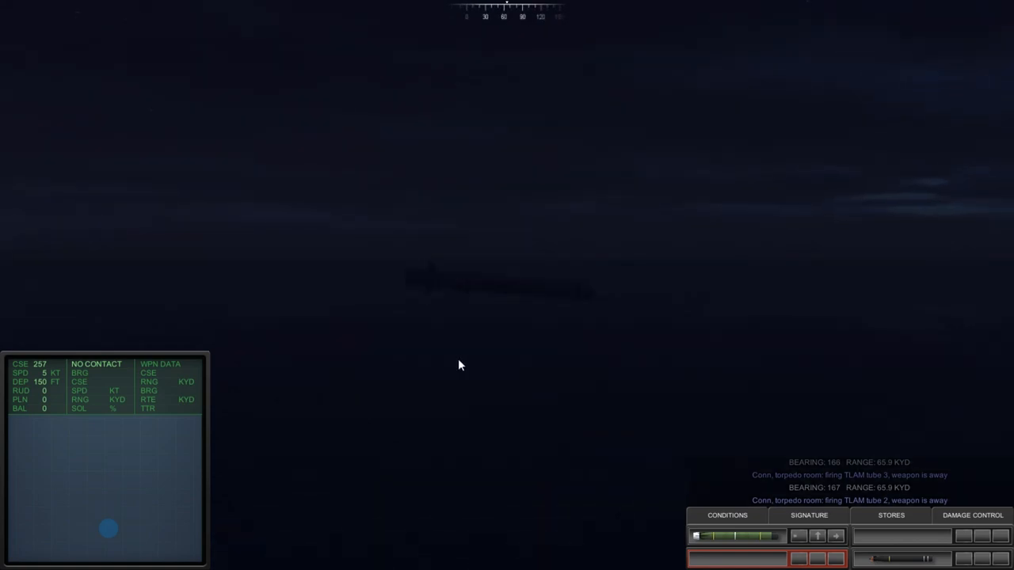
{"action": "mouse_move", "coordinate": [767, 510]}
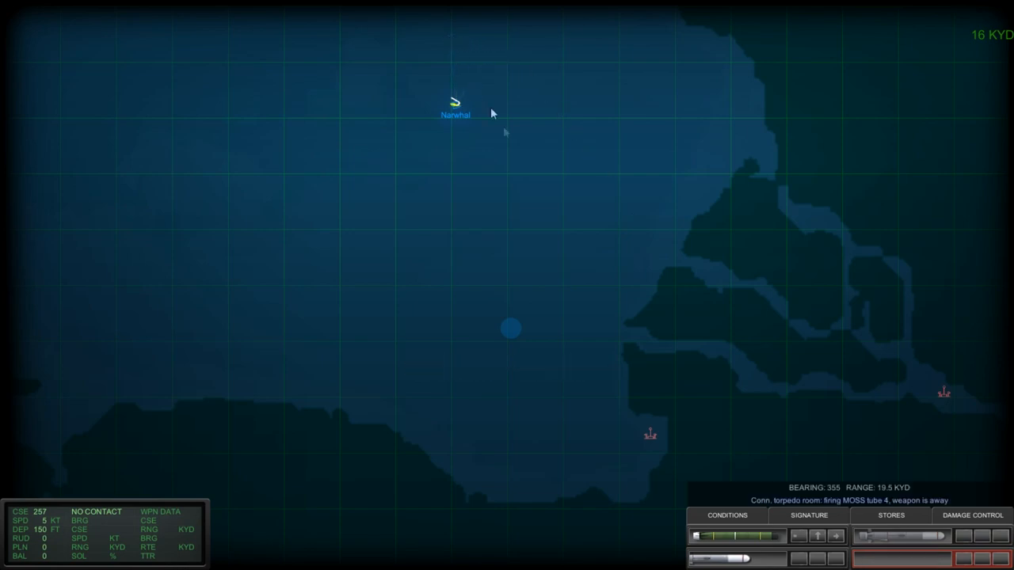
{"action": "mouse_move", "coordinate": [768, 412]}
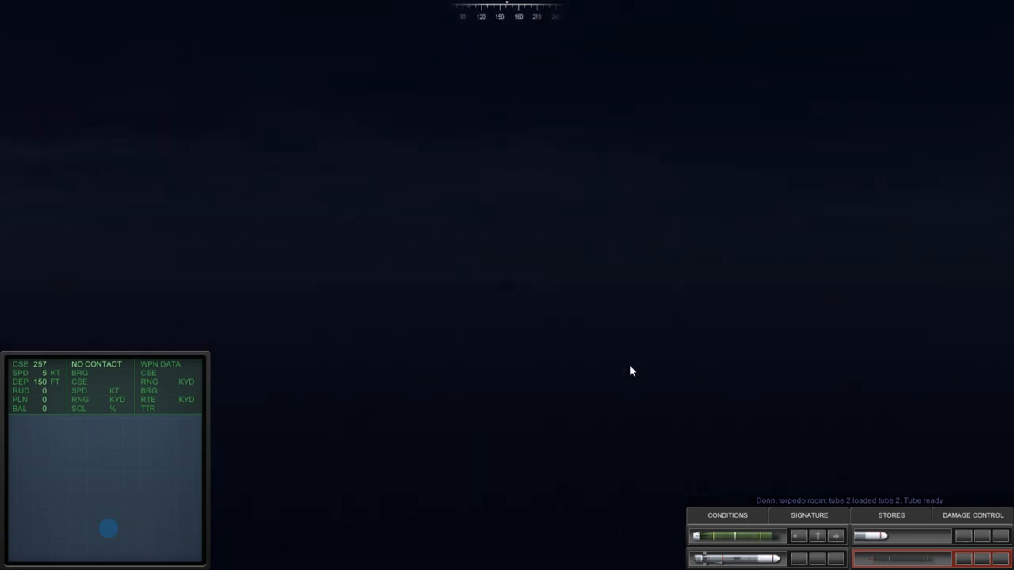
{"action": "mouse_move", "coordinate": [521, 370]}
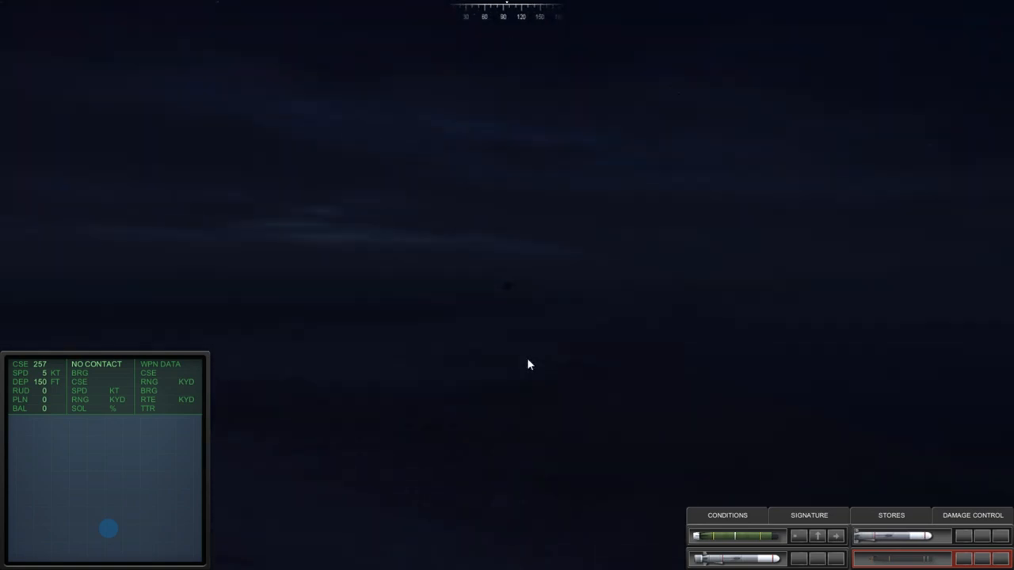
{"action": "mouse_move", "coordinate": [672, 256]}
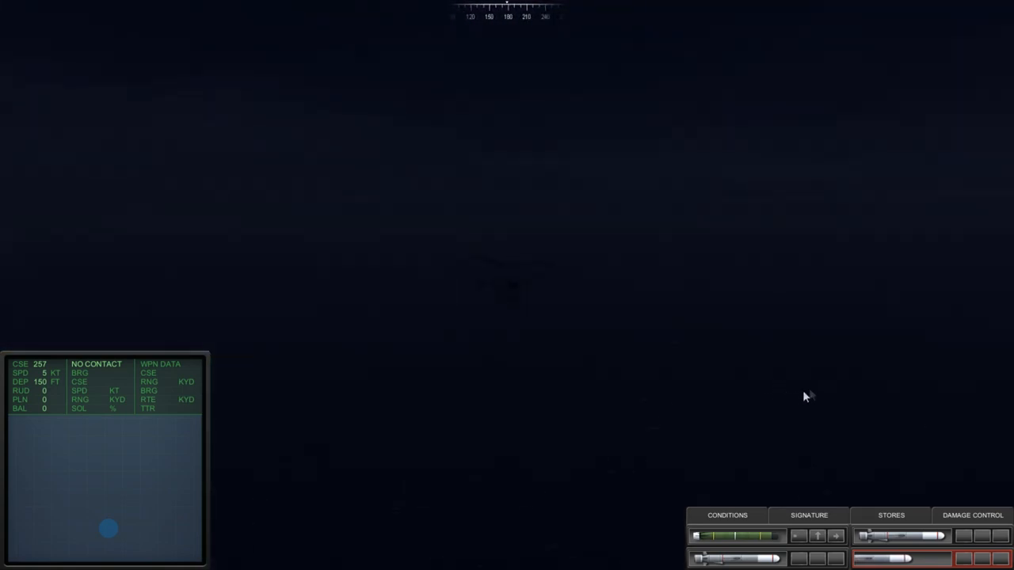
{"action": "mouse_move", "coordinate": [820, 404]}
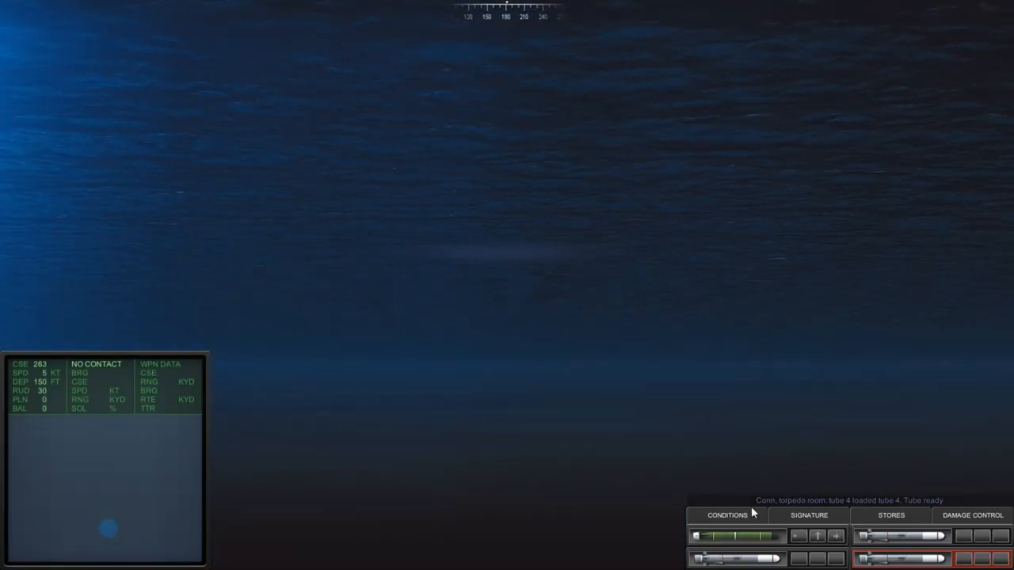
{"action": "left_click", "coordinate": [726, 515]}
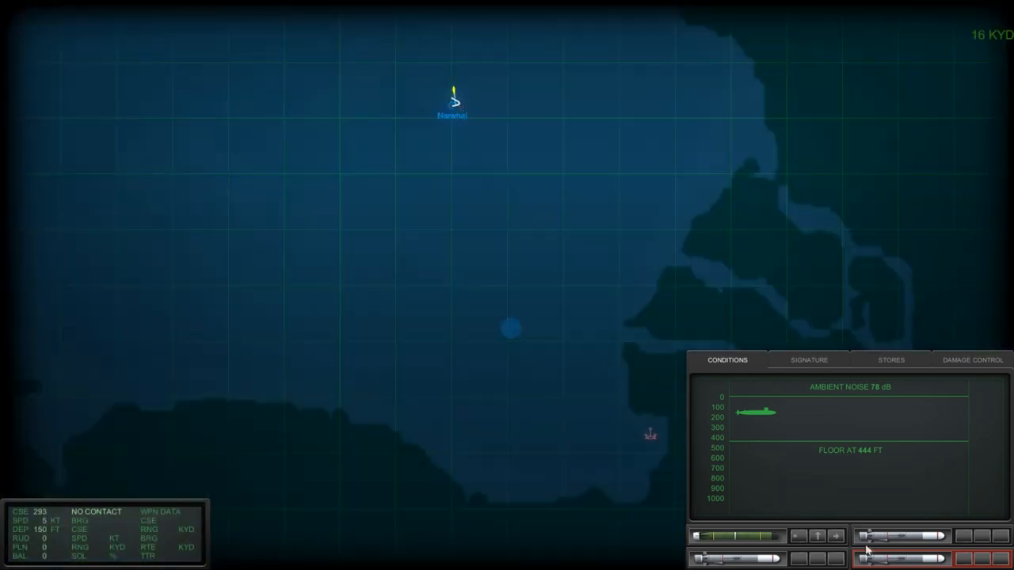
{"action": "mouse_move", "coordinate": [484, 143]}
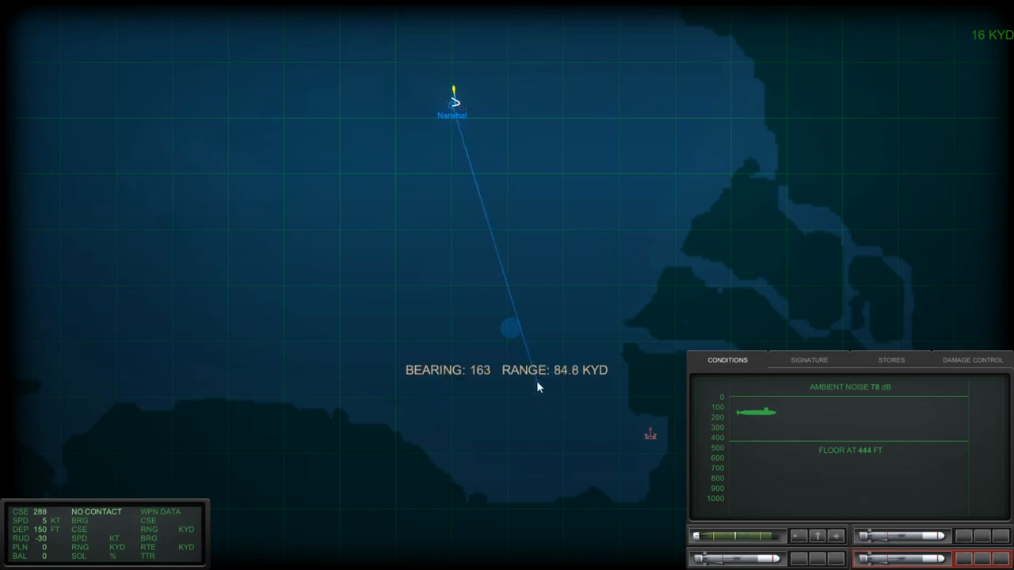
Fire TLAMs from tubes 4 and 3 at the land target bearing 165, about 66 kyd.
{"action": "left_click", "coordinate": [904, 536]}
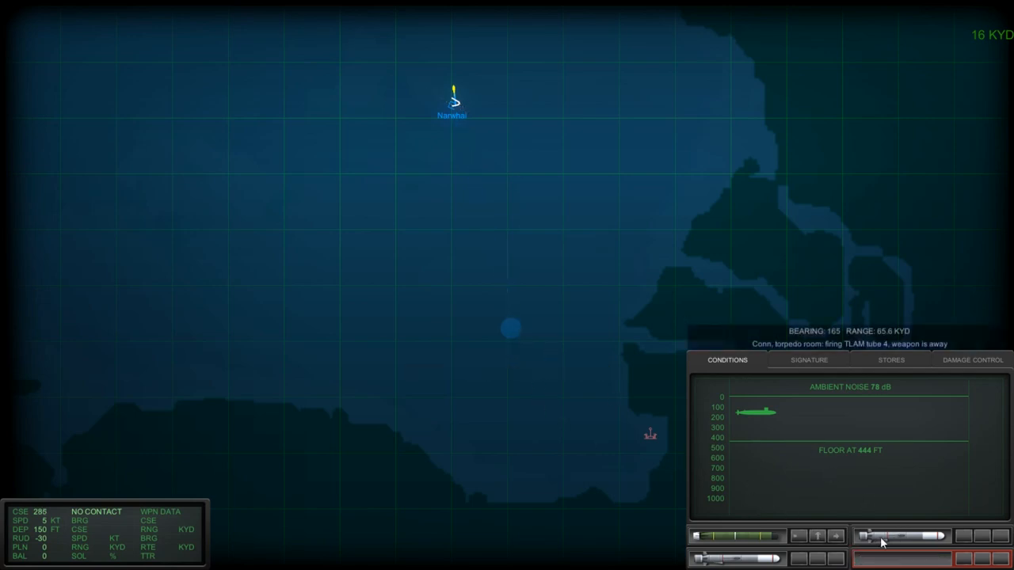
{"action": "left_click", "coordinate": [900, 537]}
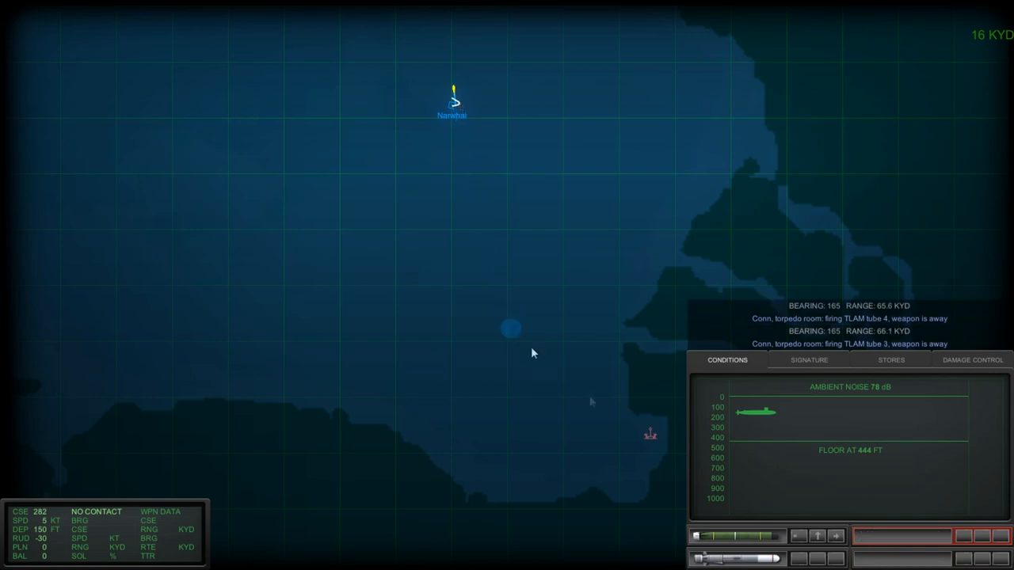
{"action": "left_click", "coordinate": [510, 328]}
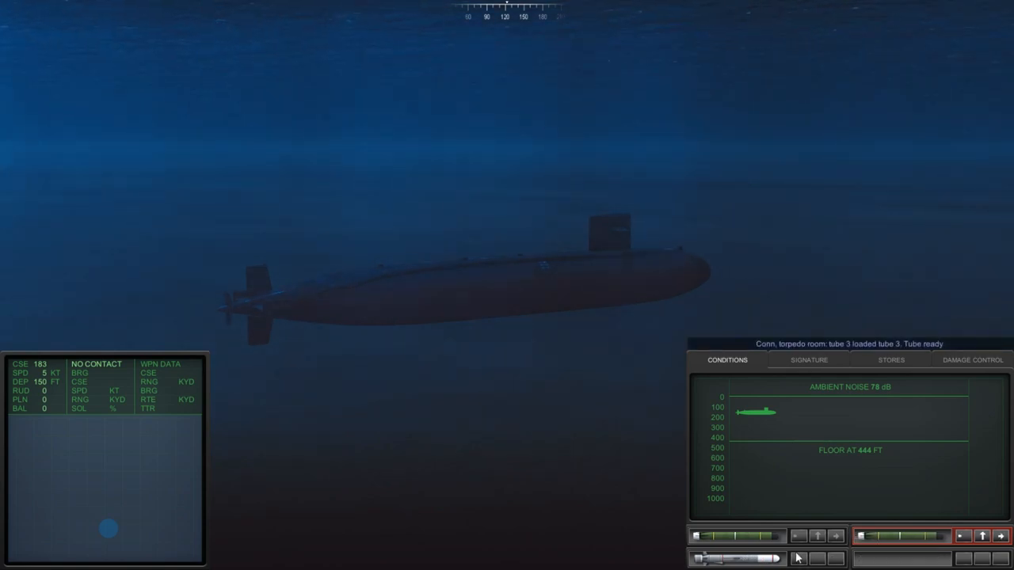
{"action": "mouse_move", "coordinate": [483, 304]}
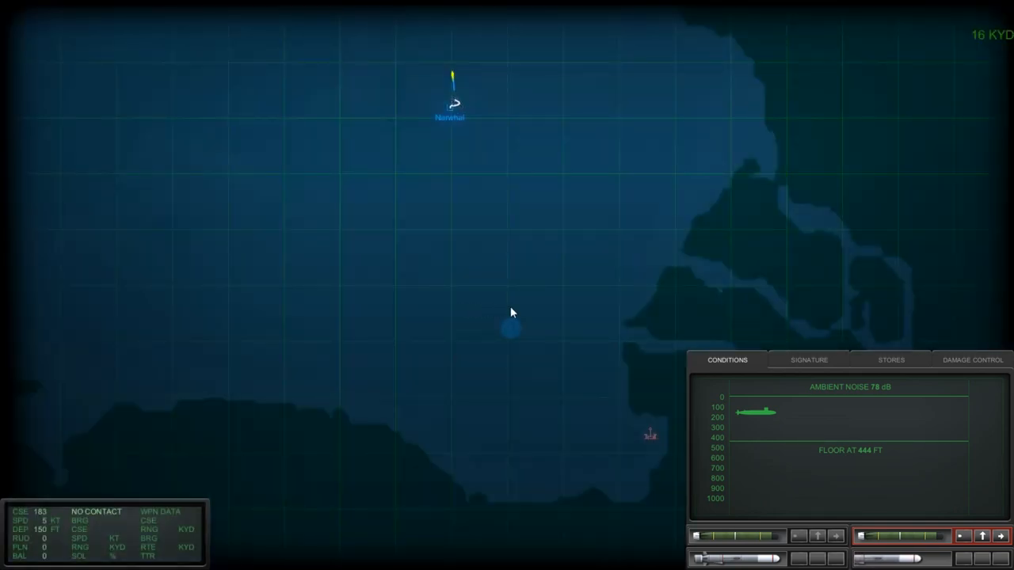
{"action": "mouse_move", "coordinate": [505, 309]}
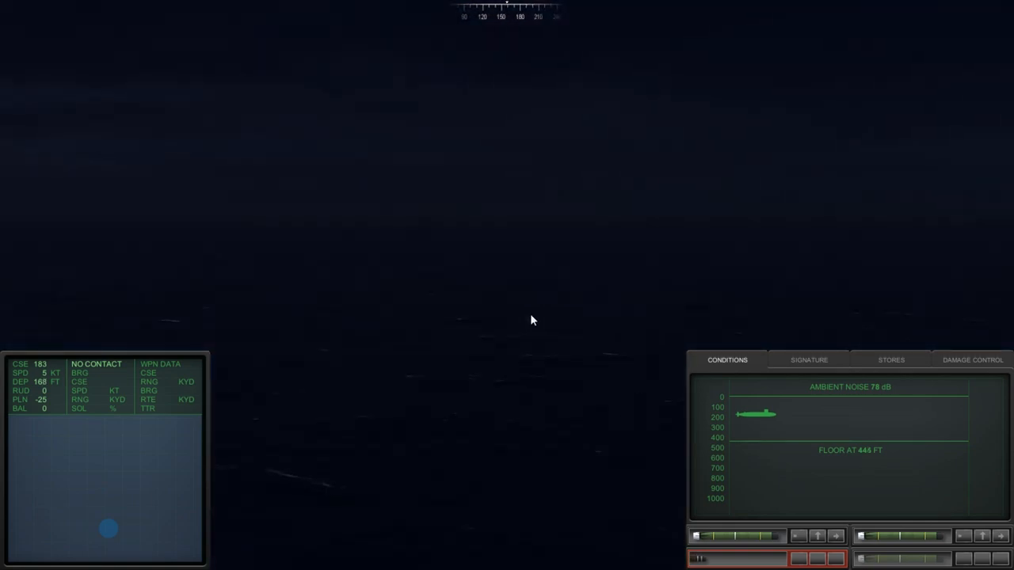
{"action": "mouse_move", "coordinate": [476, 328]}
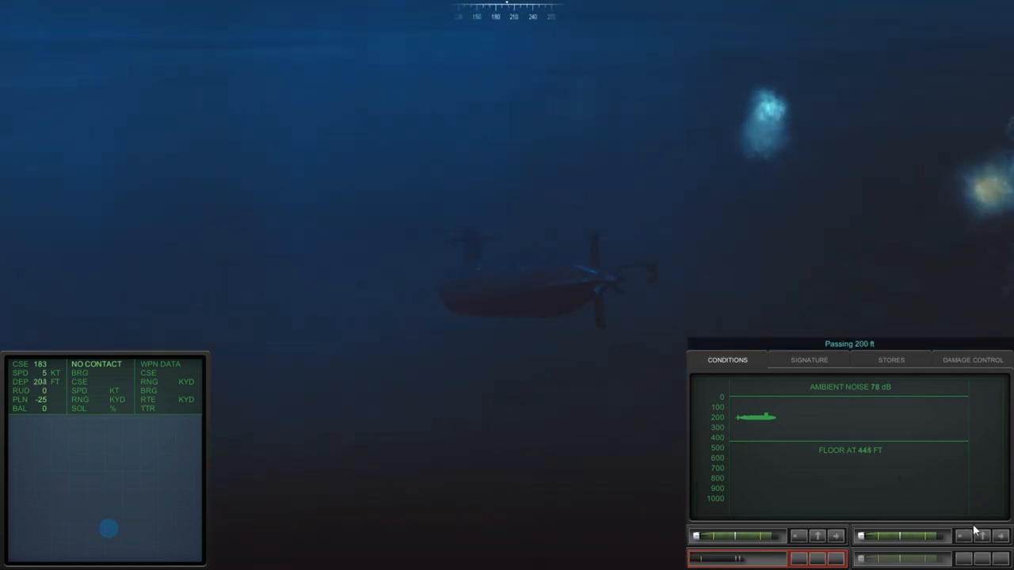
Review Damage Control showing the hull at 100%, then return to the previous panel.
{"action": "left_click", "coordinate": [973, 359]}
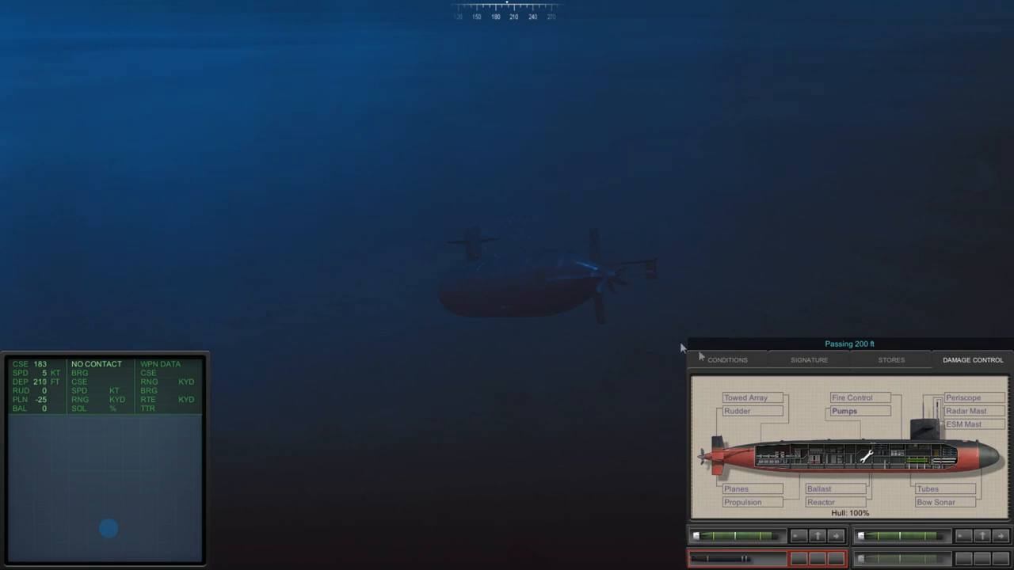
{"action": "left_click", "coordinate": [725, 360]}
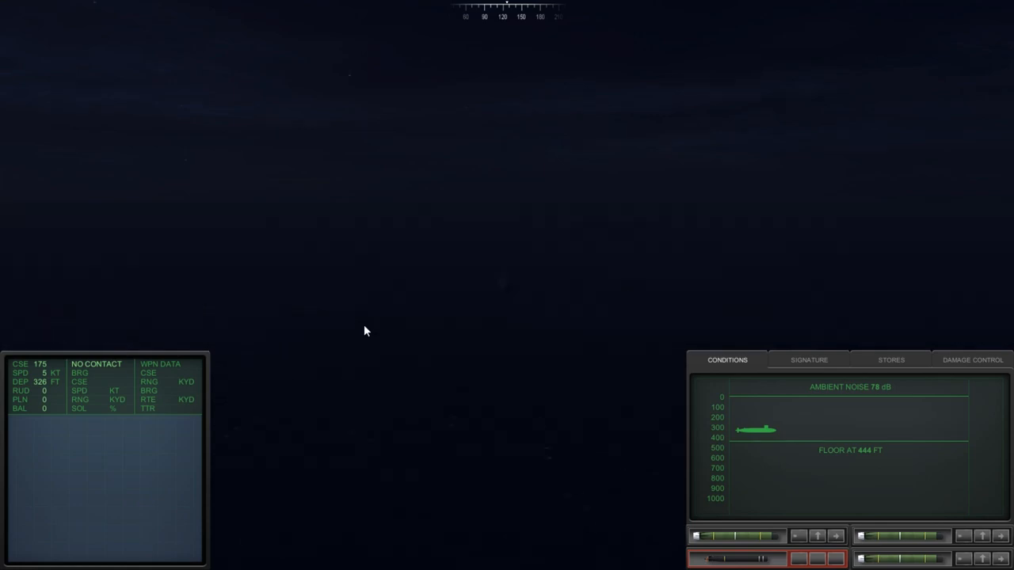
{"action": "mouse_move", "coordinate": [422, 331]}
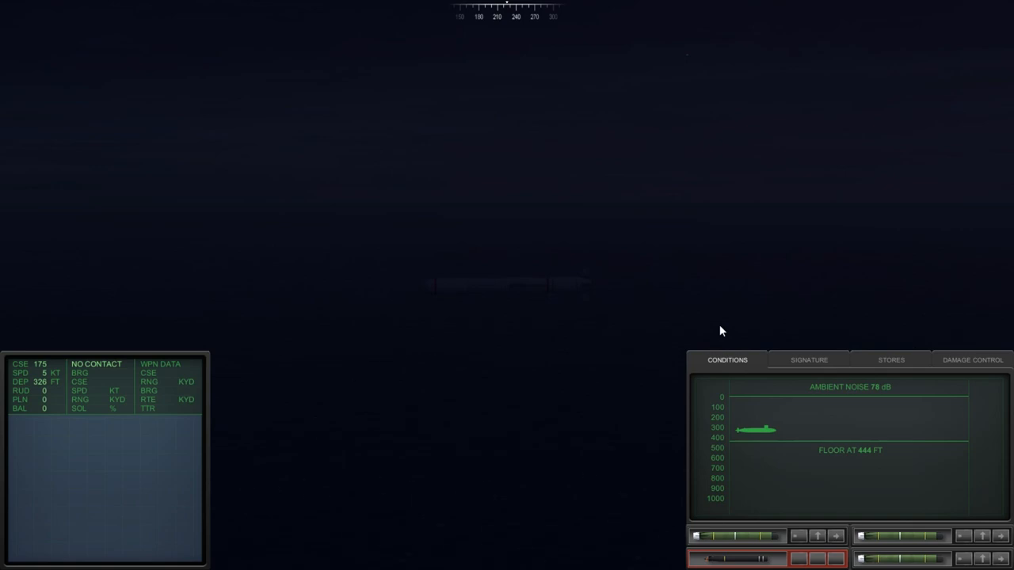
{"action": "mouse_move", "coordinate": [758, 257]}
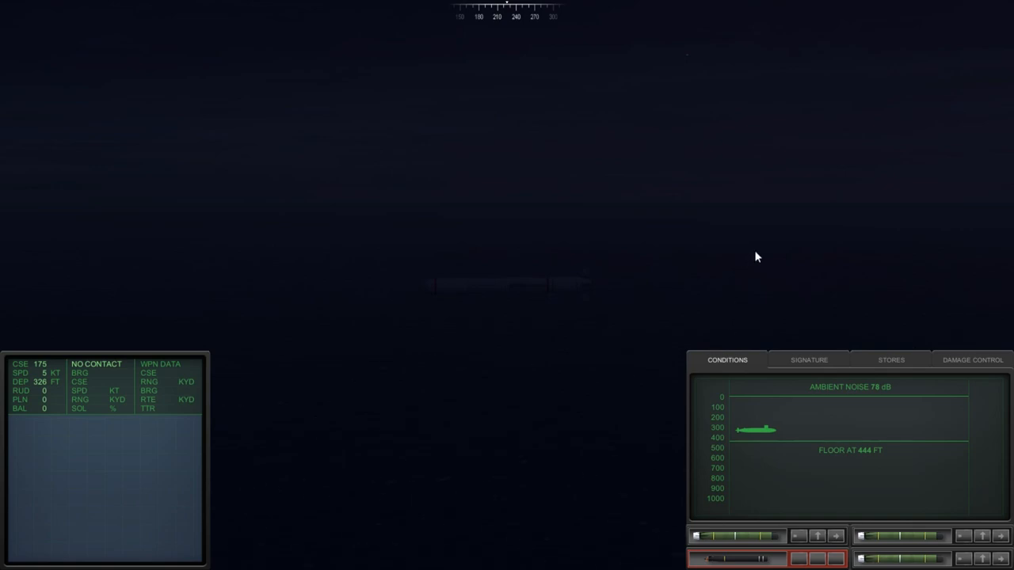
{"action": "mouse_move", "coordinate": [868, 371]}
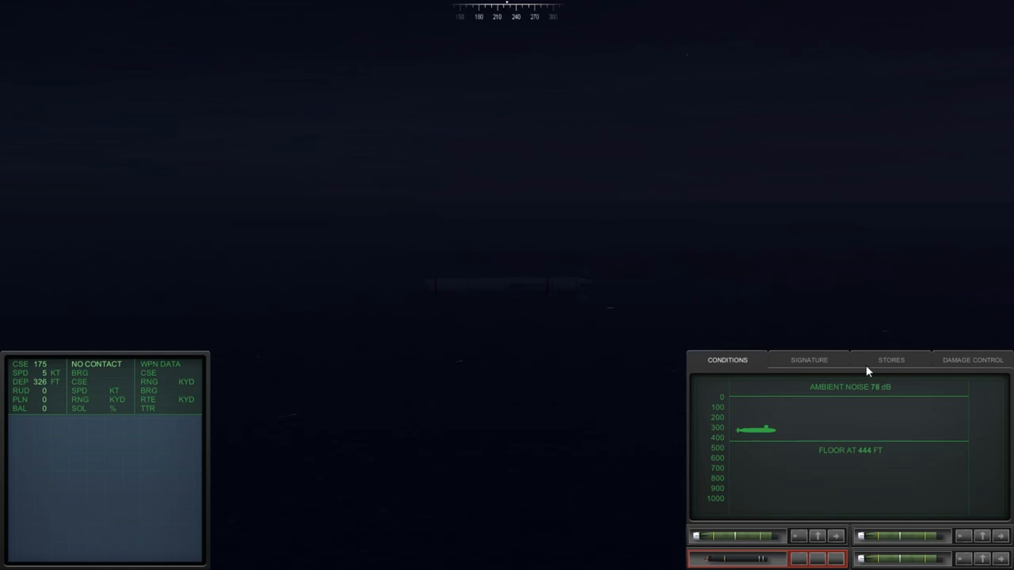
{"action": "left_click", "coordinate": [890, 360]}
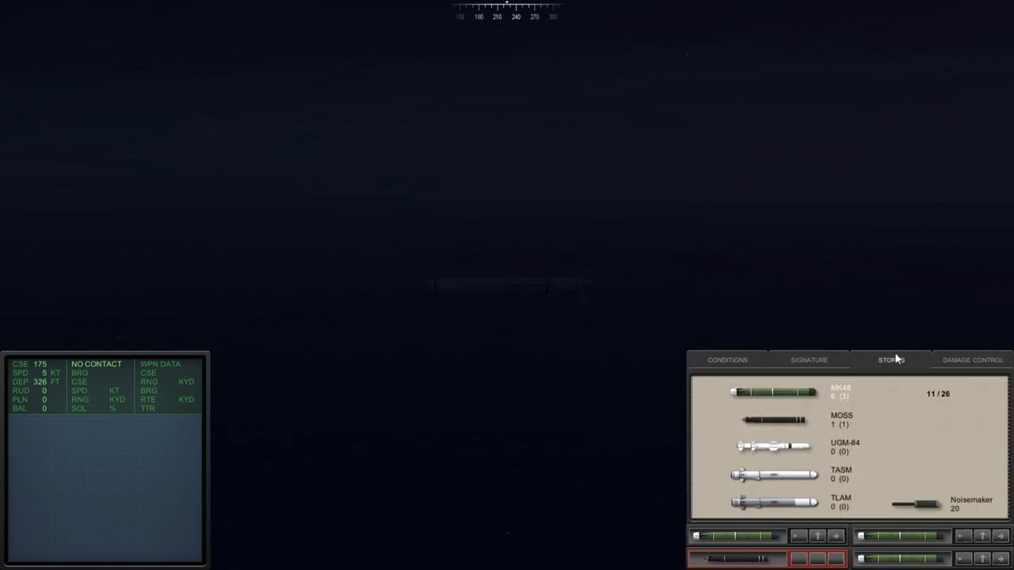
{"action": "mouse_move", "coordinate": [764, 406]}
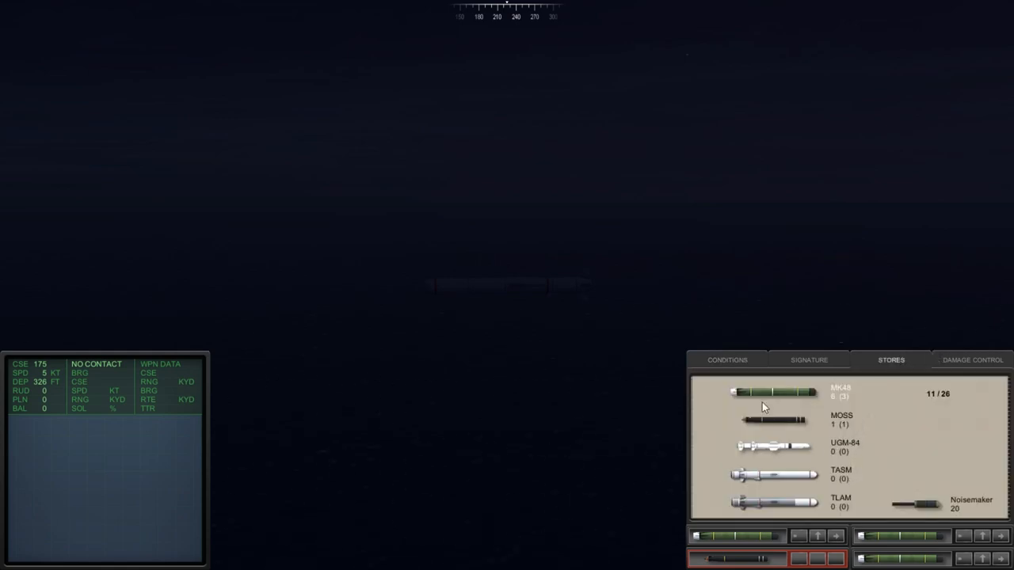
{"action": "left_click", "coordinate": [728, 359]}
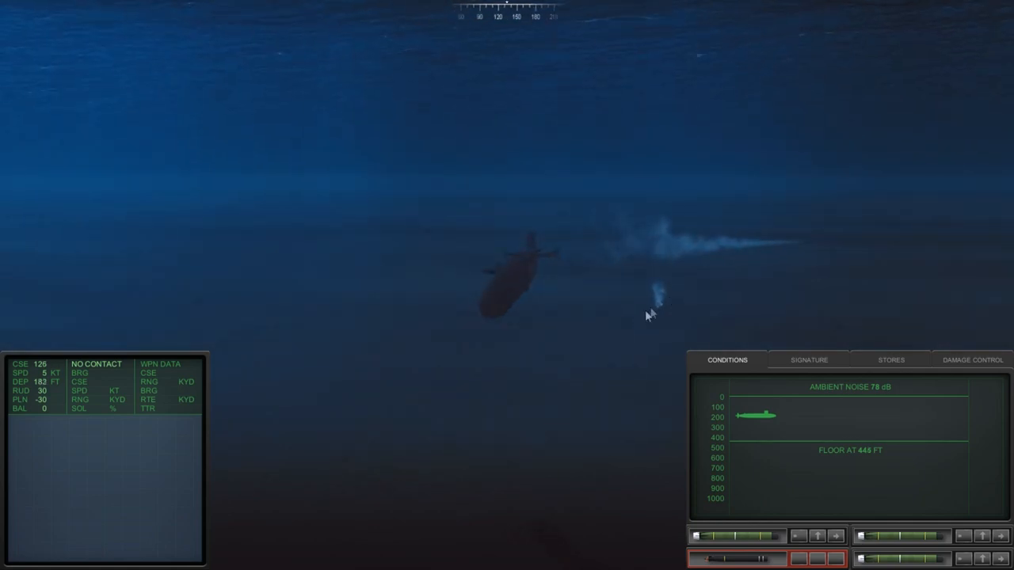
{"action": "mouse_move", "coordinate": [547, 326]}
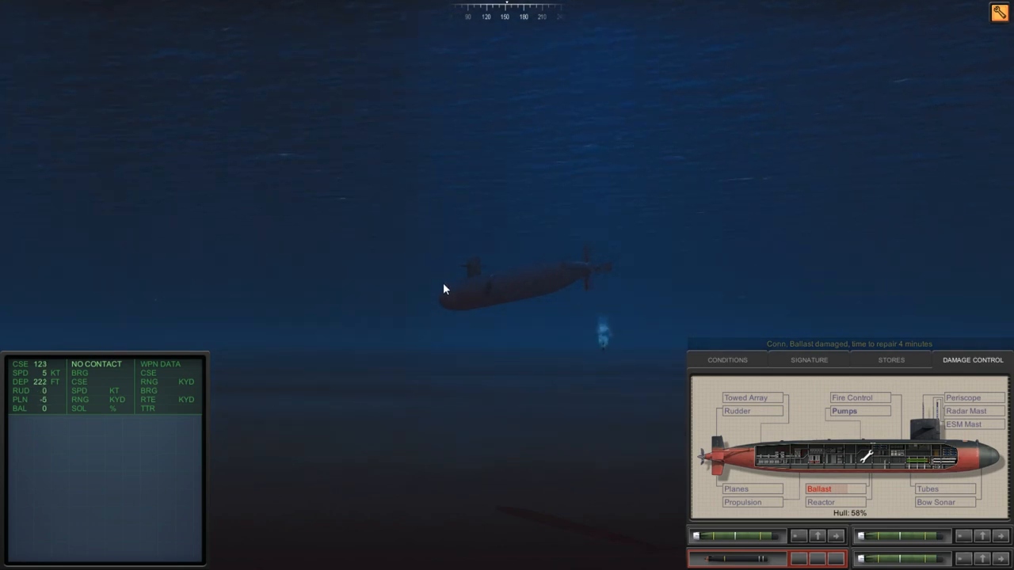
{"action": "mouse_move", "coordinate": [380, 188]}
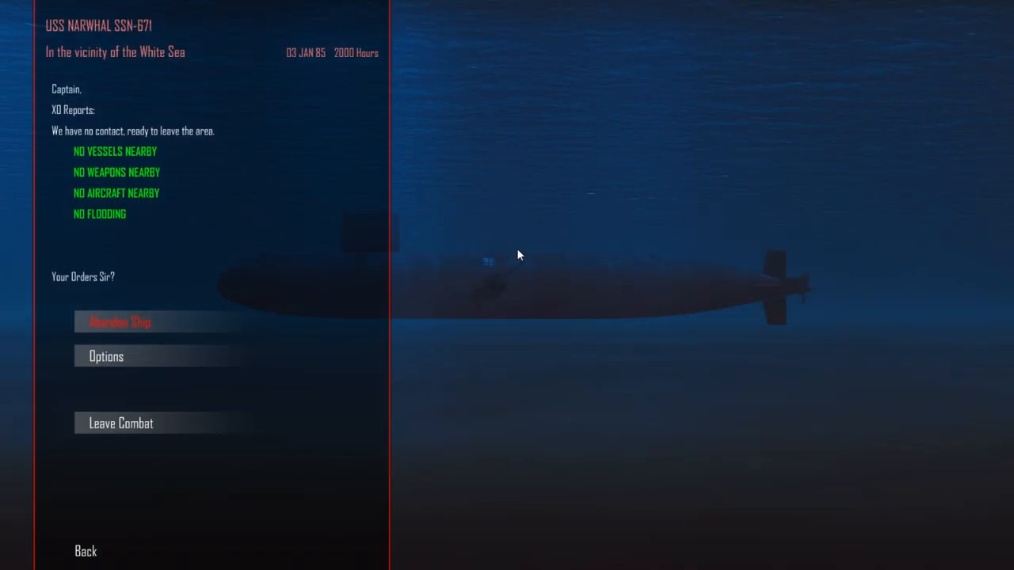
Read COMSUBLANT's update praising the Archangelsk strike and continue to the World News page.
{"action": "left_click", "coordinate": [120, 423]}
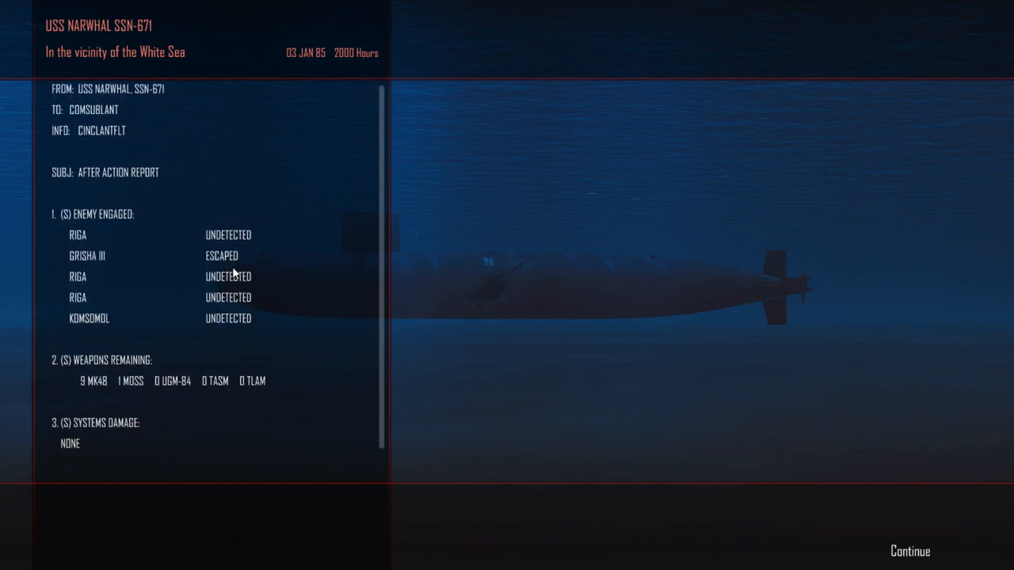
{"action": "mouse_move", "coordinate": [229, 379]}
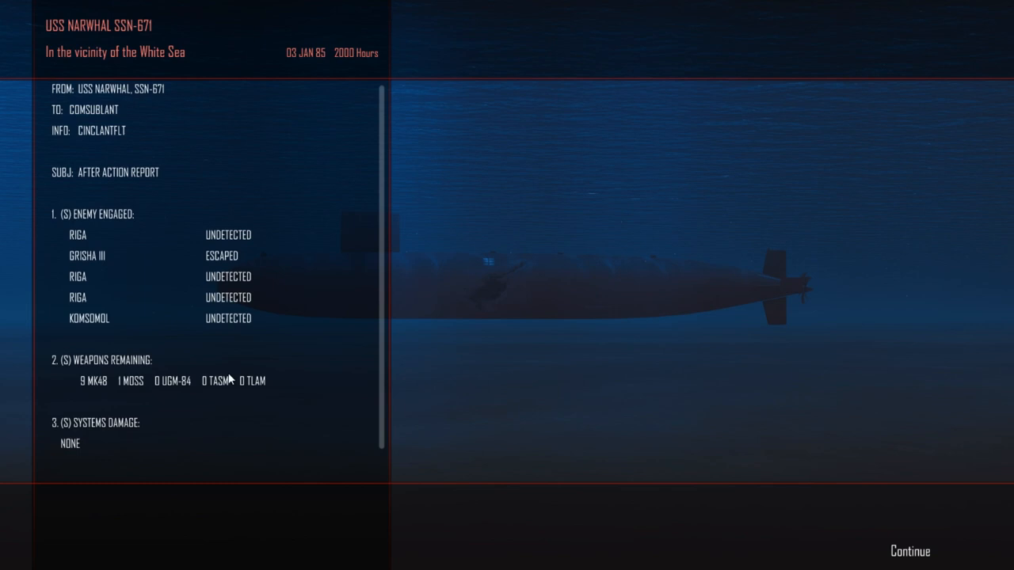
{"action": "mouse_move", "coordinate": [917, 558]}
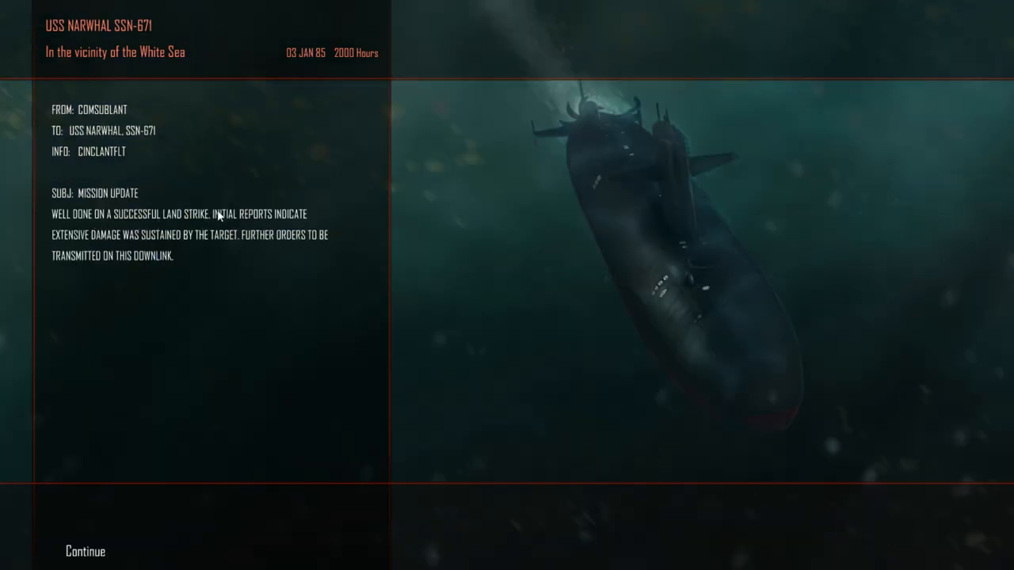
{"action": "mouse_move", "coordinate": [275, 266]}
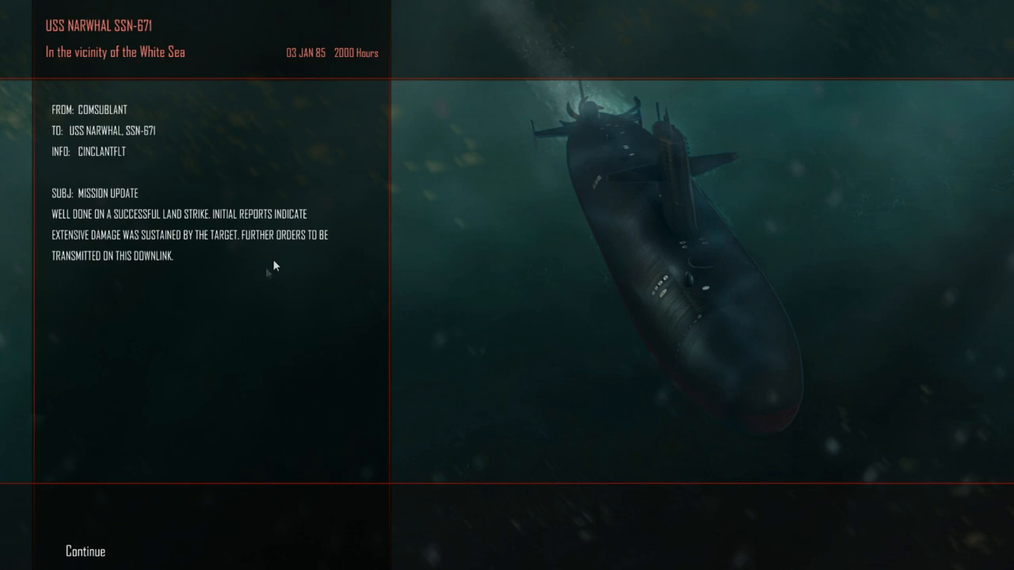
{"action": "mouse_move", "coordinate": [167, 493]}
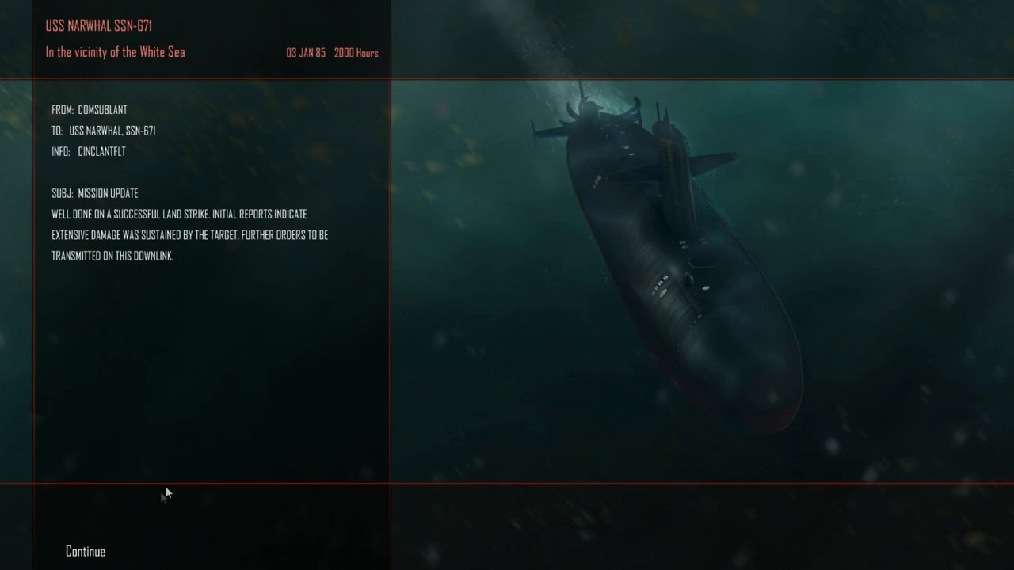
{"action": "left_click", "coordinate": [83, 551]}
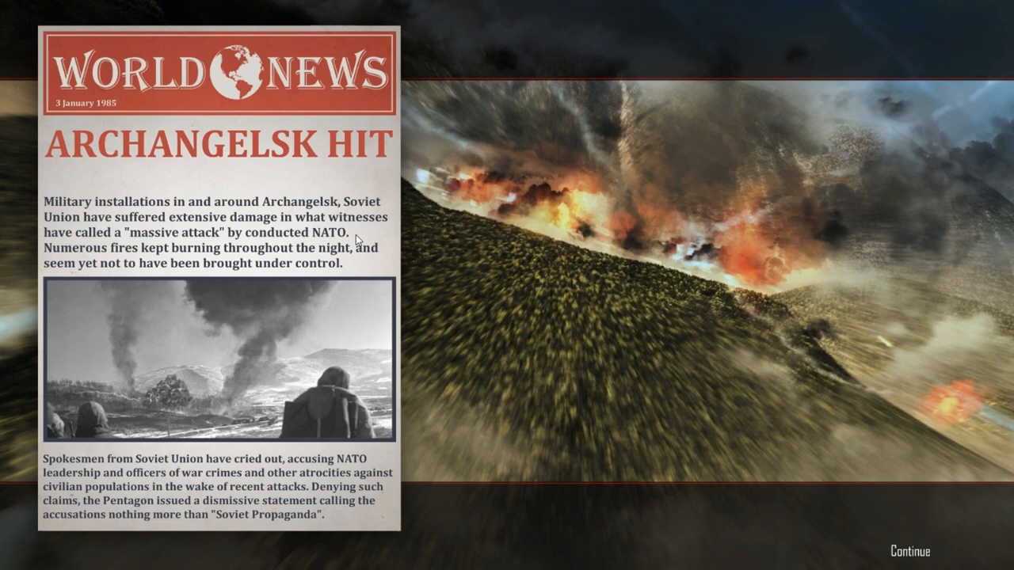
{"action": "mouse_move", "coordinate": [311, 437]}
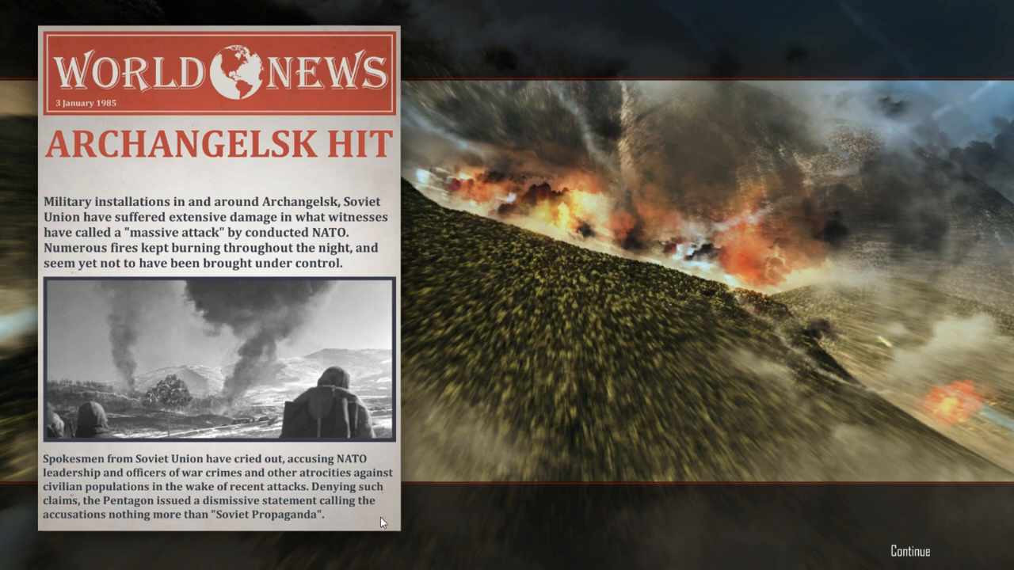
{"action": "mouse_move", "coordinate": [846, 546]}
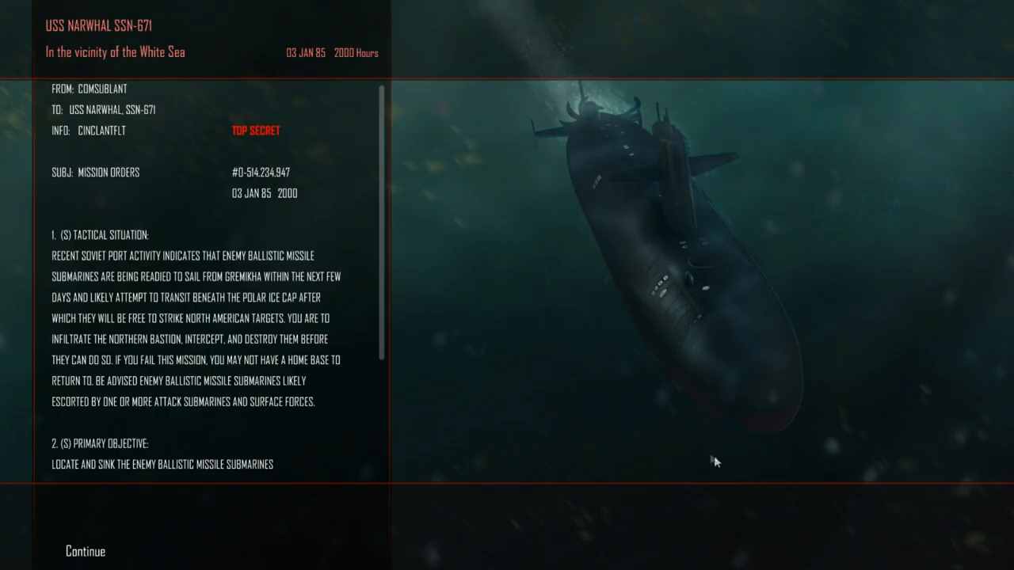
{"action": "mouse_move", "coordinate": [284, 366]}
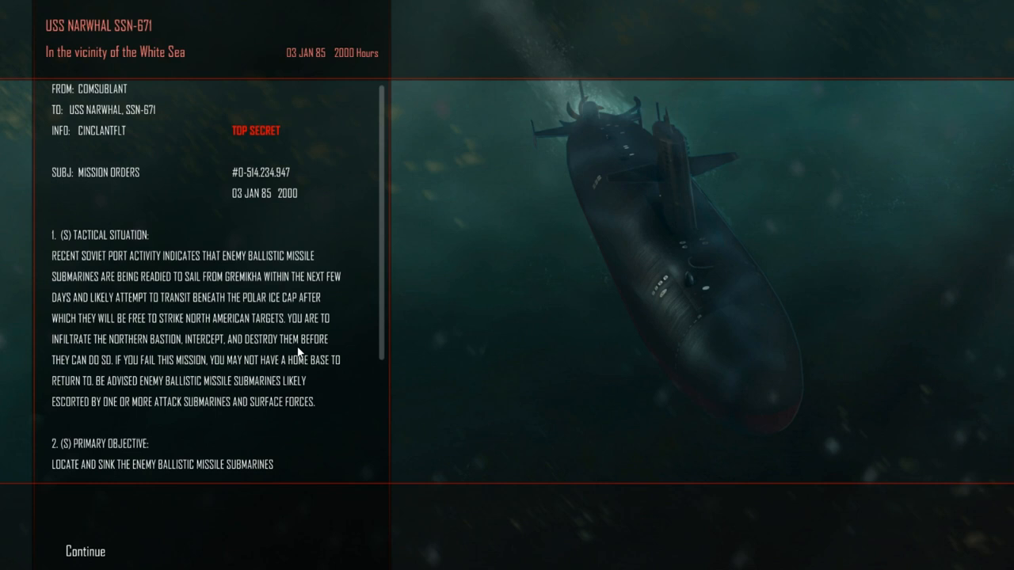
{"action": "mouse_move", "coordinate": [306, 380]}
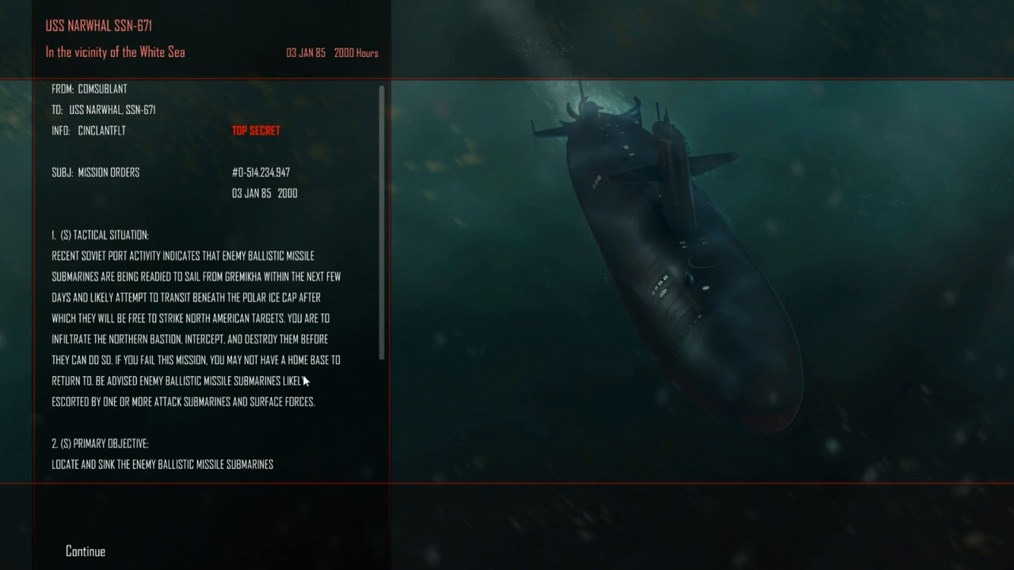
{"action": "mouse_move", "coordinate": [338, 420]}
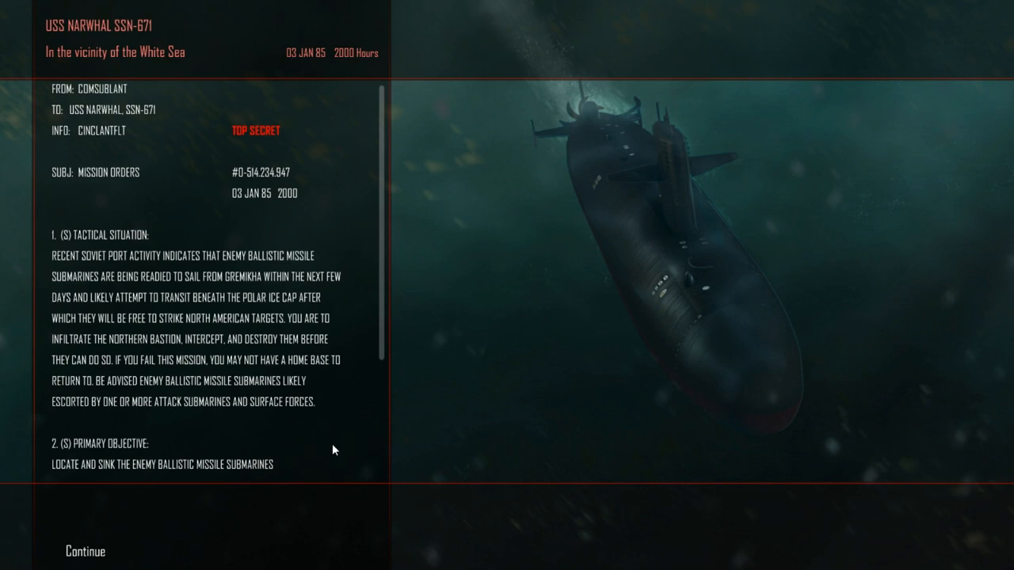
Read through the orders to locate and sink enemy ballistic missile submarines and accept them.
{"action": "scroll", "scroll_direction": "down", "scroll_amount": 3}
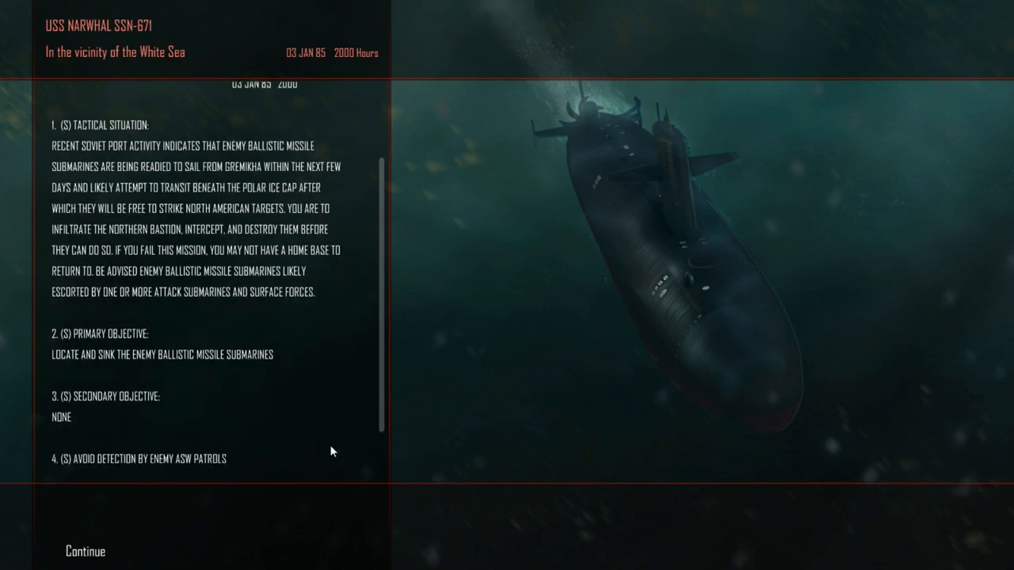
{"action": "scroll", "scroll_direction": "down", "scroll_amount": 3}
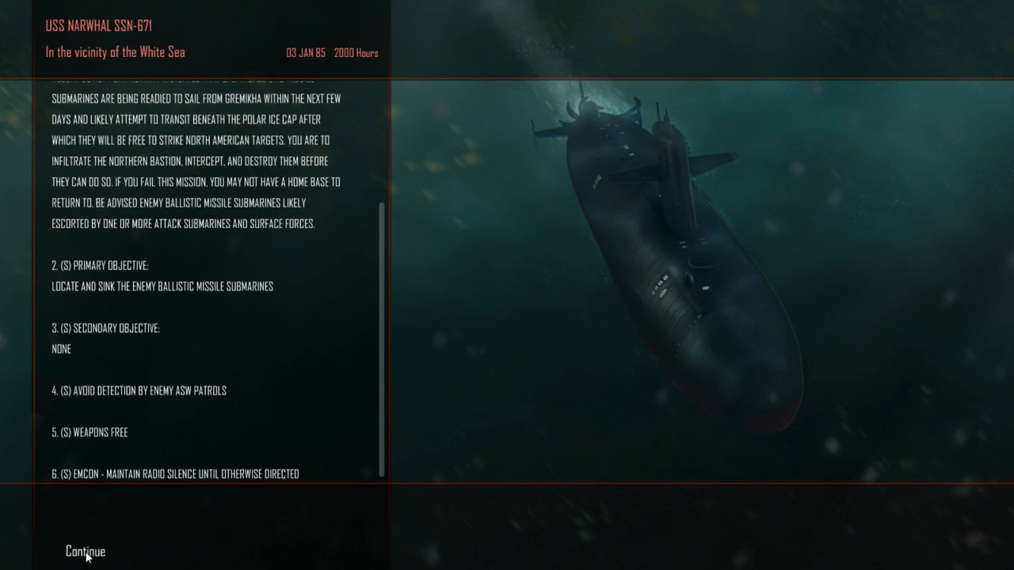
{"action": "mouse_move", "coordinate": [96, 551]}
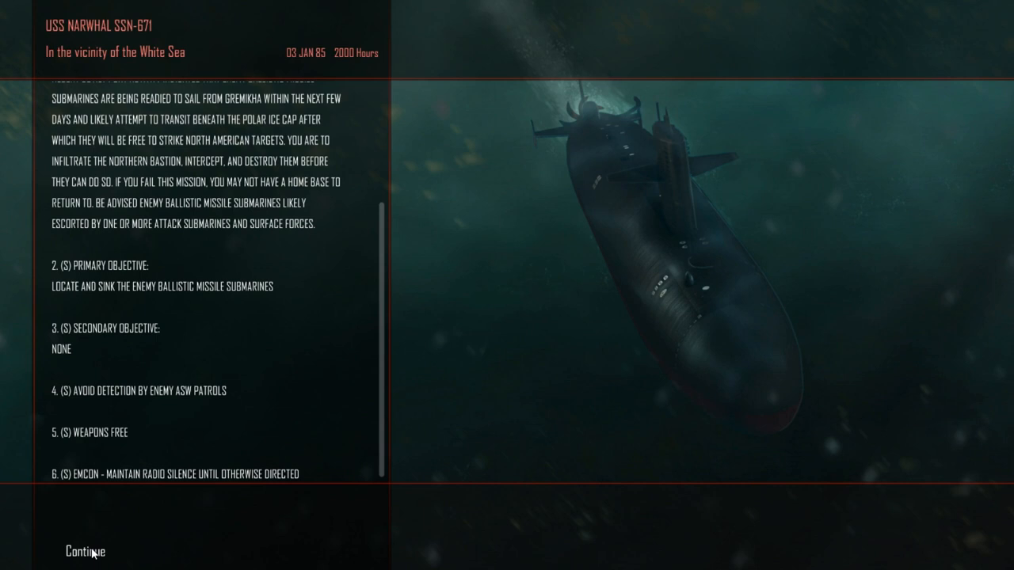
{"action": "left_click", "coordinate": [84, 552]}
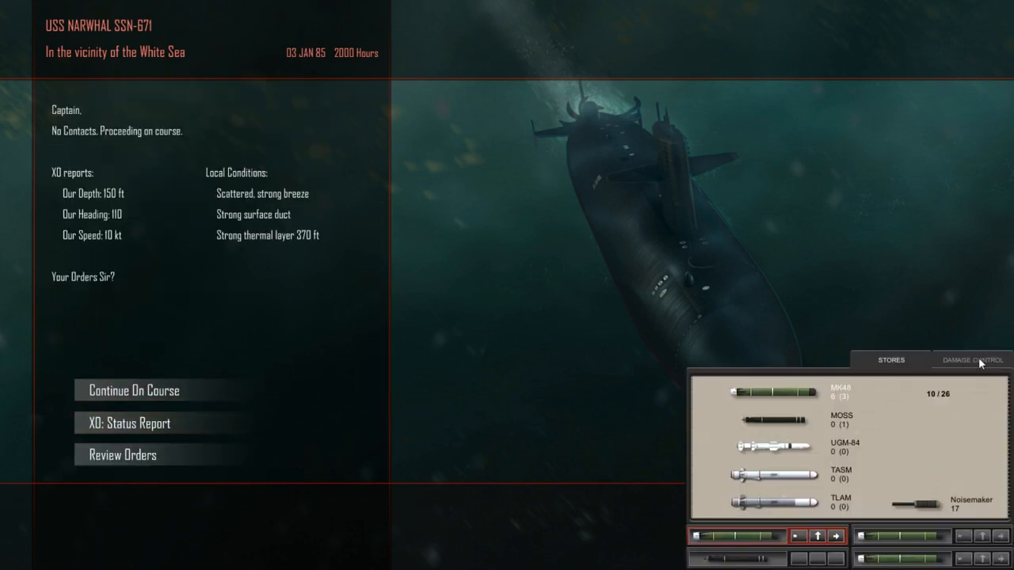
Check Damage Control showing hull at 56%, then Stores listing 10 of 26 weapons aboard.
{"action": "left_click", "coordinate": [971, 360]}
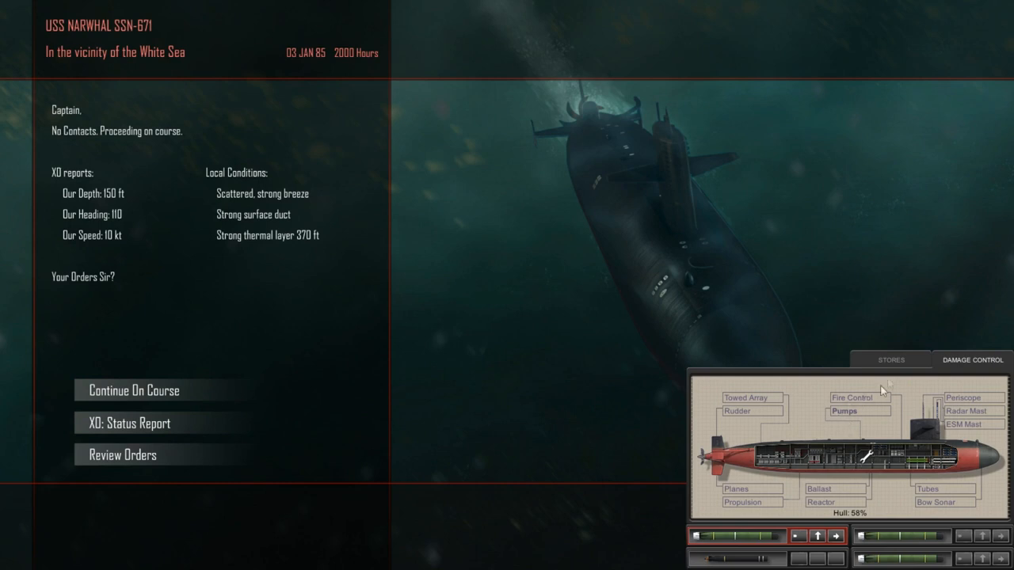
{"action": "left_click", "coordinate": [891, 360]}
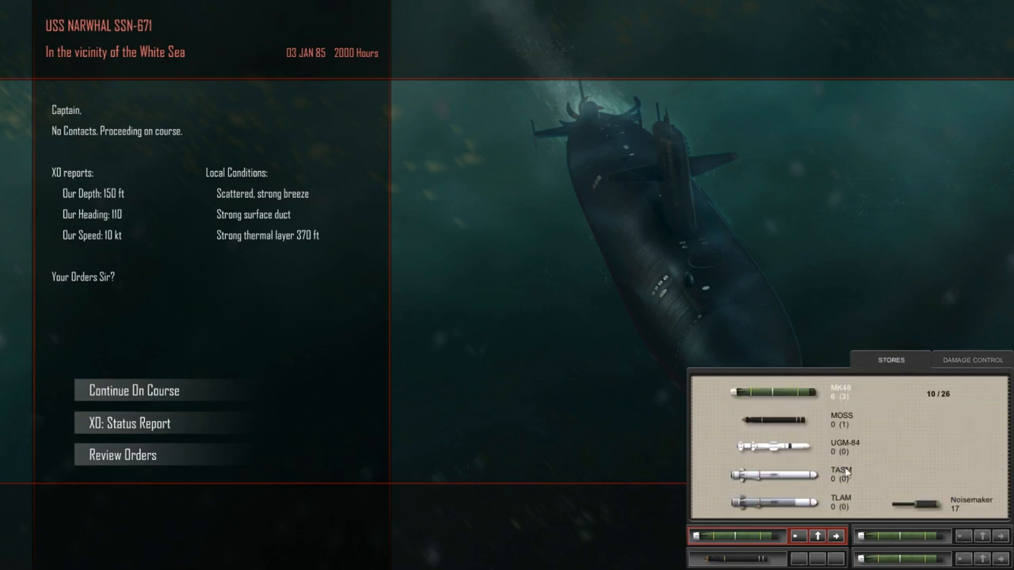
{"action": "mouse_move", "coordinate": [832, 473]}
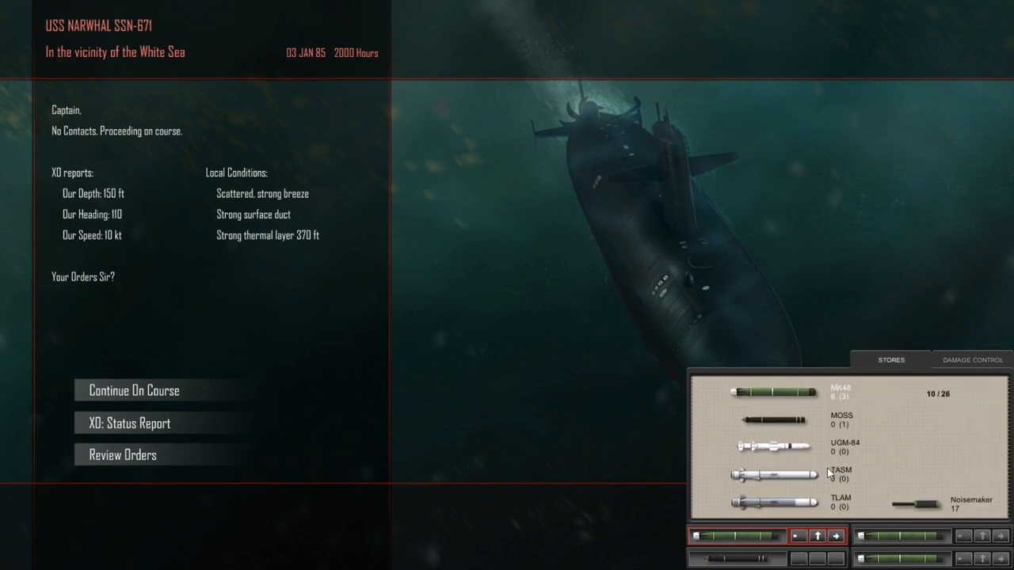
{"action": "mouse_move", "coordinate": [625, 443]}
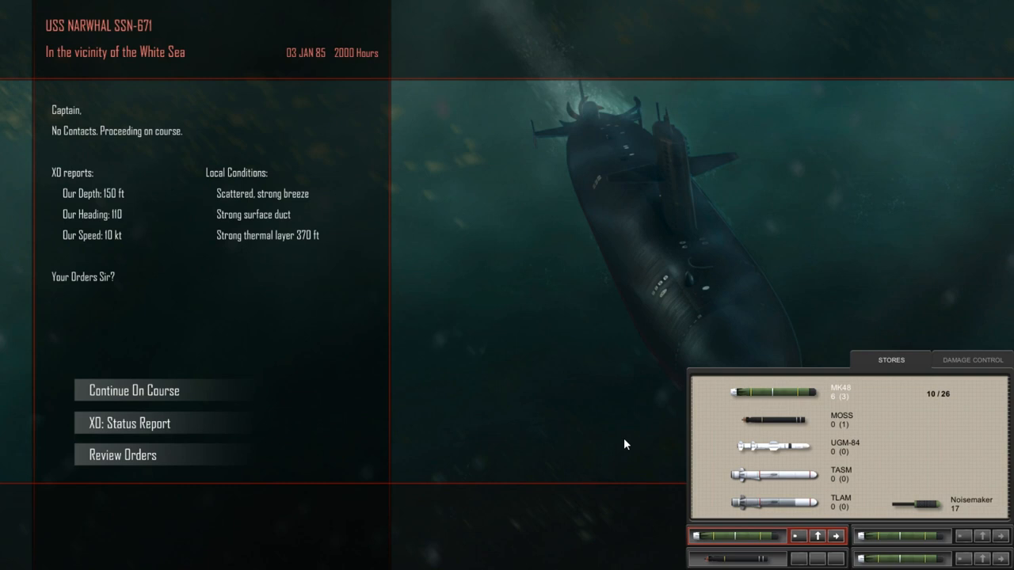
{"action": "mouse_move", "coordinate": [875, 370]}
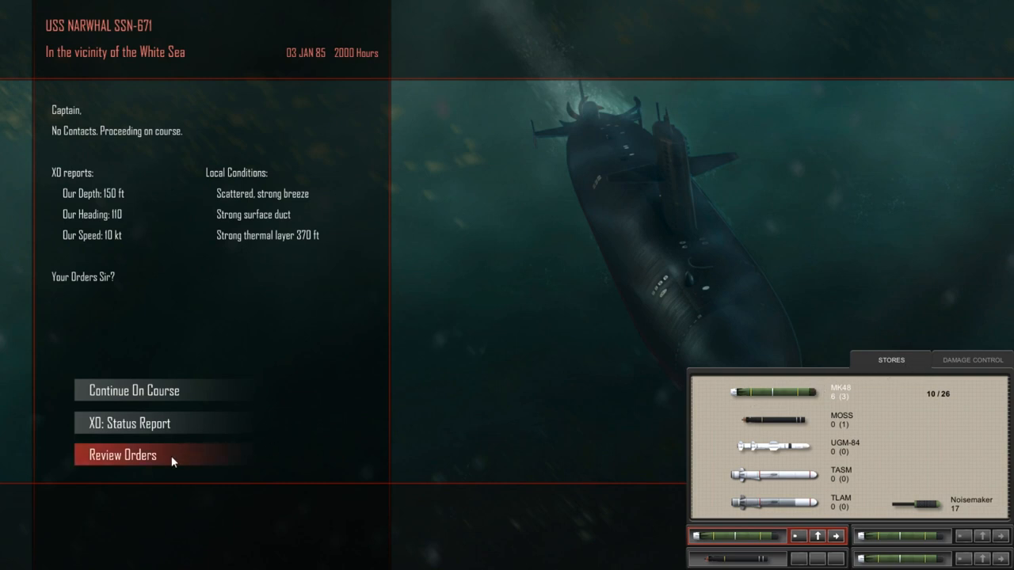
{"action": "mouse_move", "coordinate": [184, 444]}
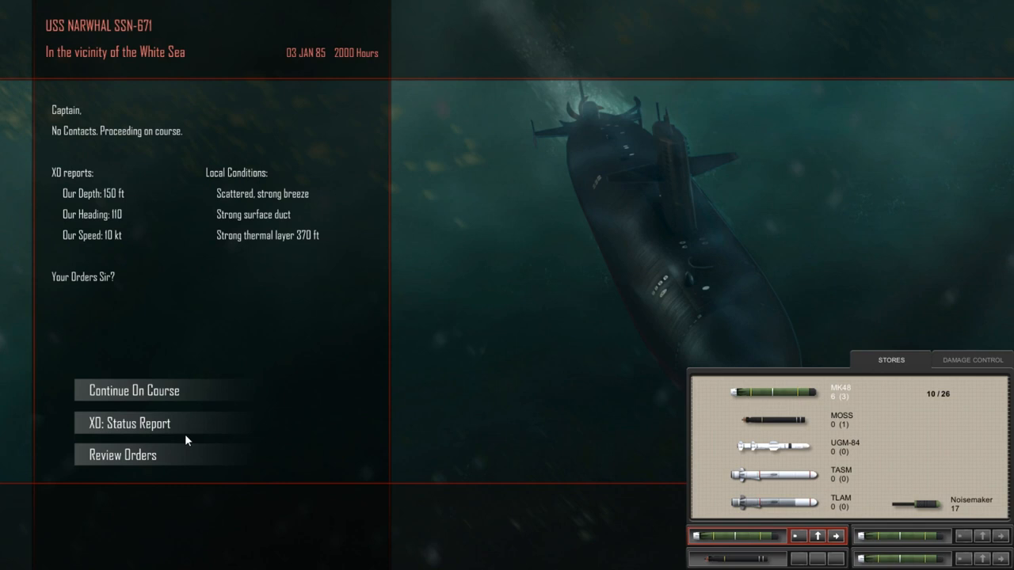
{"action": "mouse_move", "coordinate": [288, 453]}
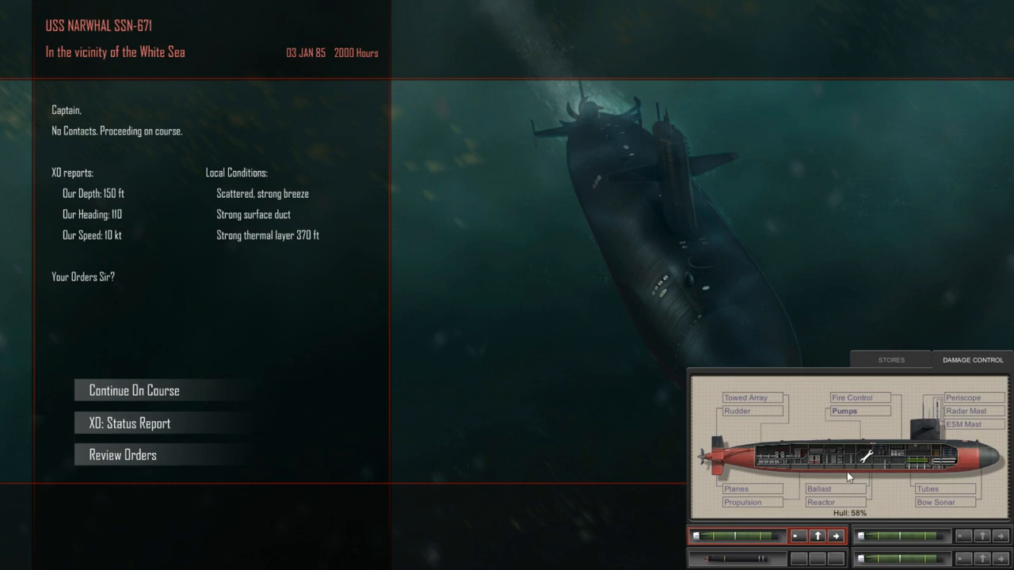
{"action": "mouse_move", "coordinate": [870, 434]}
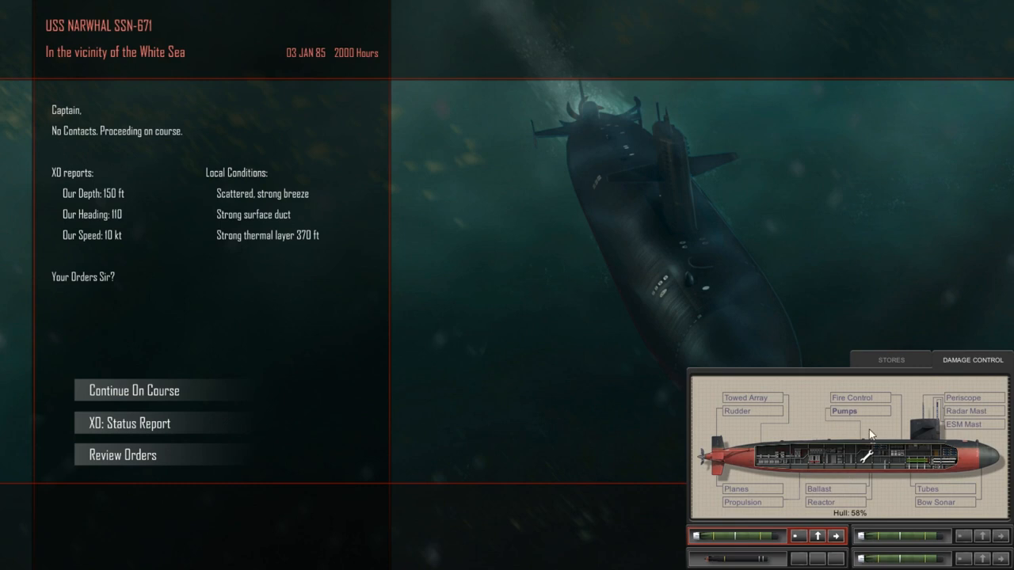
{"action": "mouse_move", "coordinate": [920, 365]}
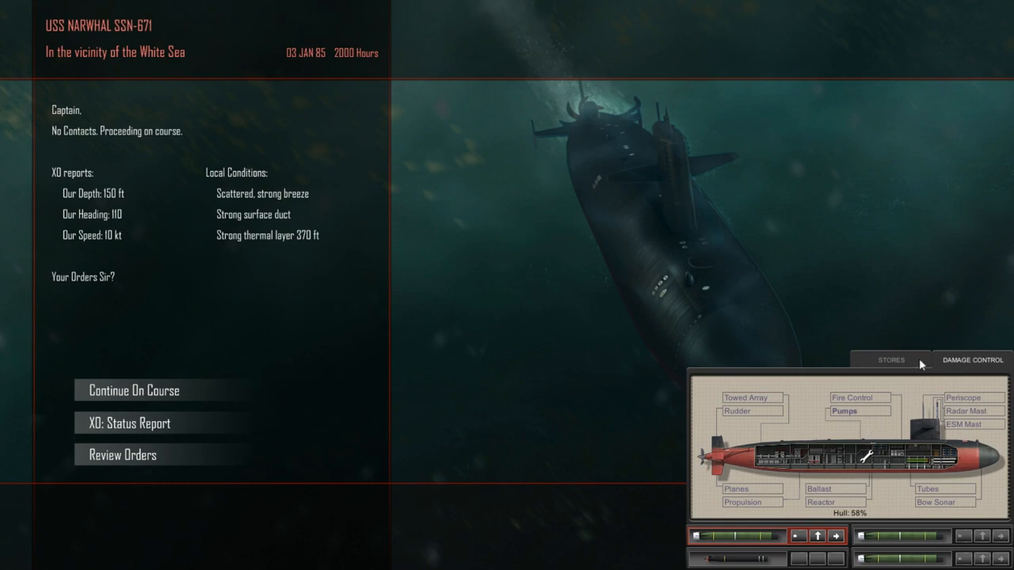